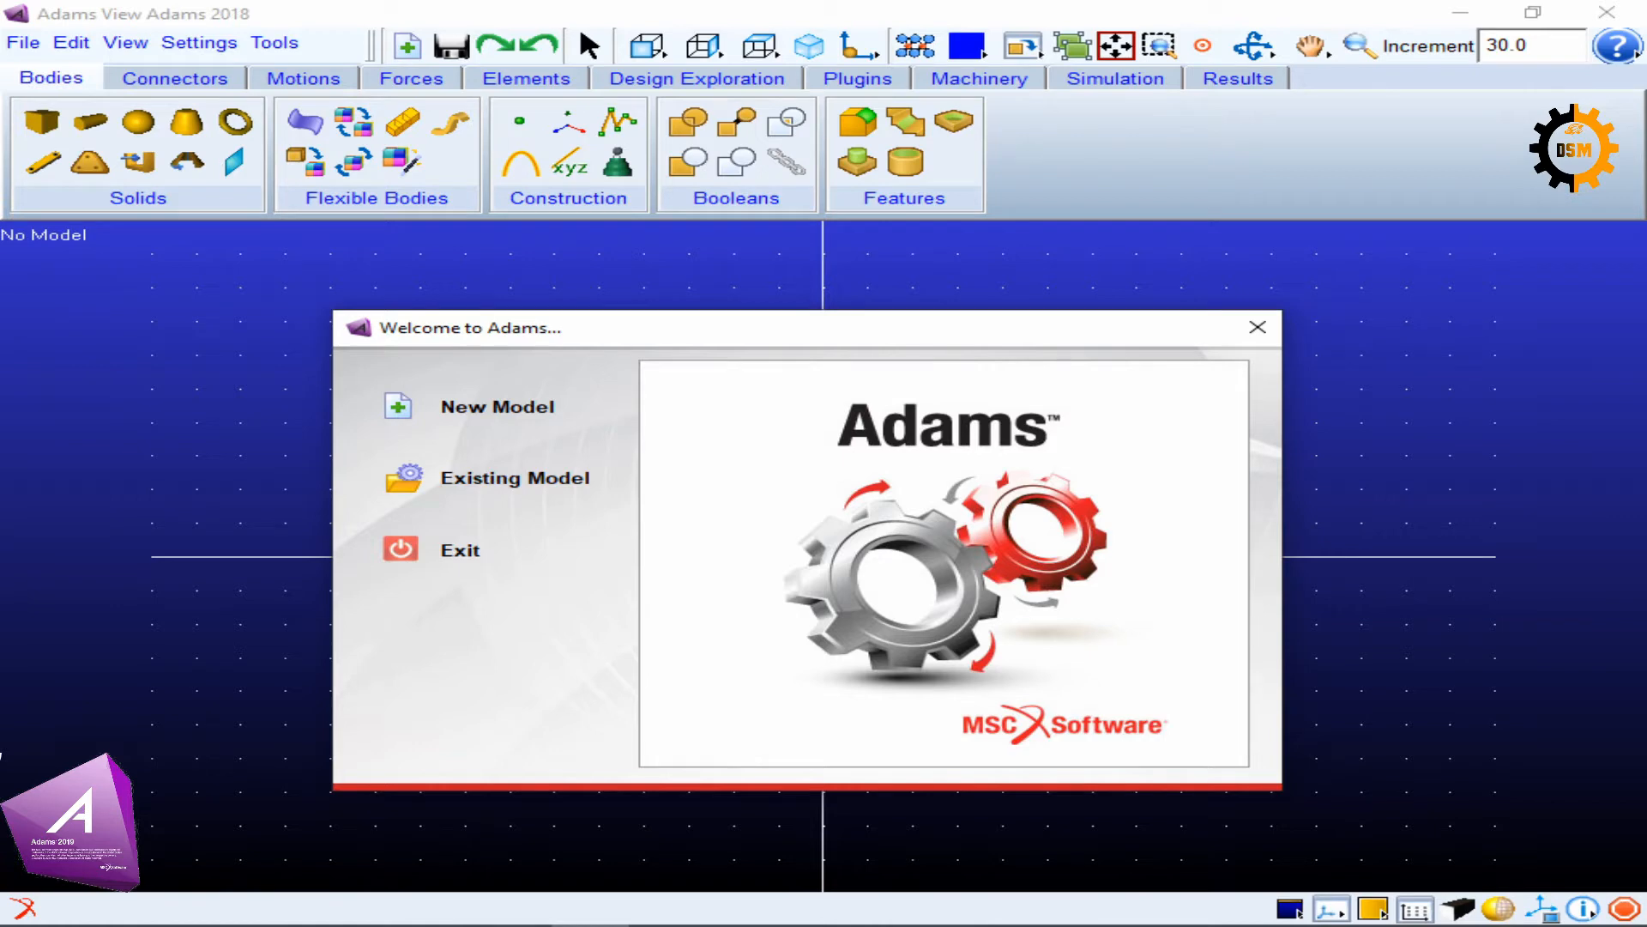
Create new model MODEL_1 with default gravity and MMKS units, then choose the Box solid tool.
left_click(496, 407)
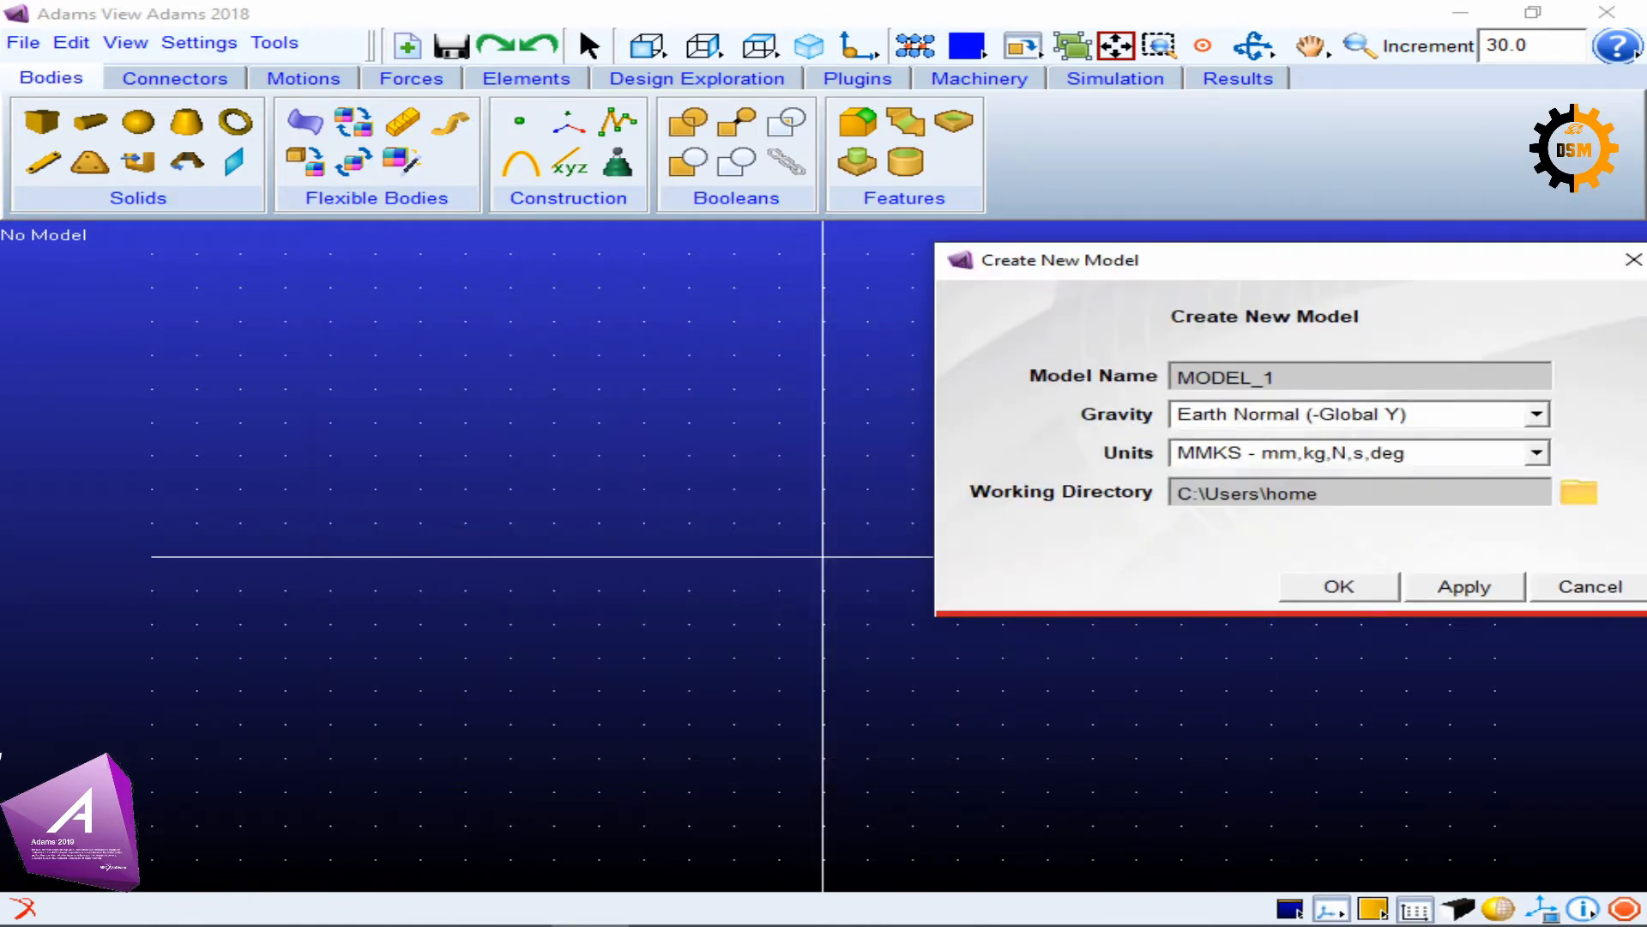
left_click(1337, 586)
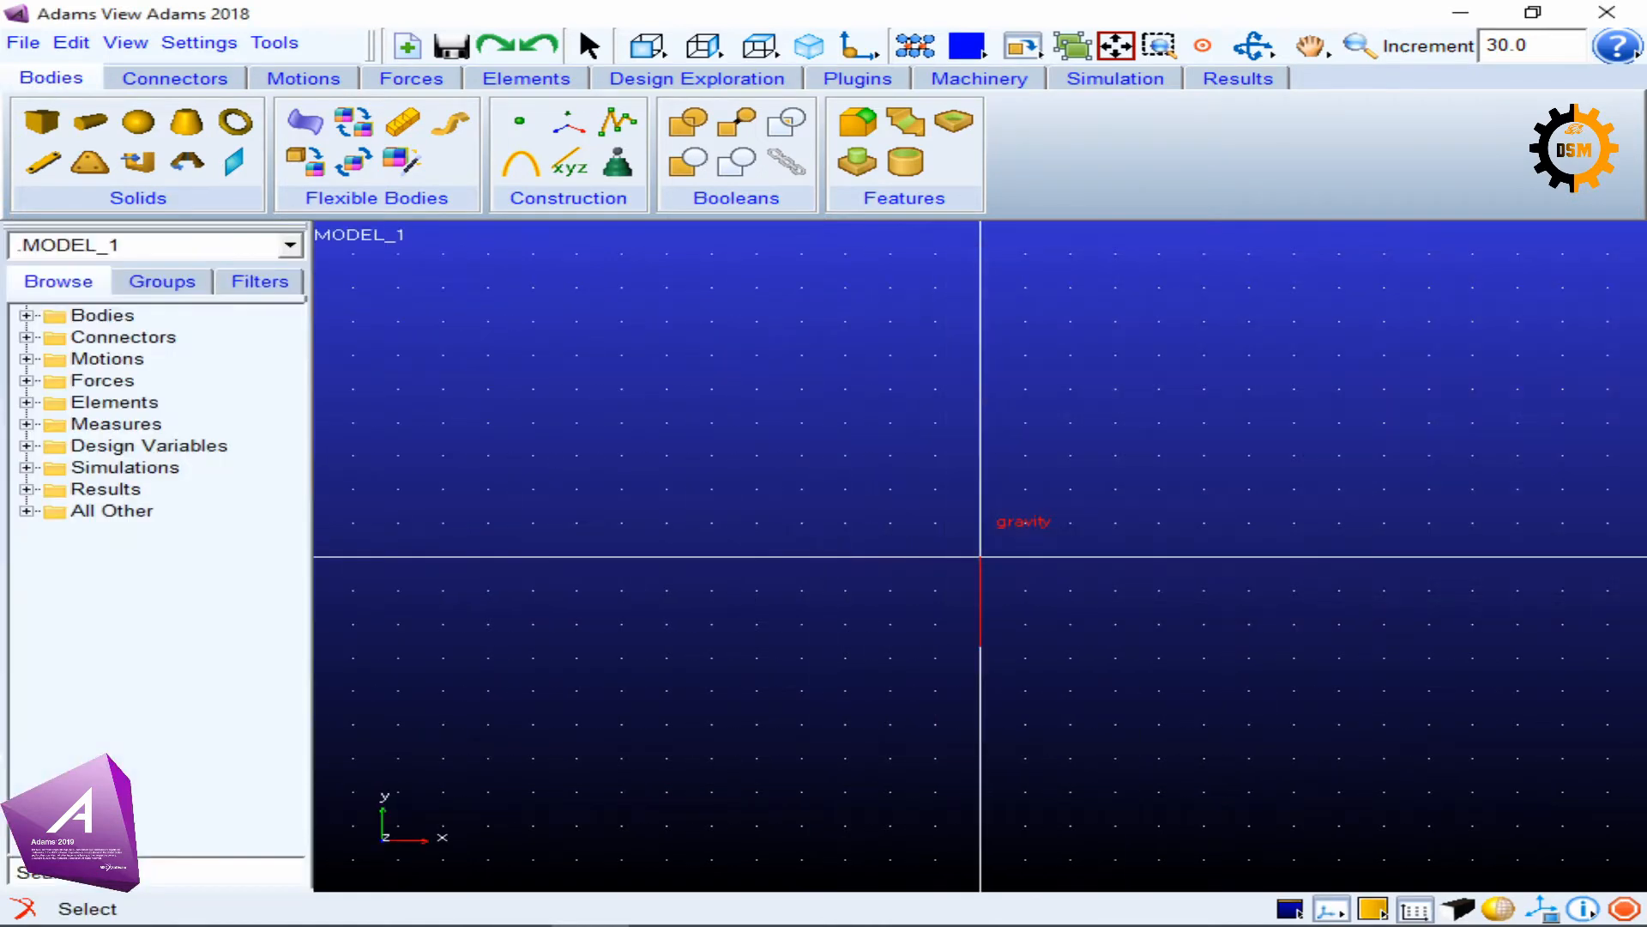
left_click(41, 122)
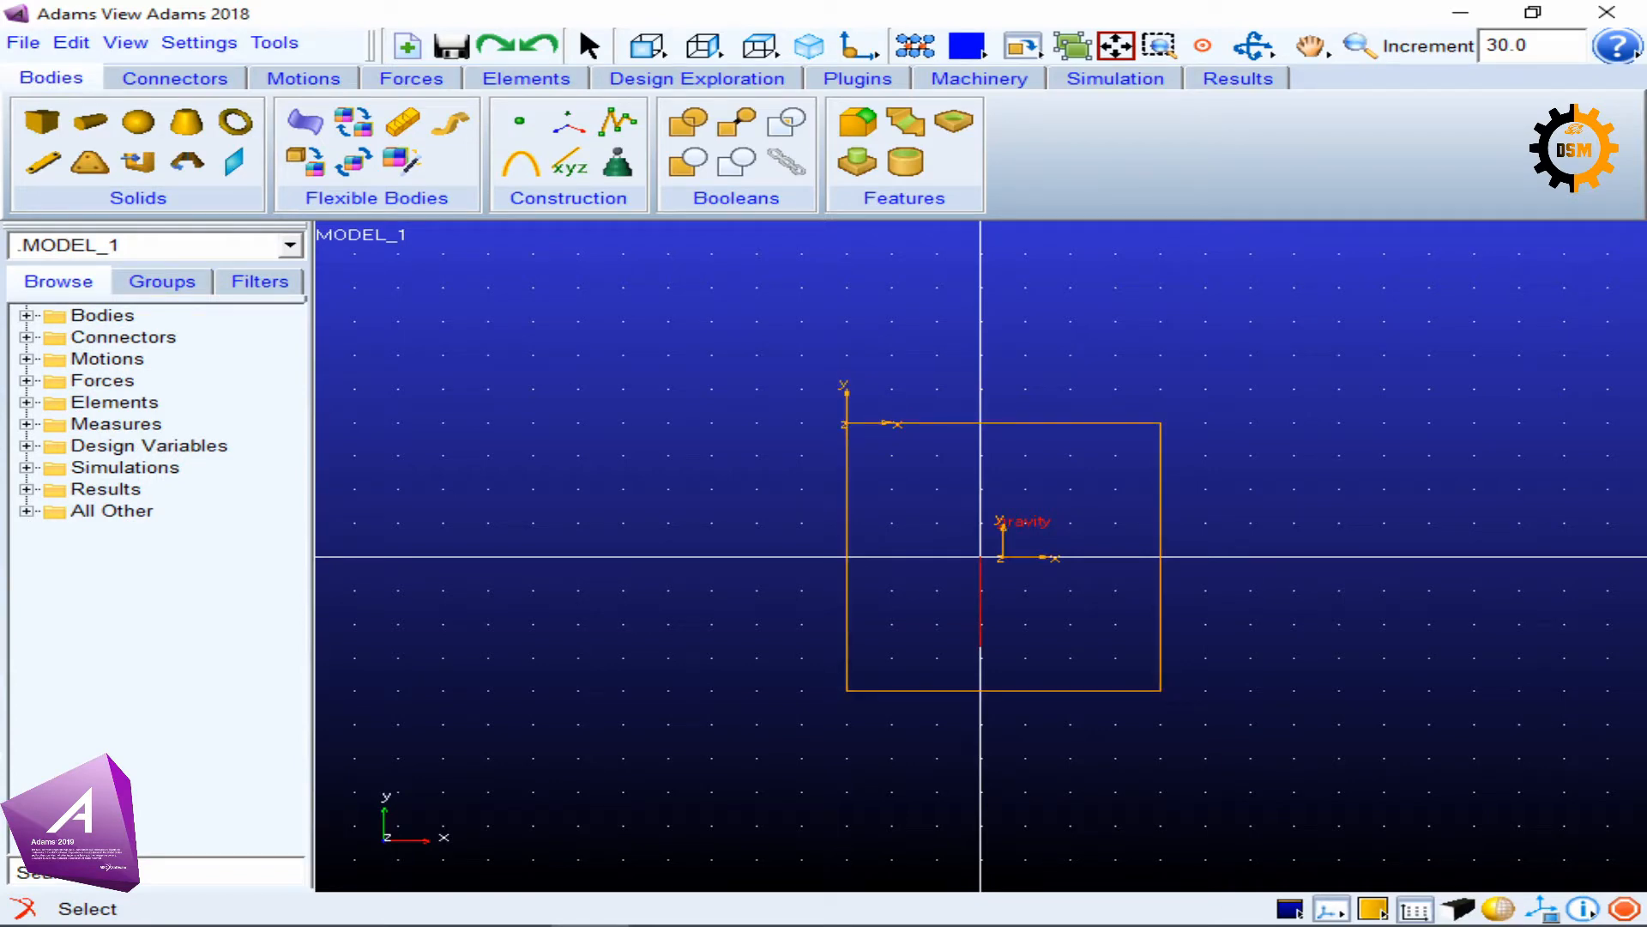
Complete the orange box body and bring up the Working Grid Settings dialog.
left_click(1252, 46)
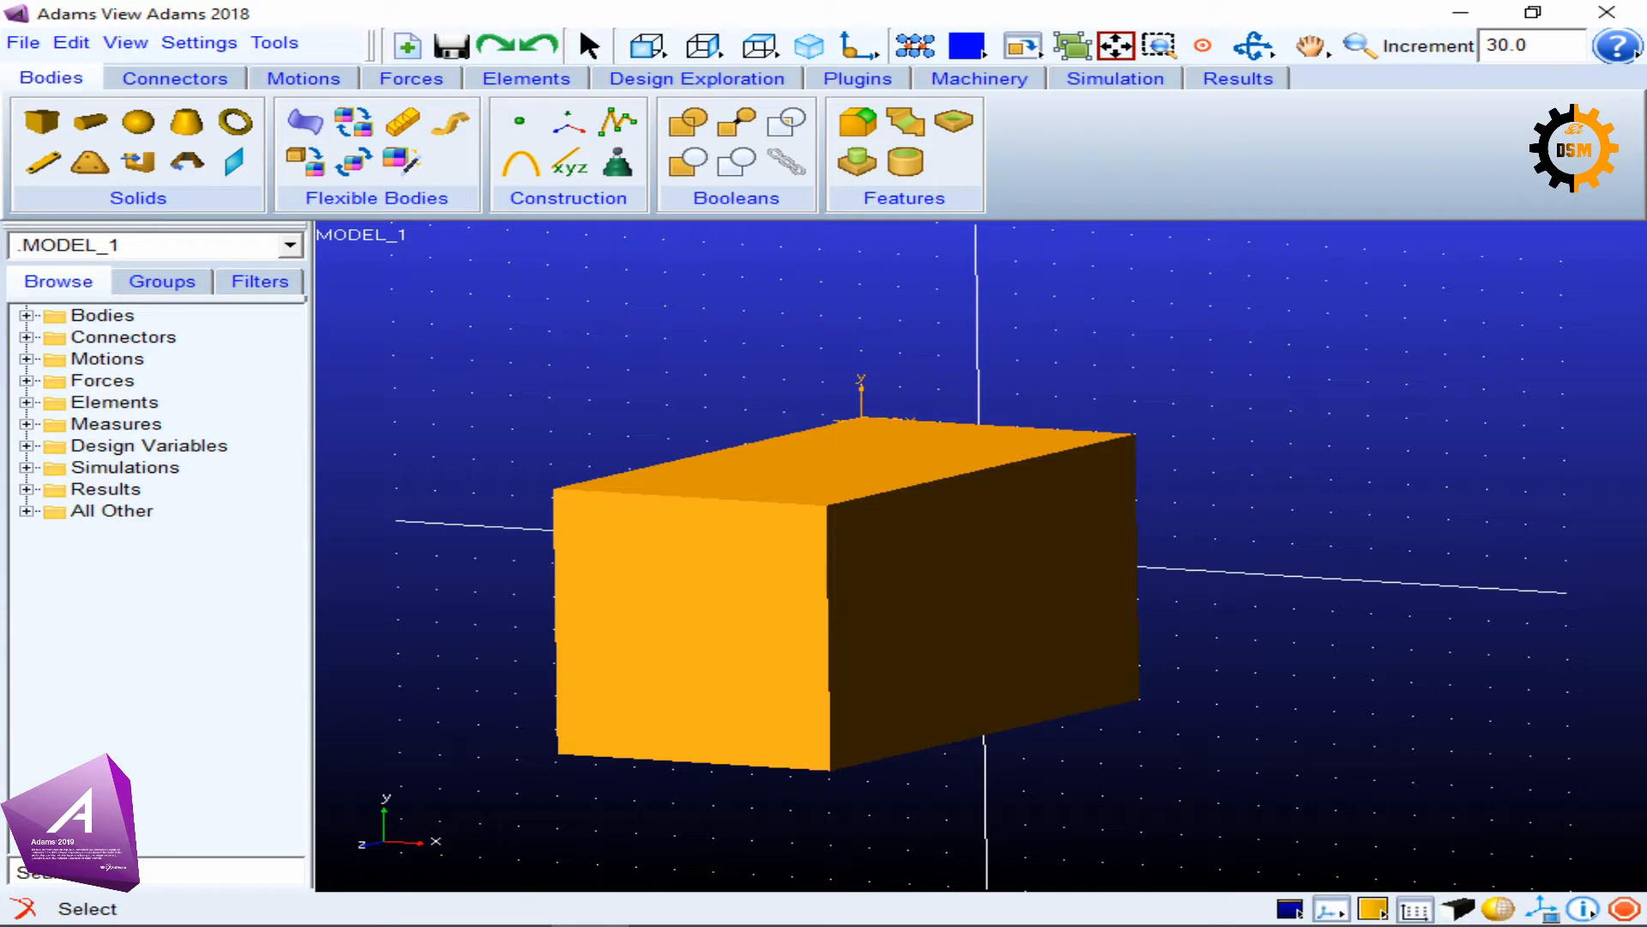
left_click(200, 43)
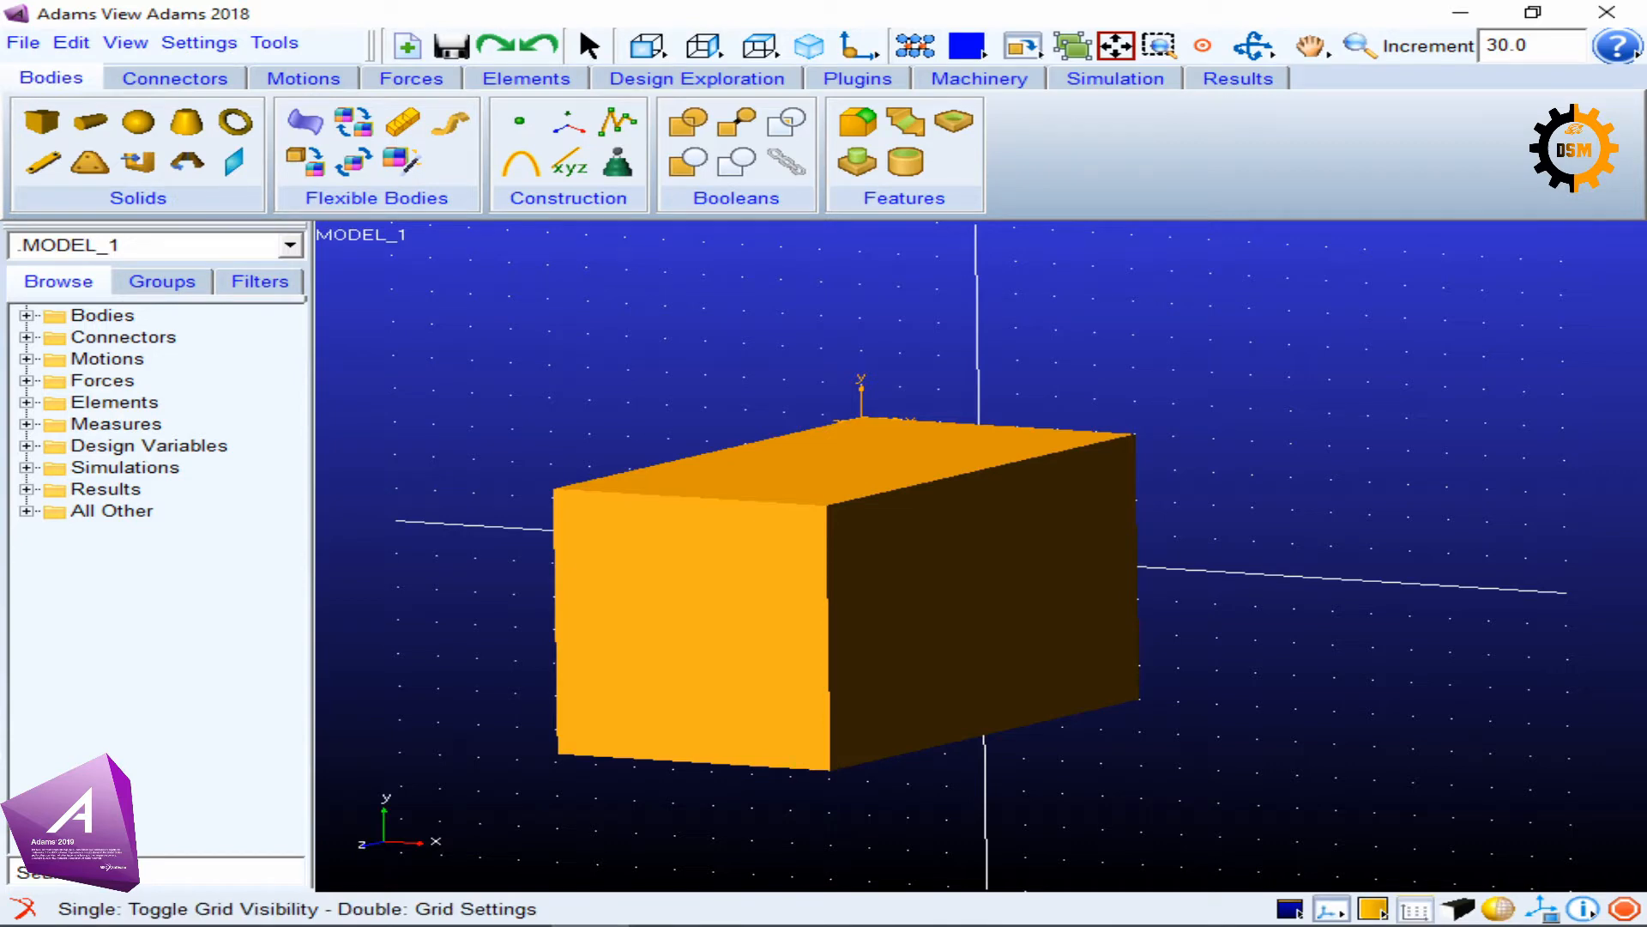
mouse_move(1371, 907)
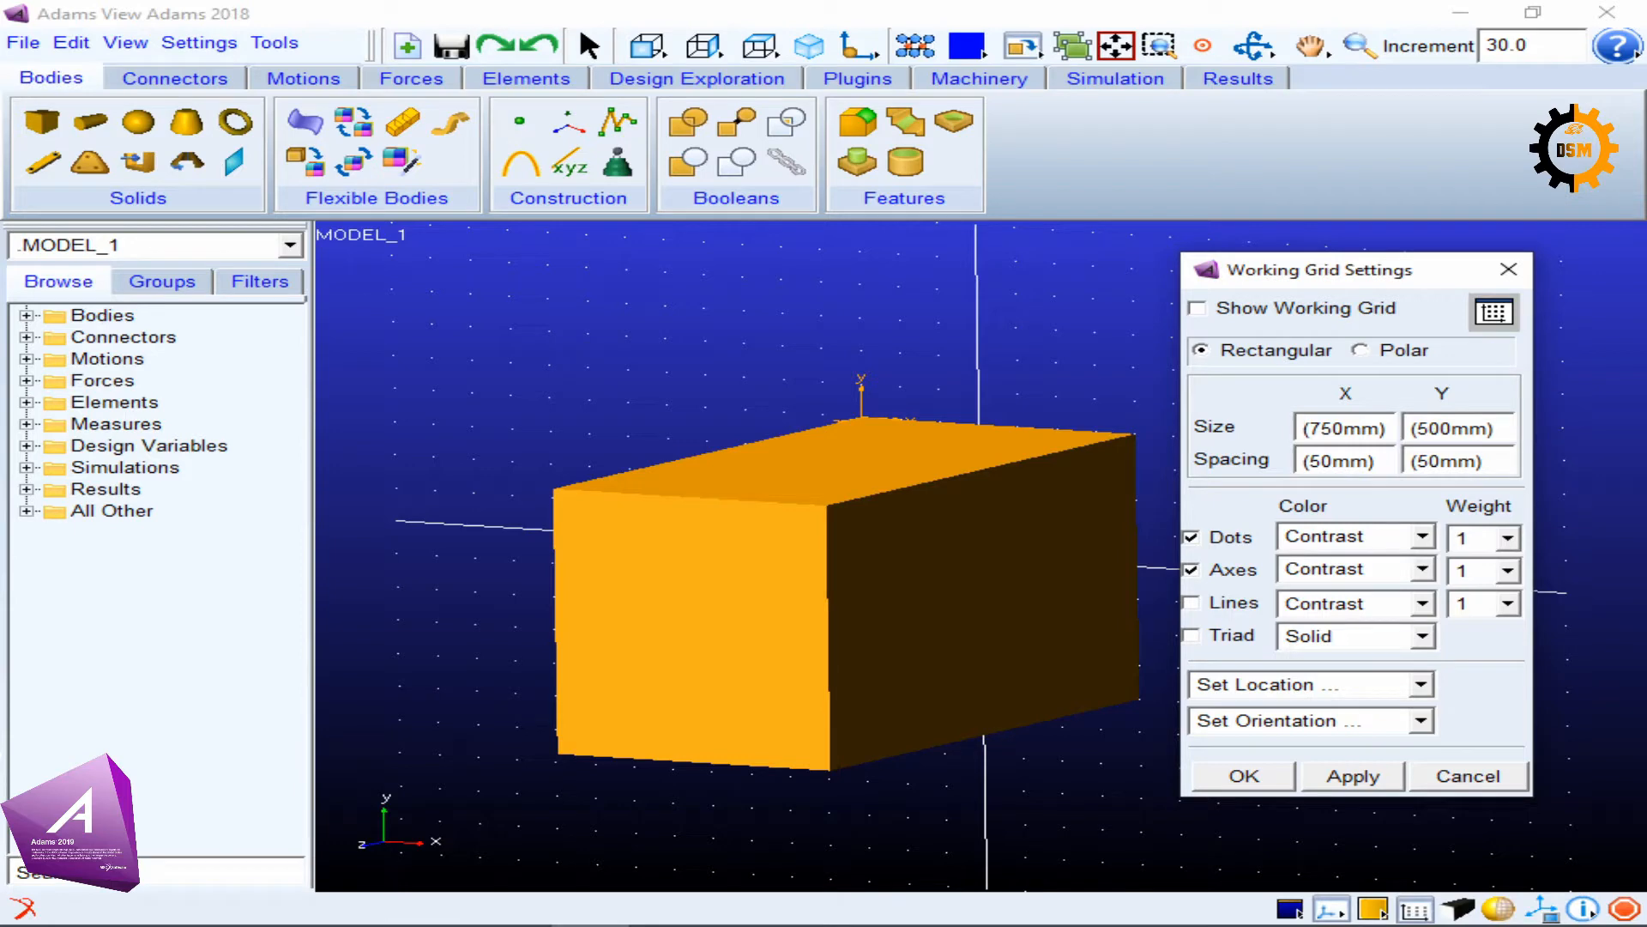
left_click(1344, 428)
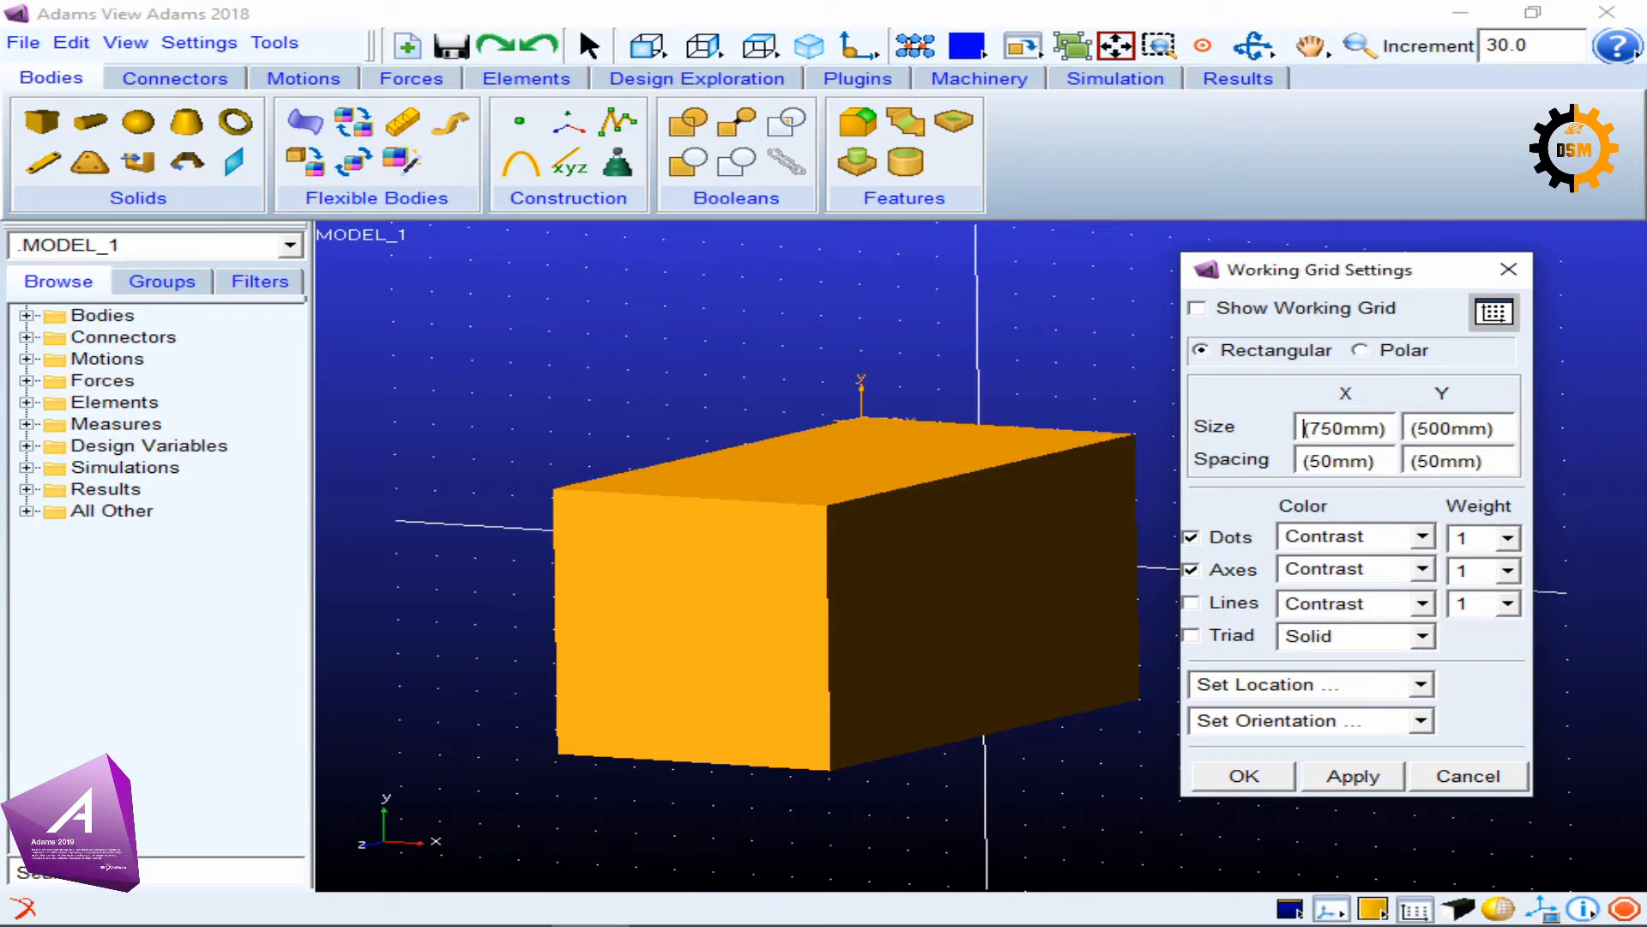
left_click(1361, 350)
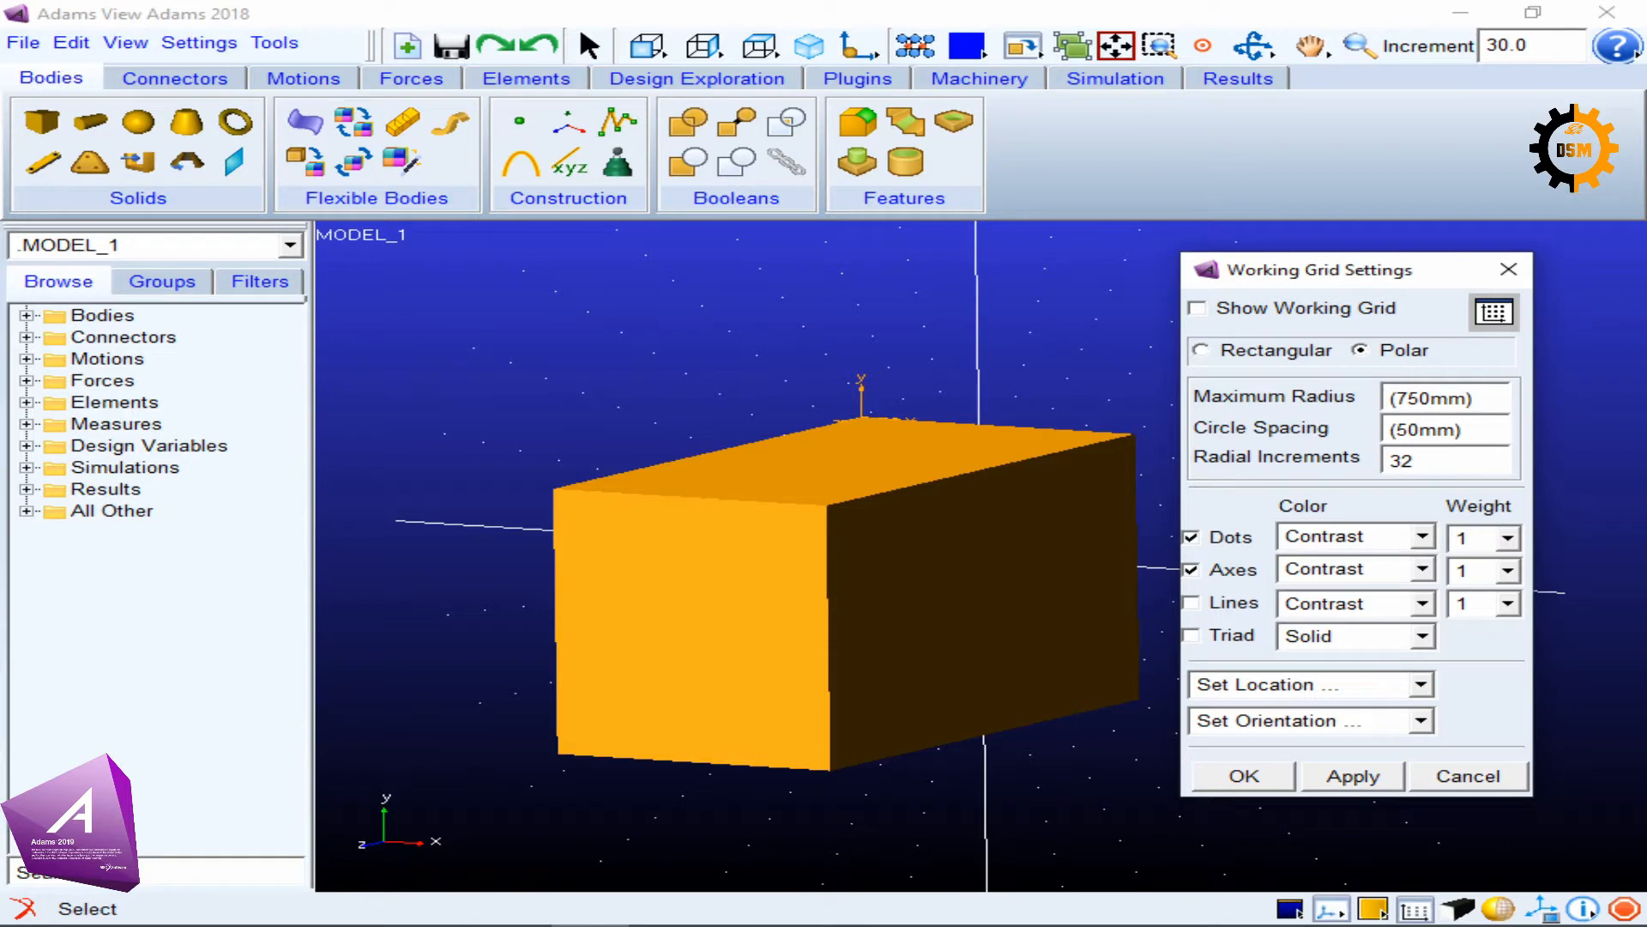
left_click(1201, 350)
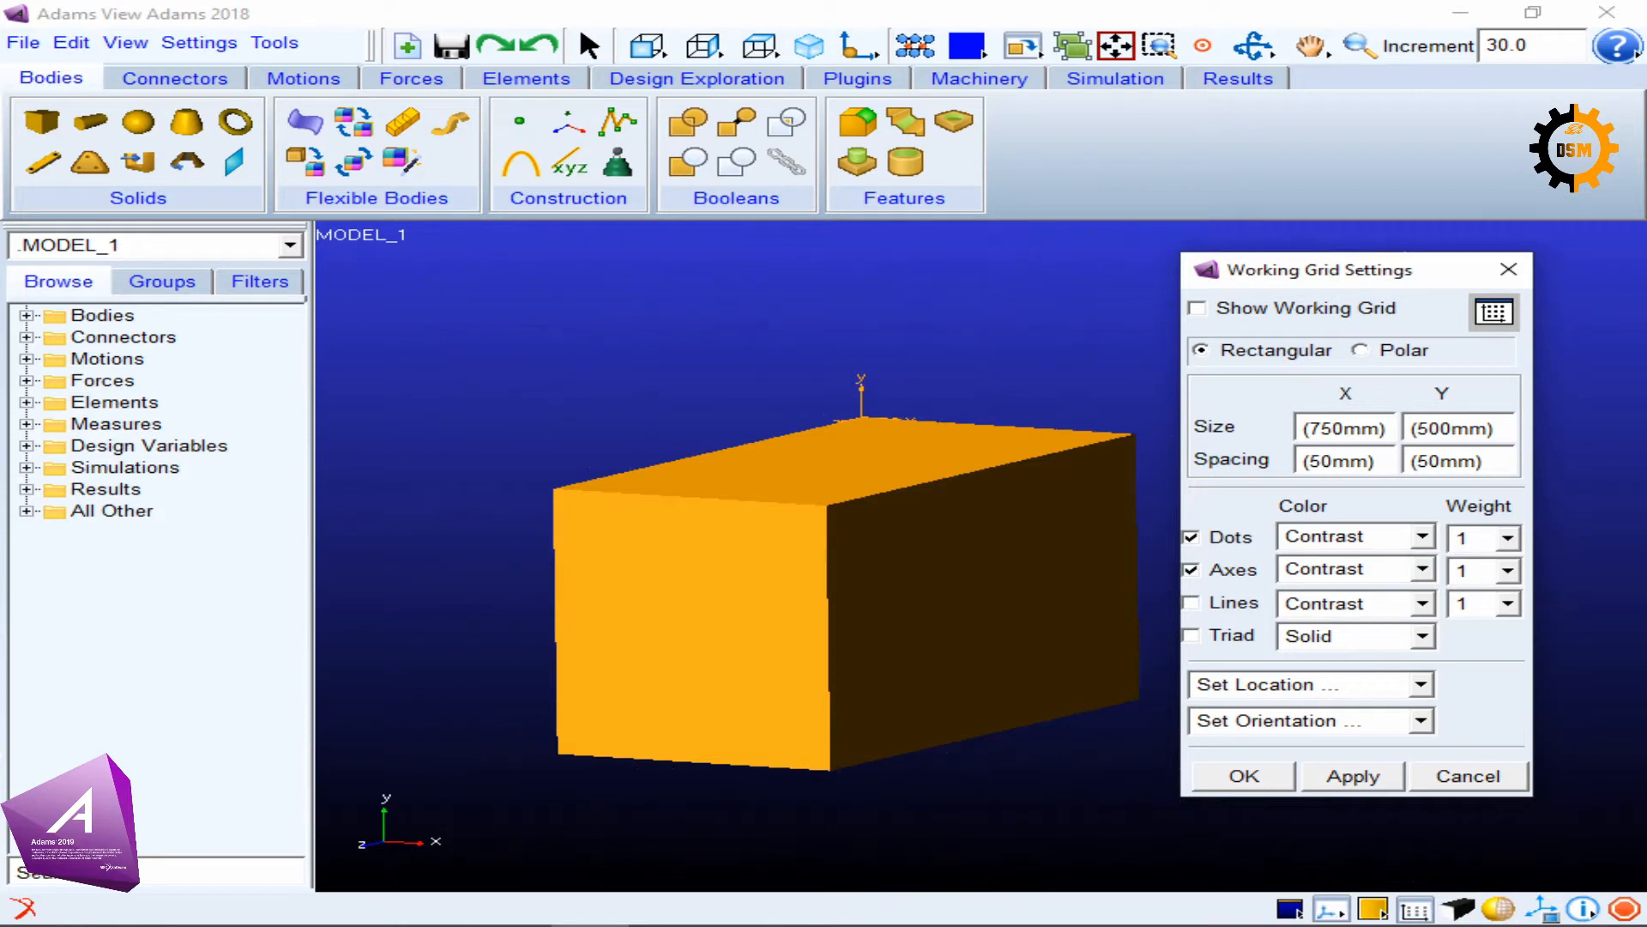
Show the working grid sized 75 mm by 100 mm with 5 mm spacing in both directions.
left_click(1197, 308)
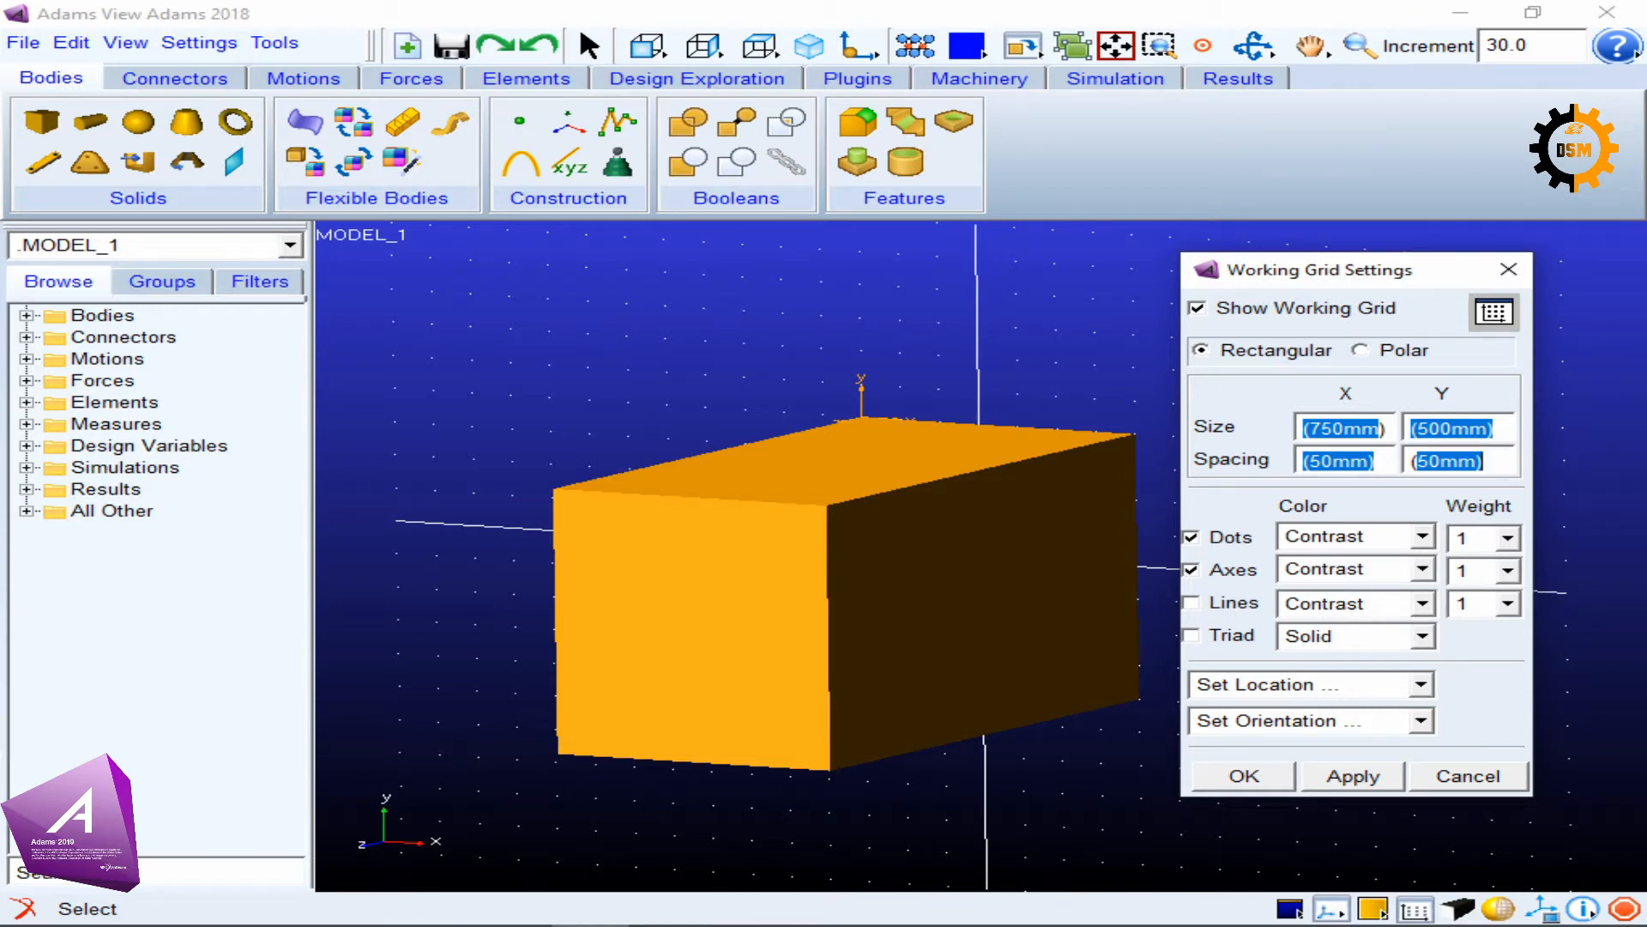
left_click(1294, 684)
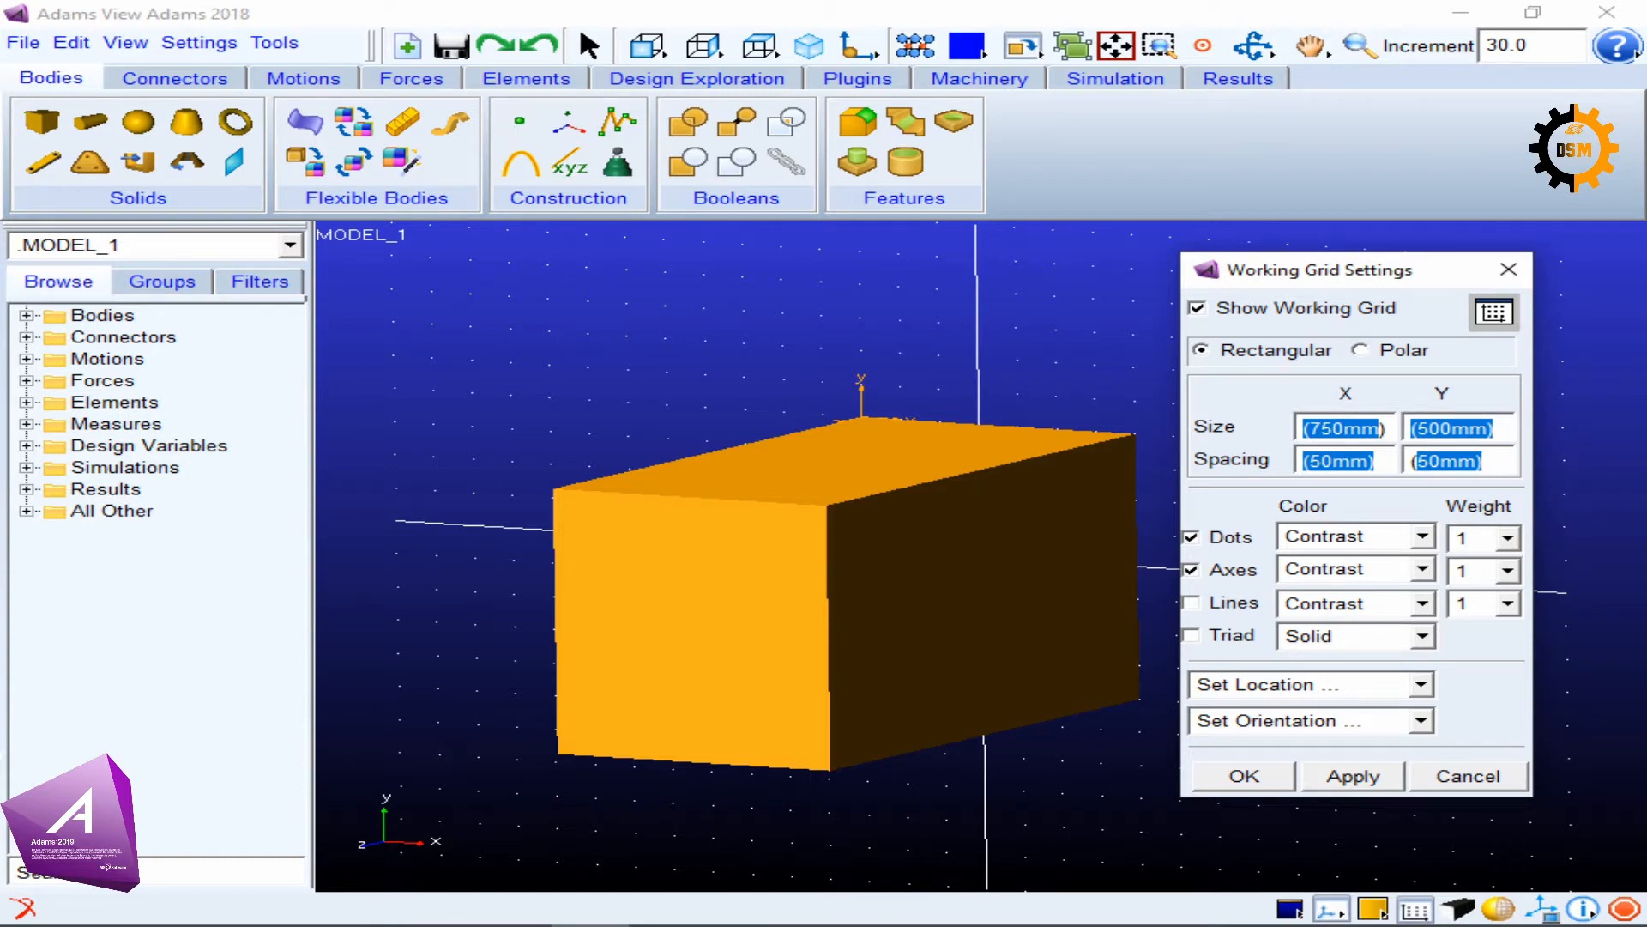
left_click(1337, 459)
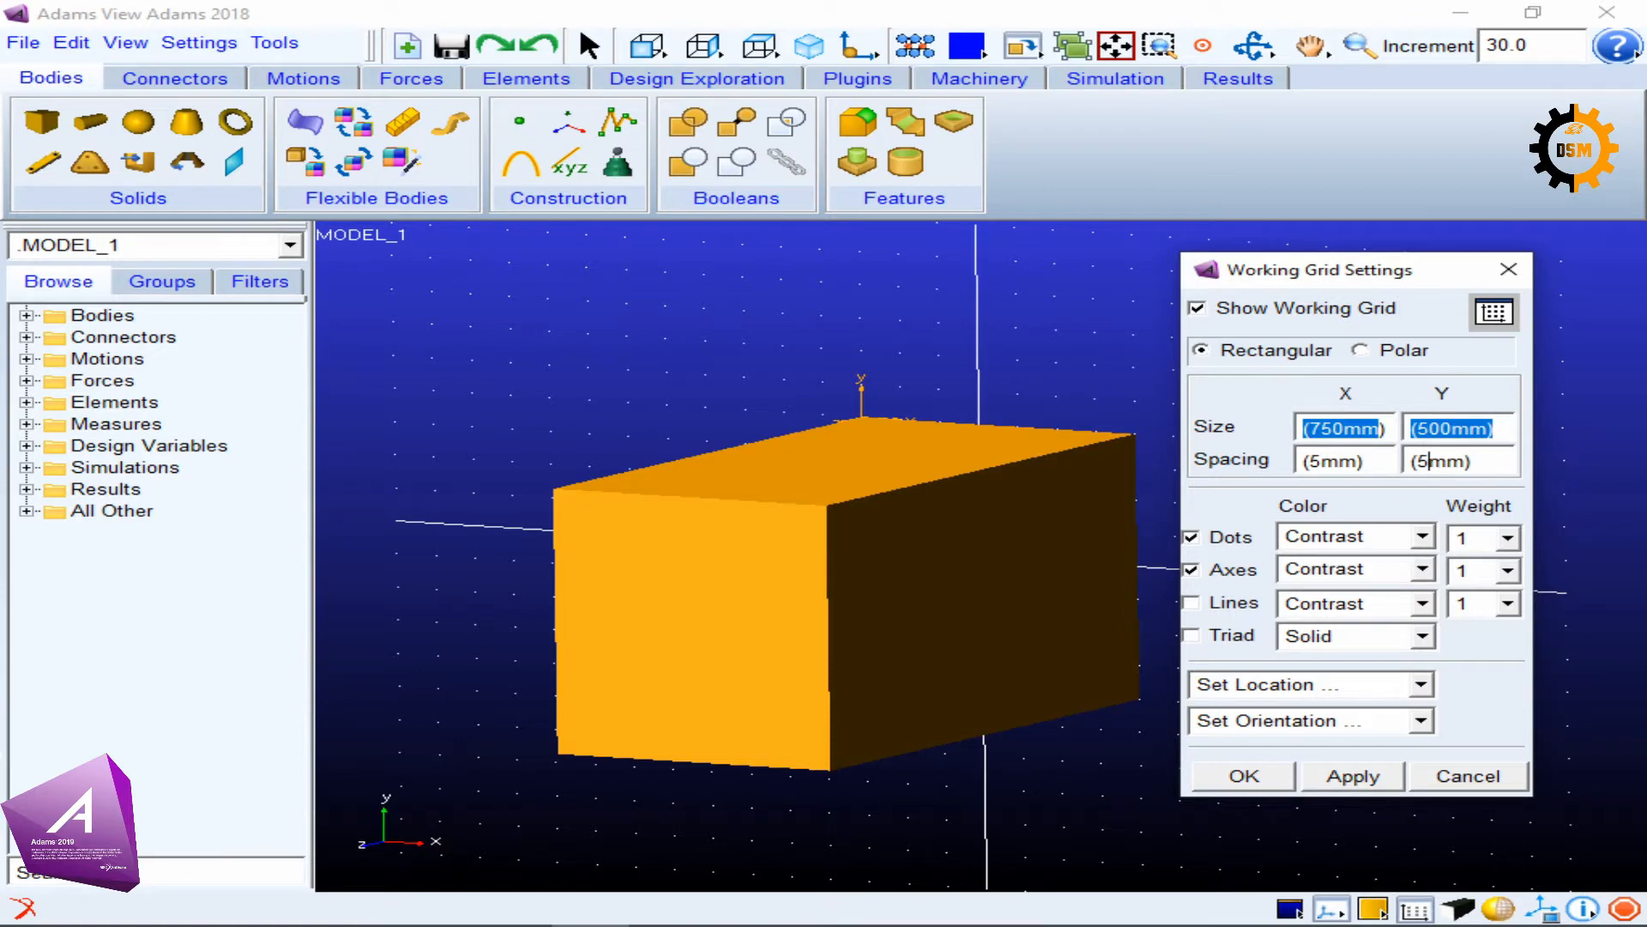
left_click(1352, 775)
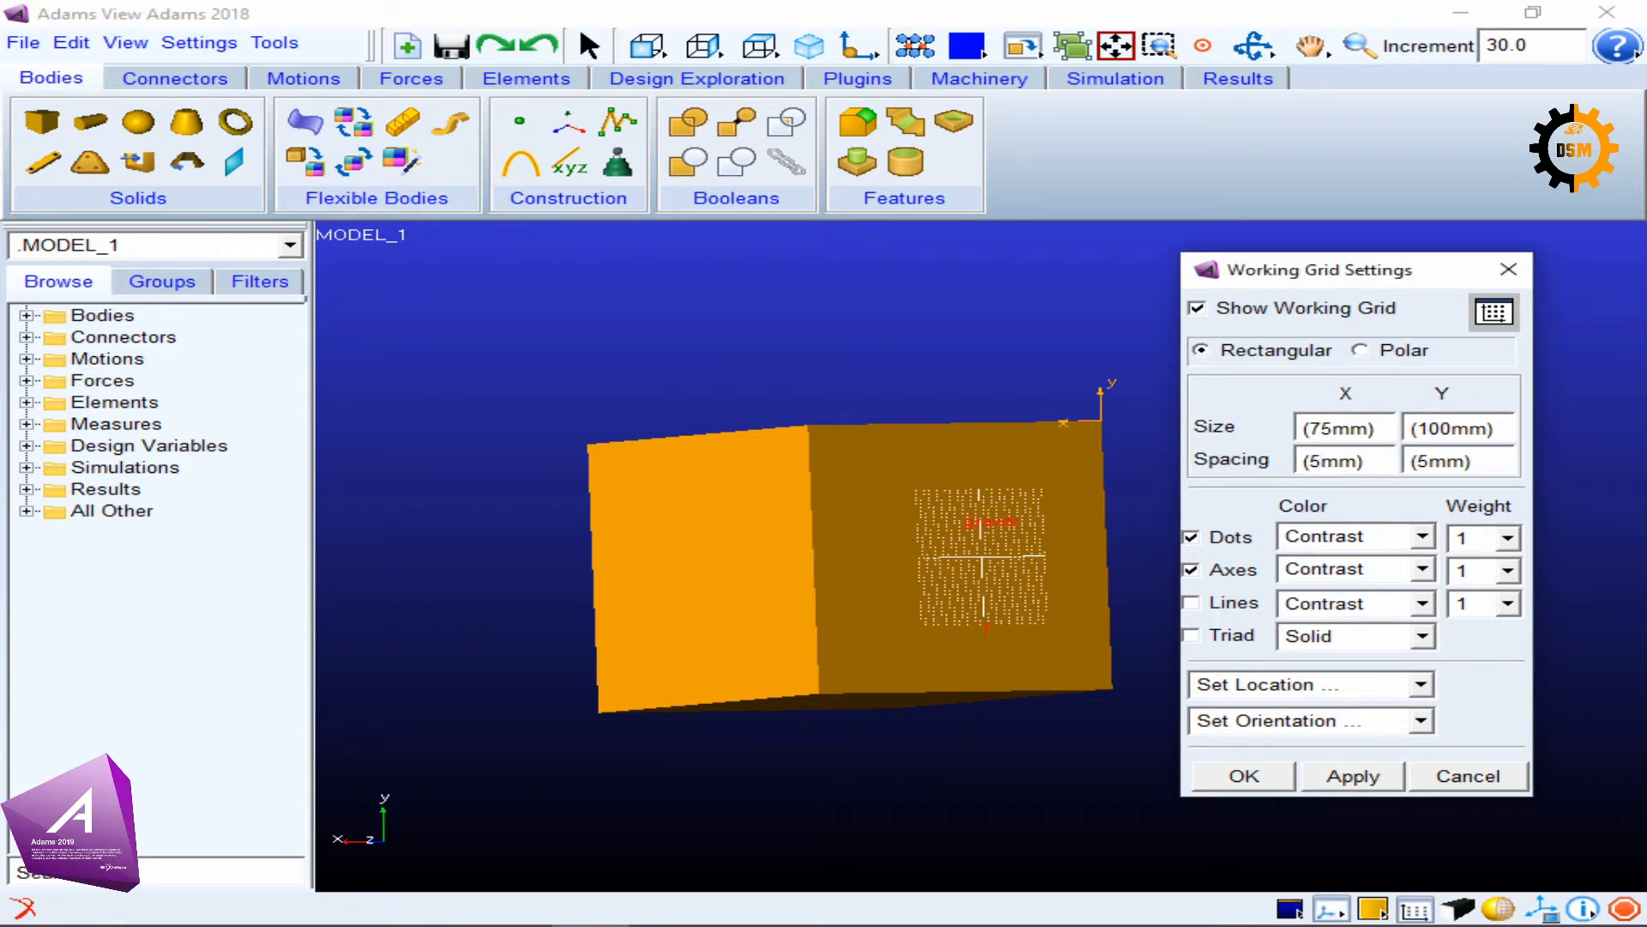
Enlarge the grid to 750 mm by 1000 mm with 50 mm spacing and apply.
left_click(1341, 461)
type("0")
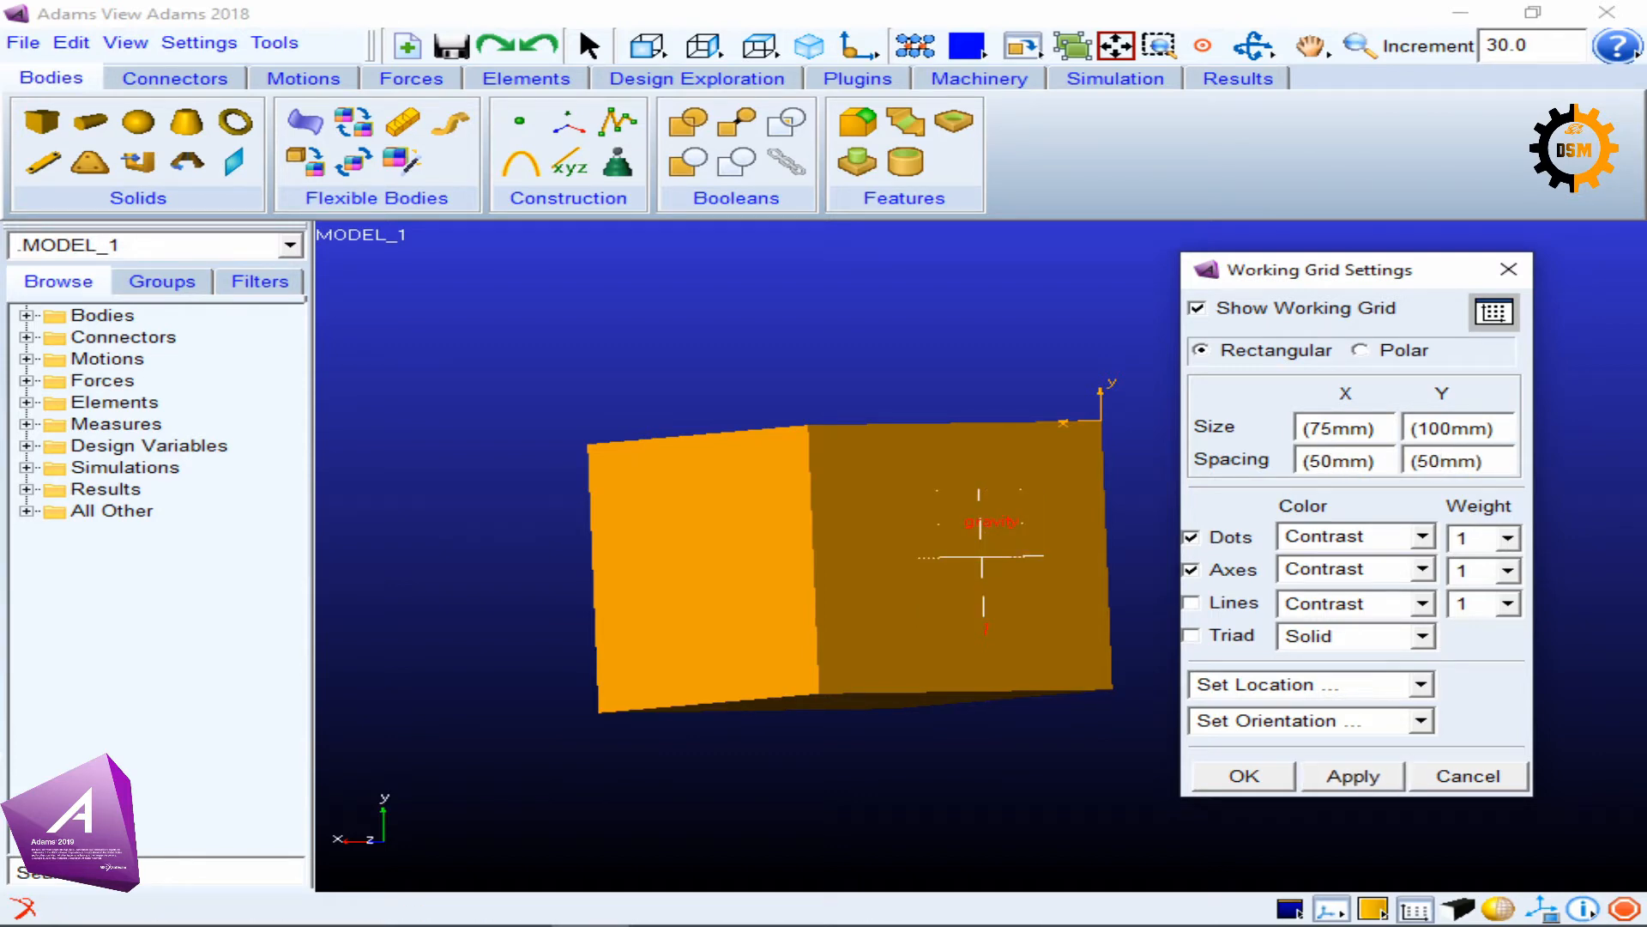
left_click(1455, 427)
type("0")
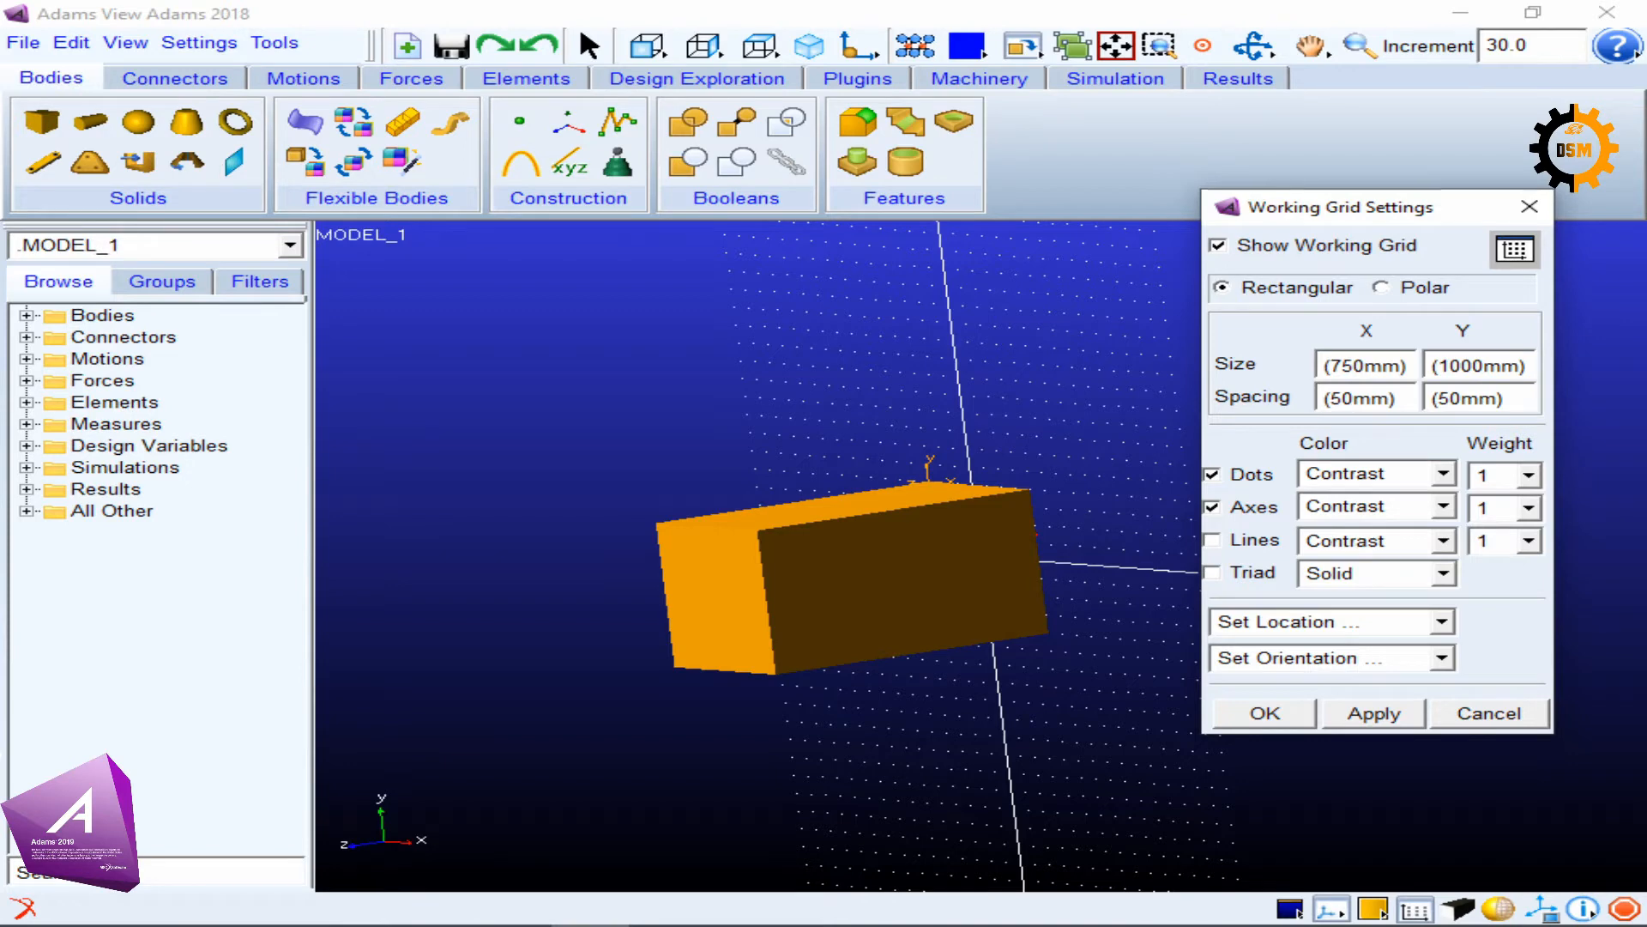
Toggle dots and axes off and on to compare, then enable grid lines for a full mesh.
left_click(1212, 473)
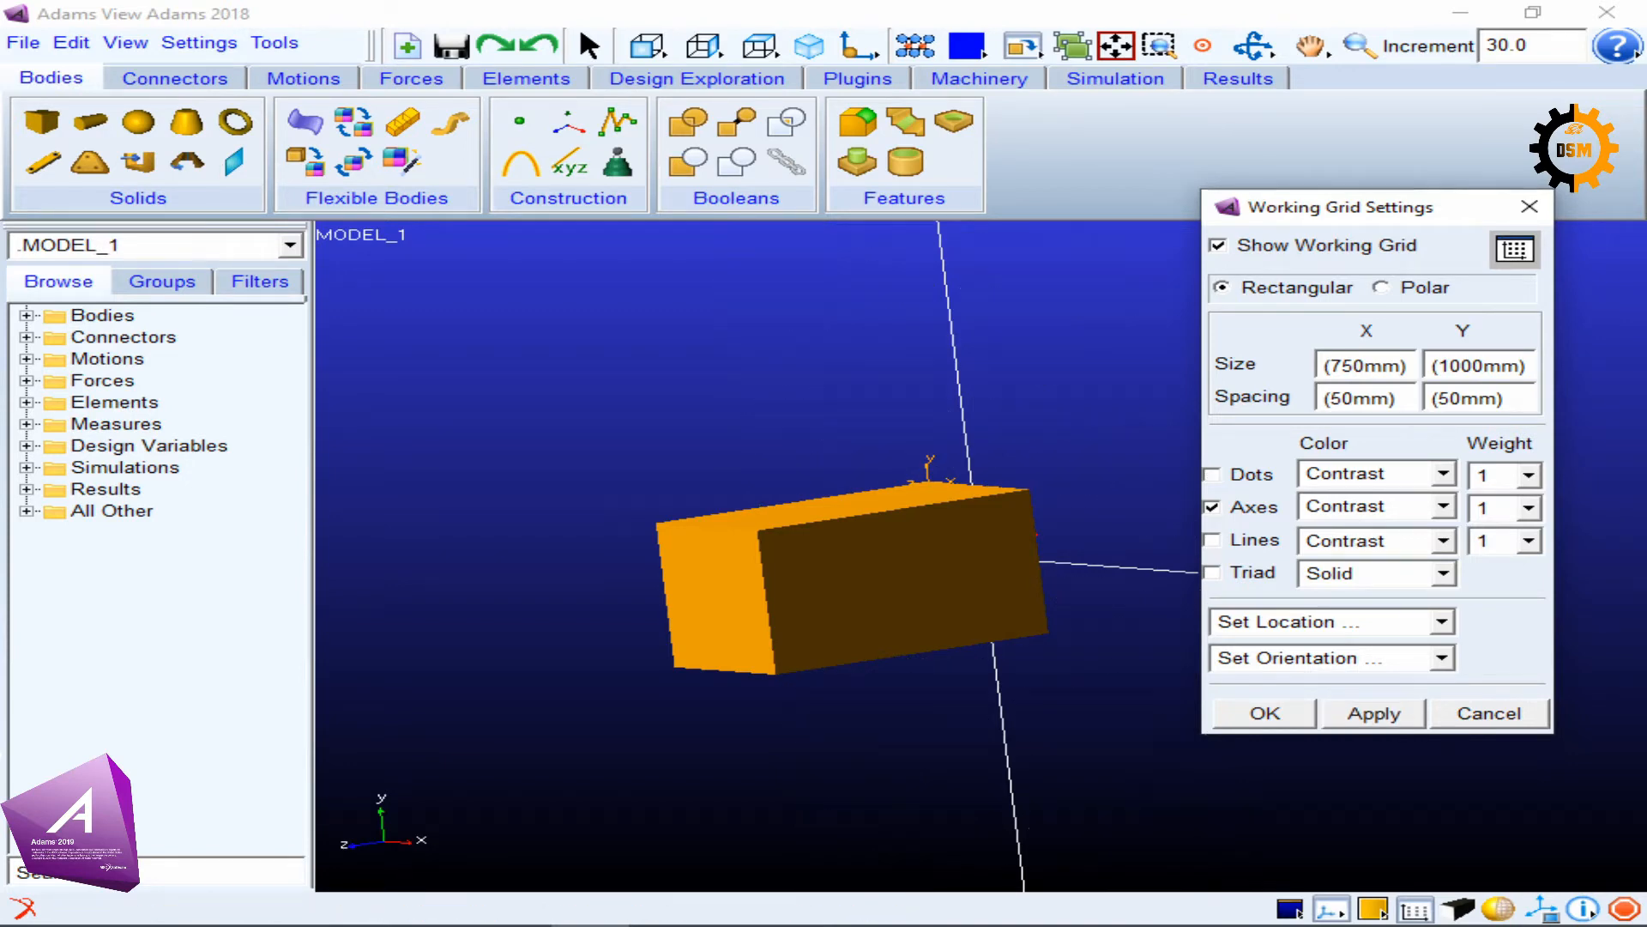
left_click(1212, 473)
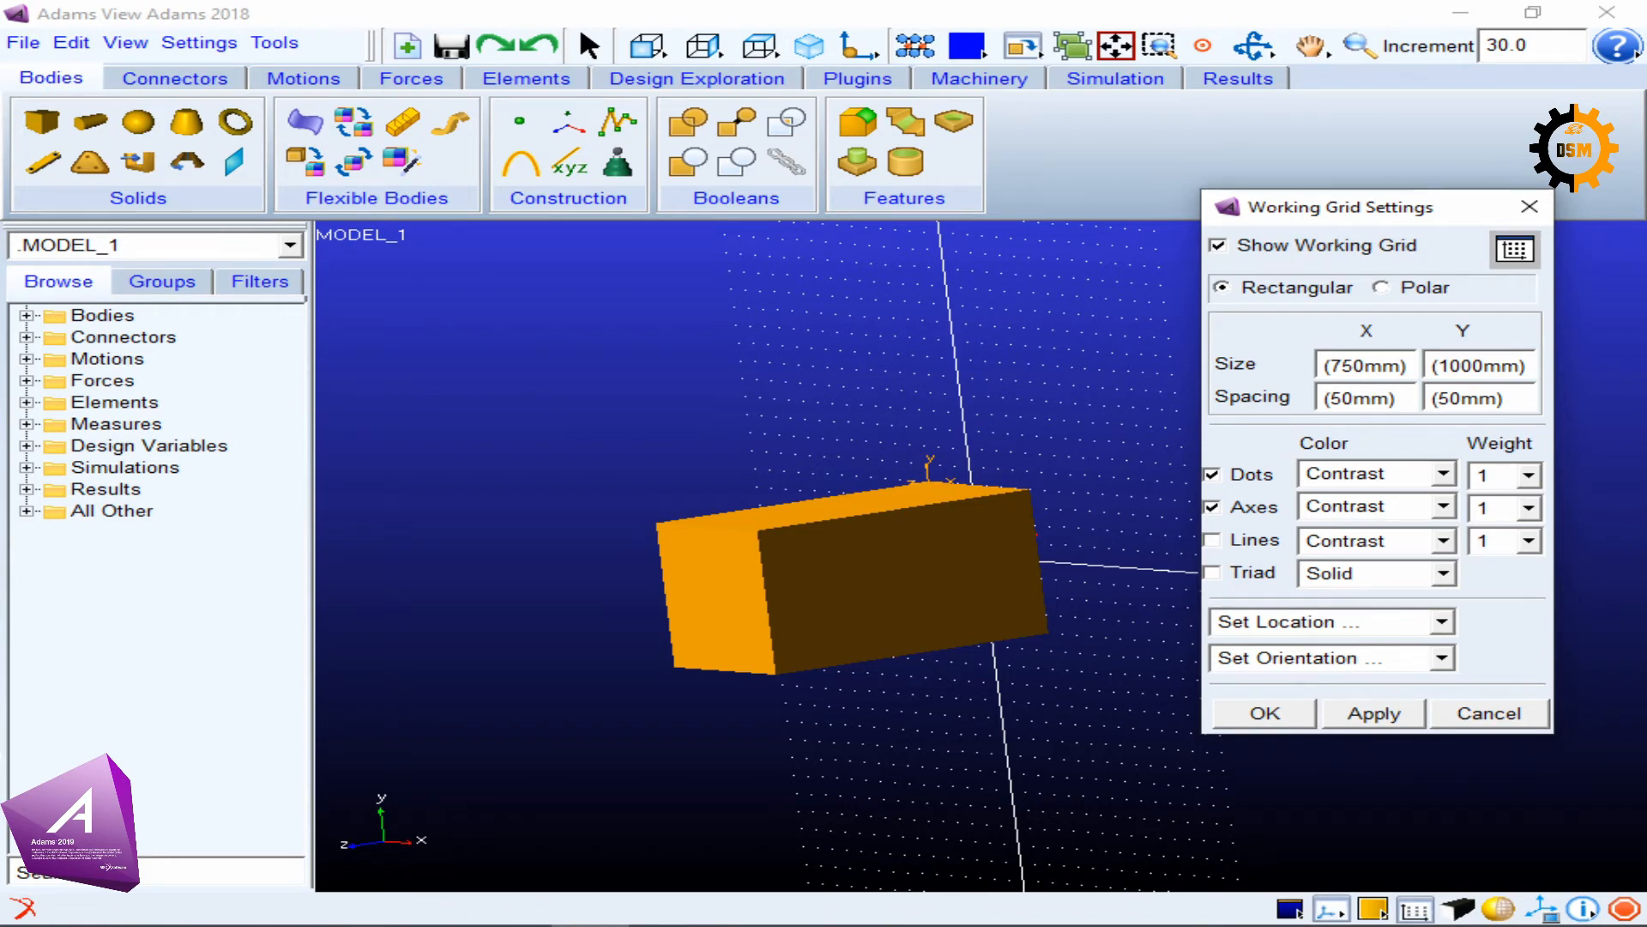
left_click(1212, 506)
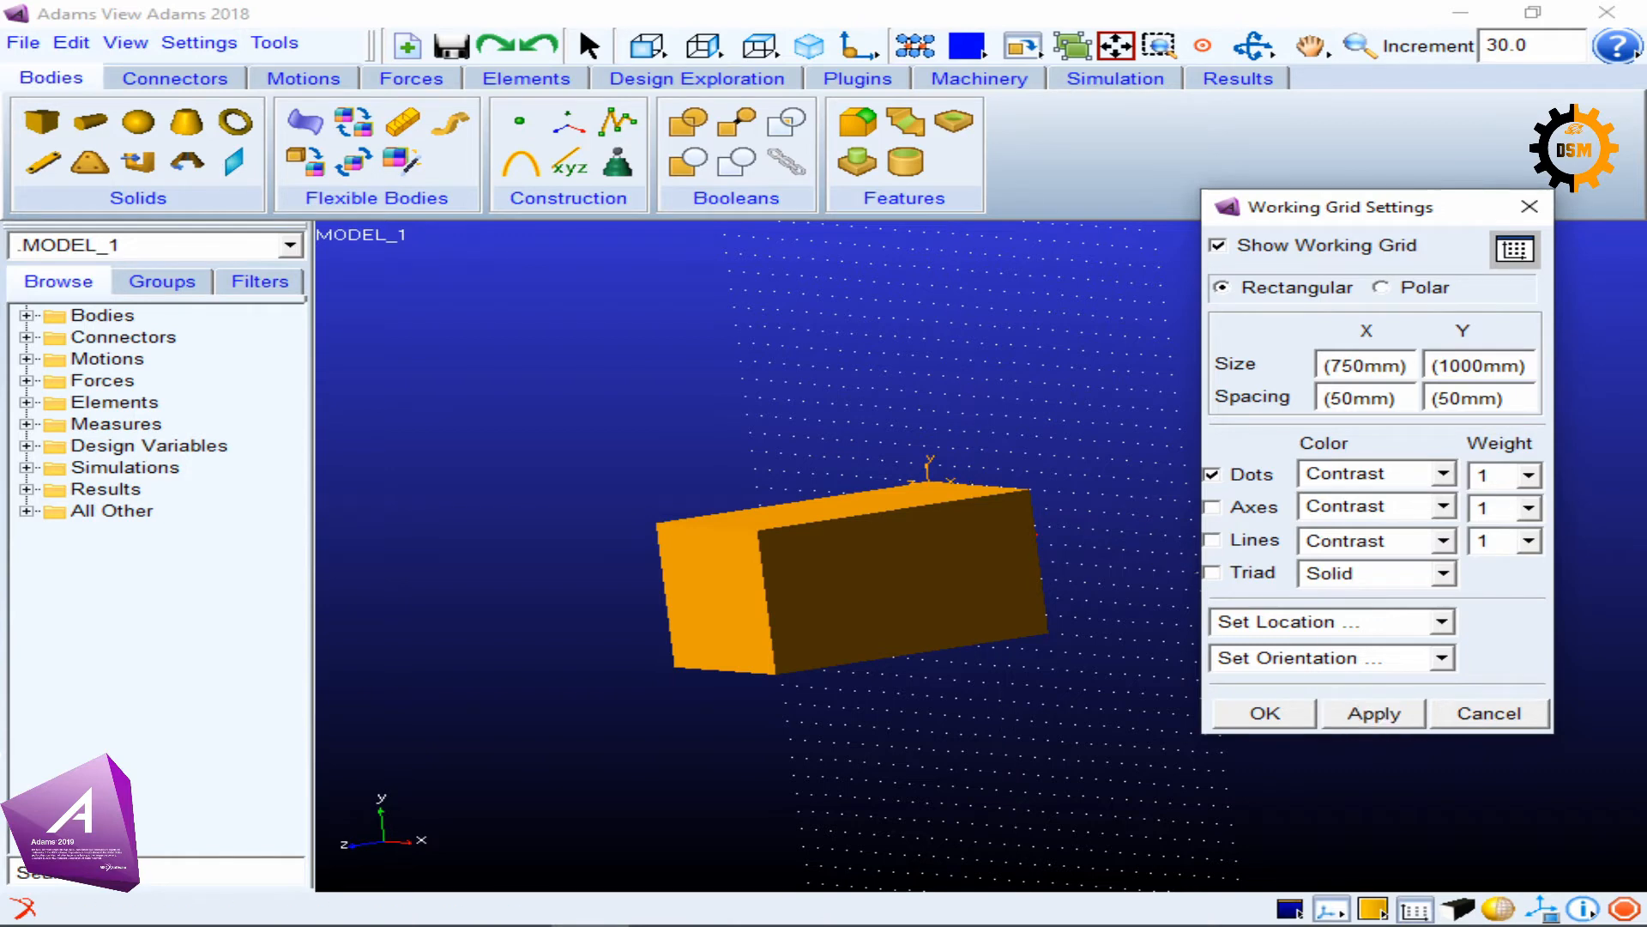
left_click(1212, 506)
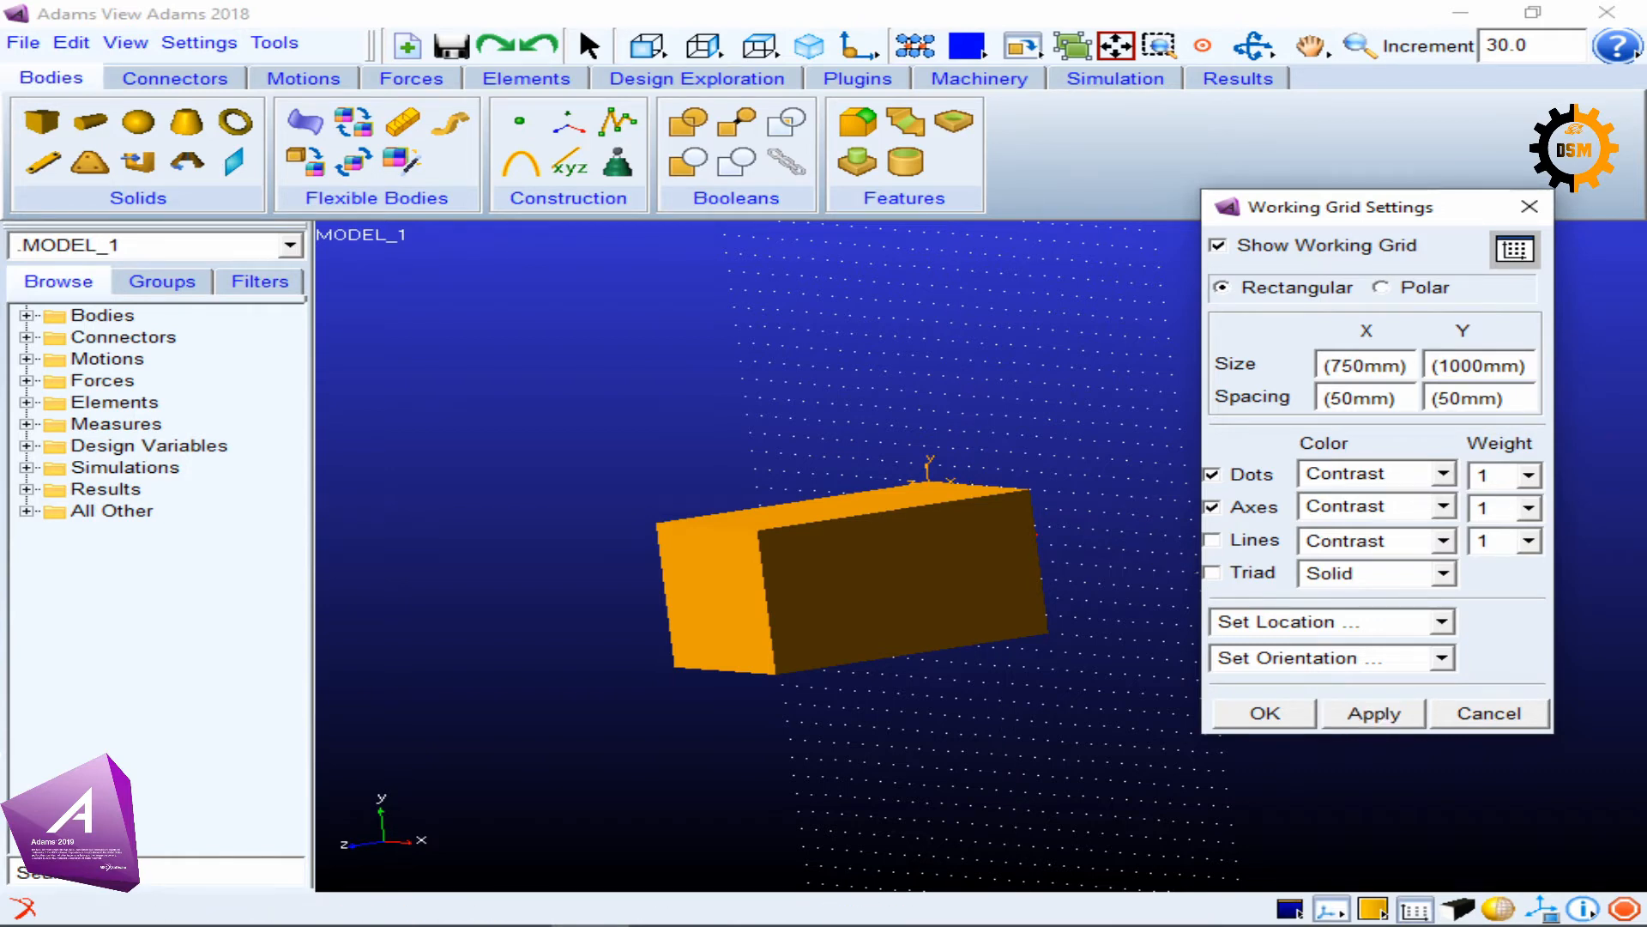
left_click(1211, 540)
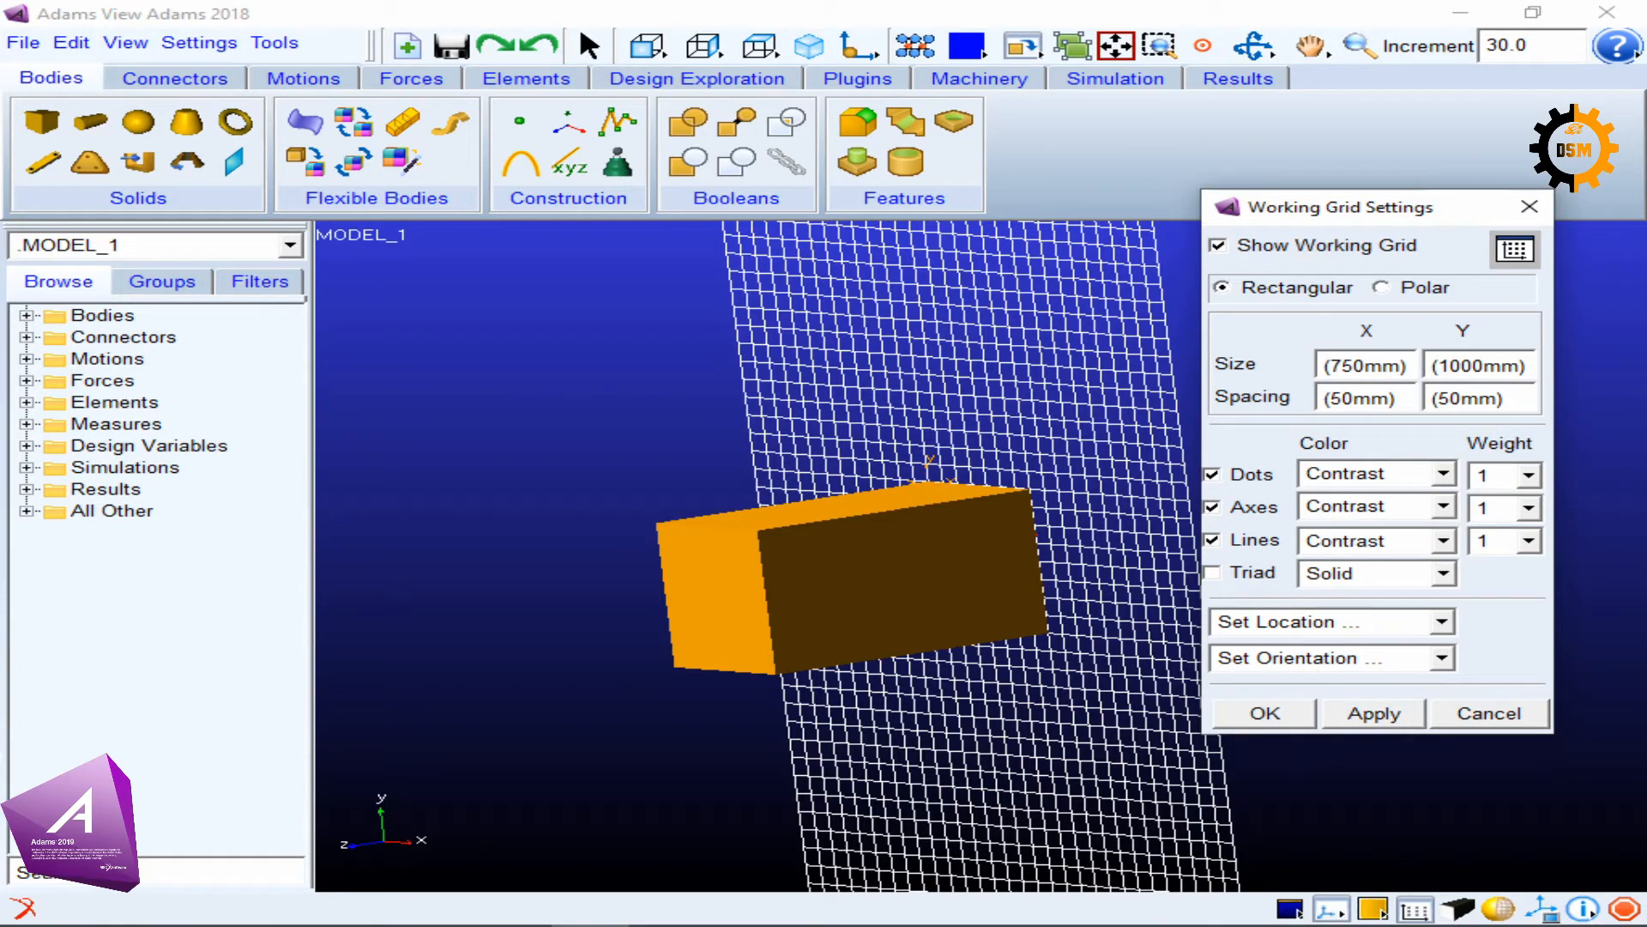
Turn on the grid triad and try dashed, dot-dash and dotted styles, applying the change.
left_click(1440, 572)
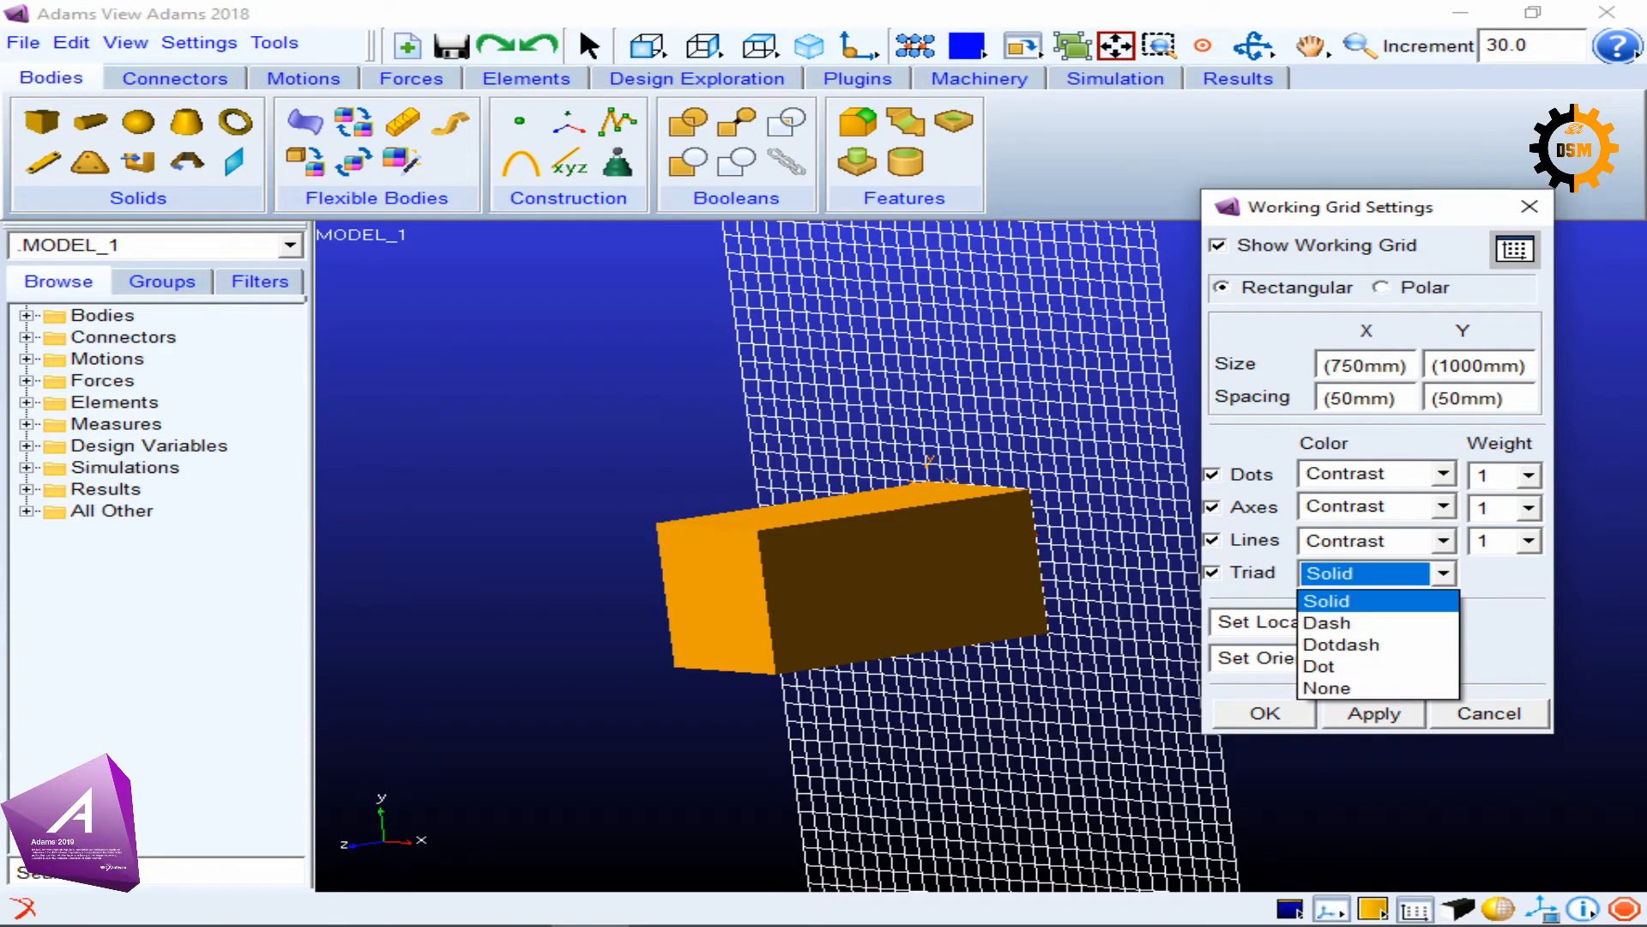
left_click(1325, 599)
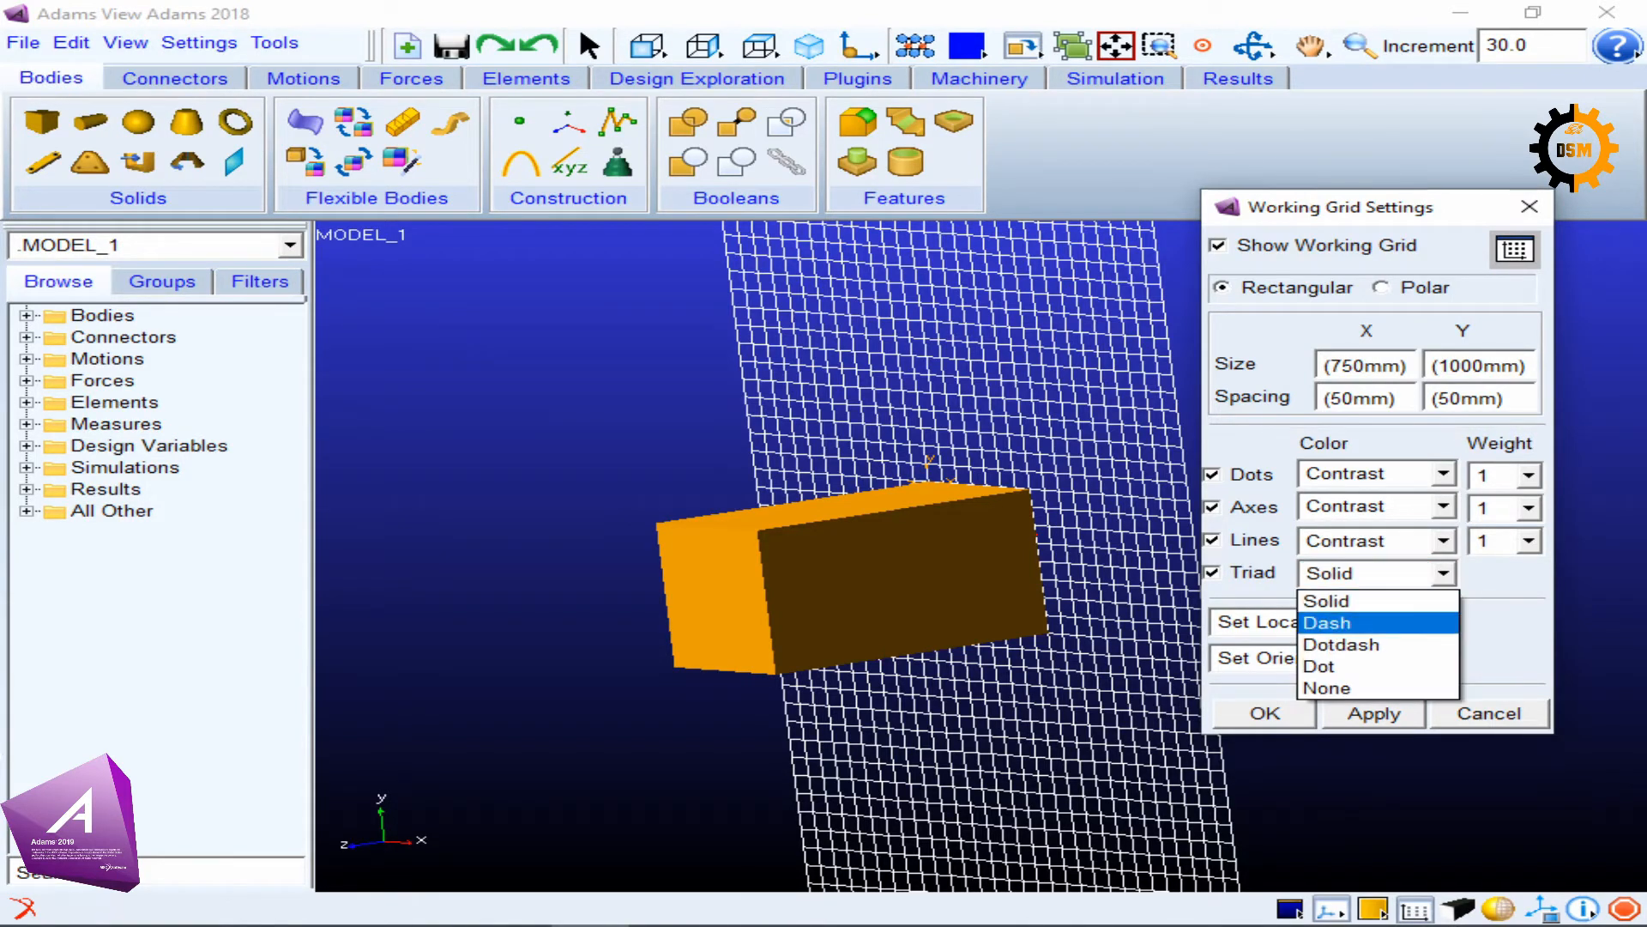
left_click(1327, 622)
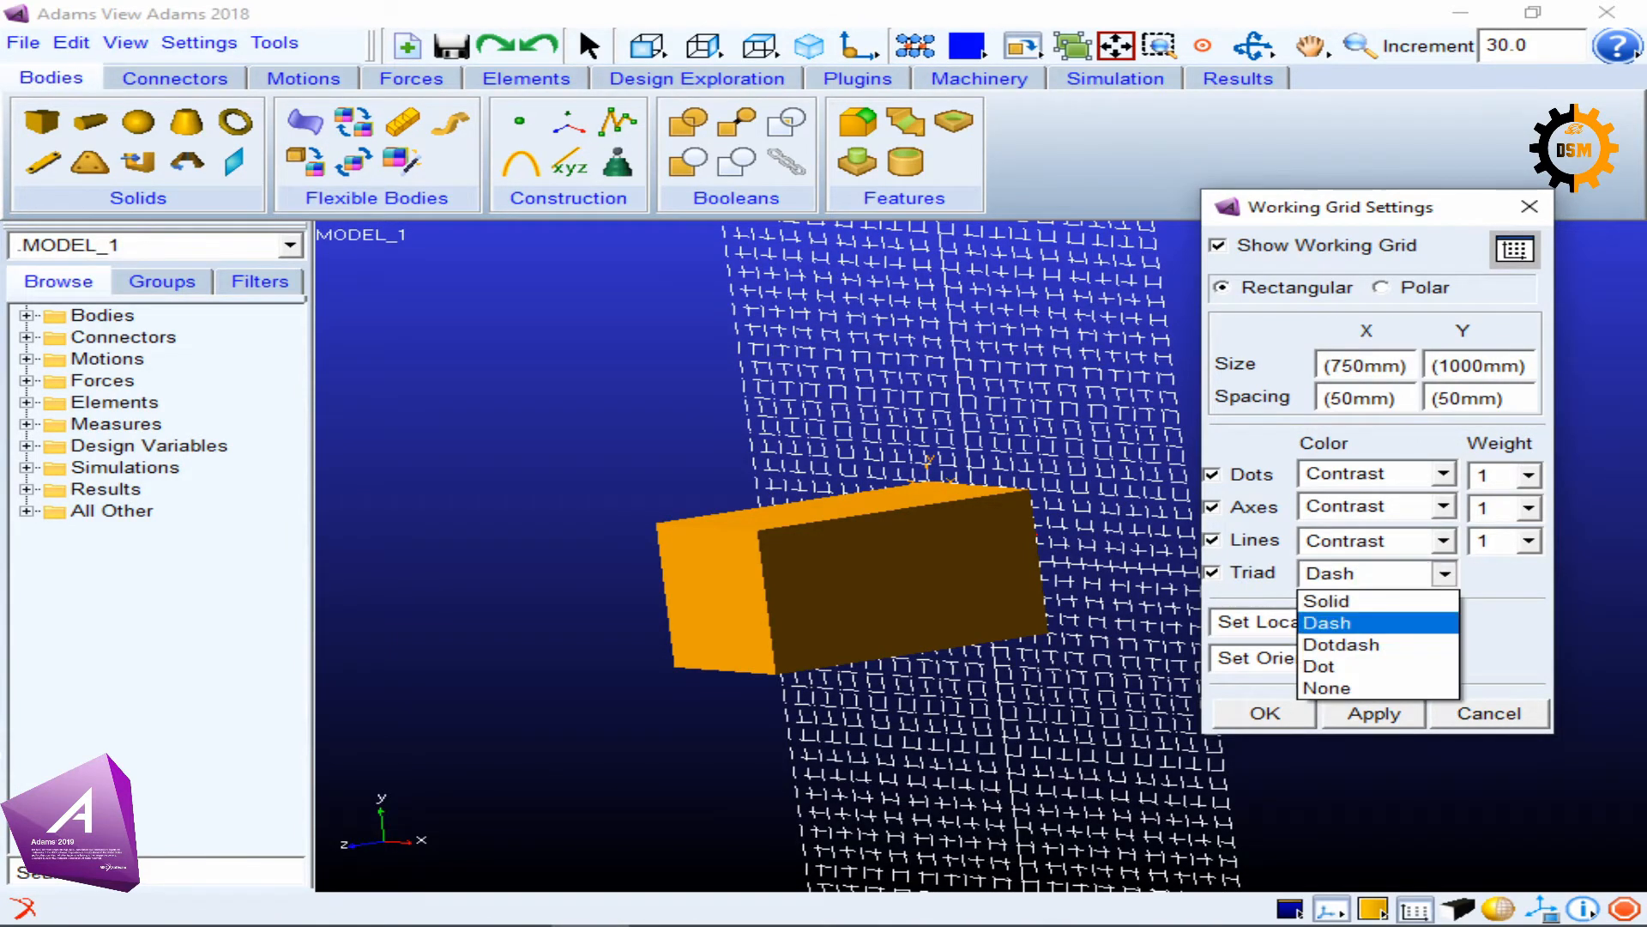
left_click(1341, 644)
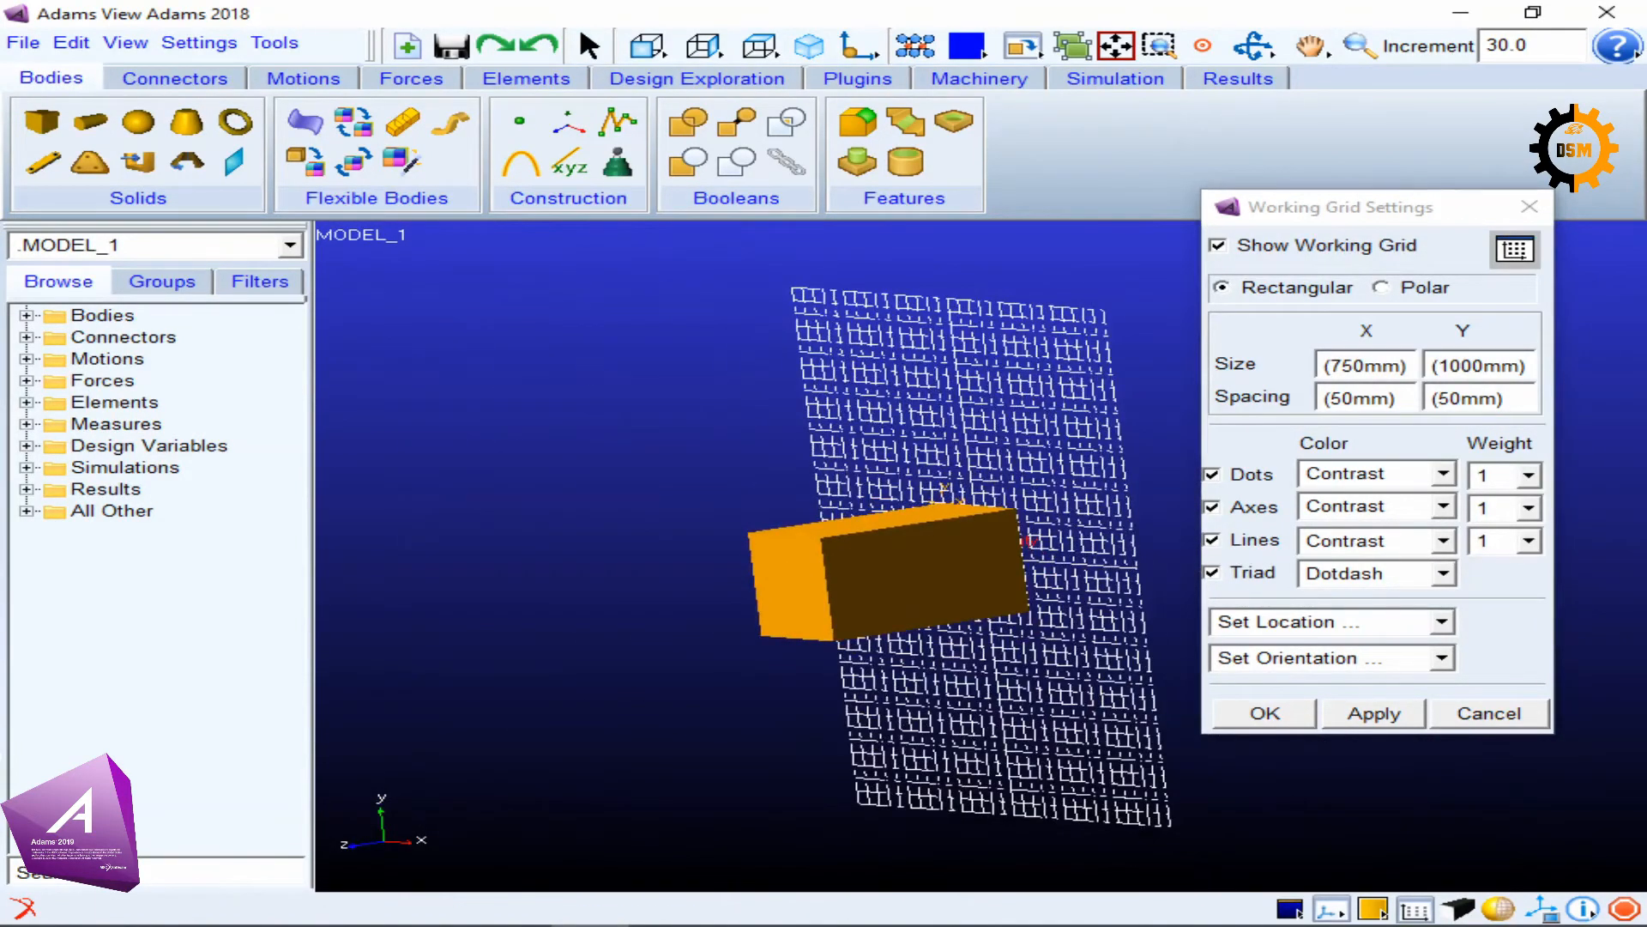
left_click(1443, 572)
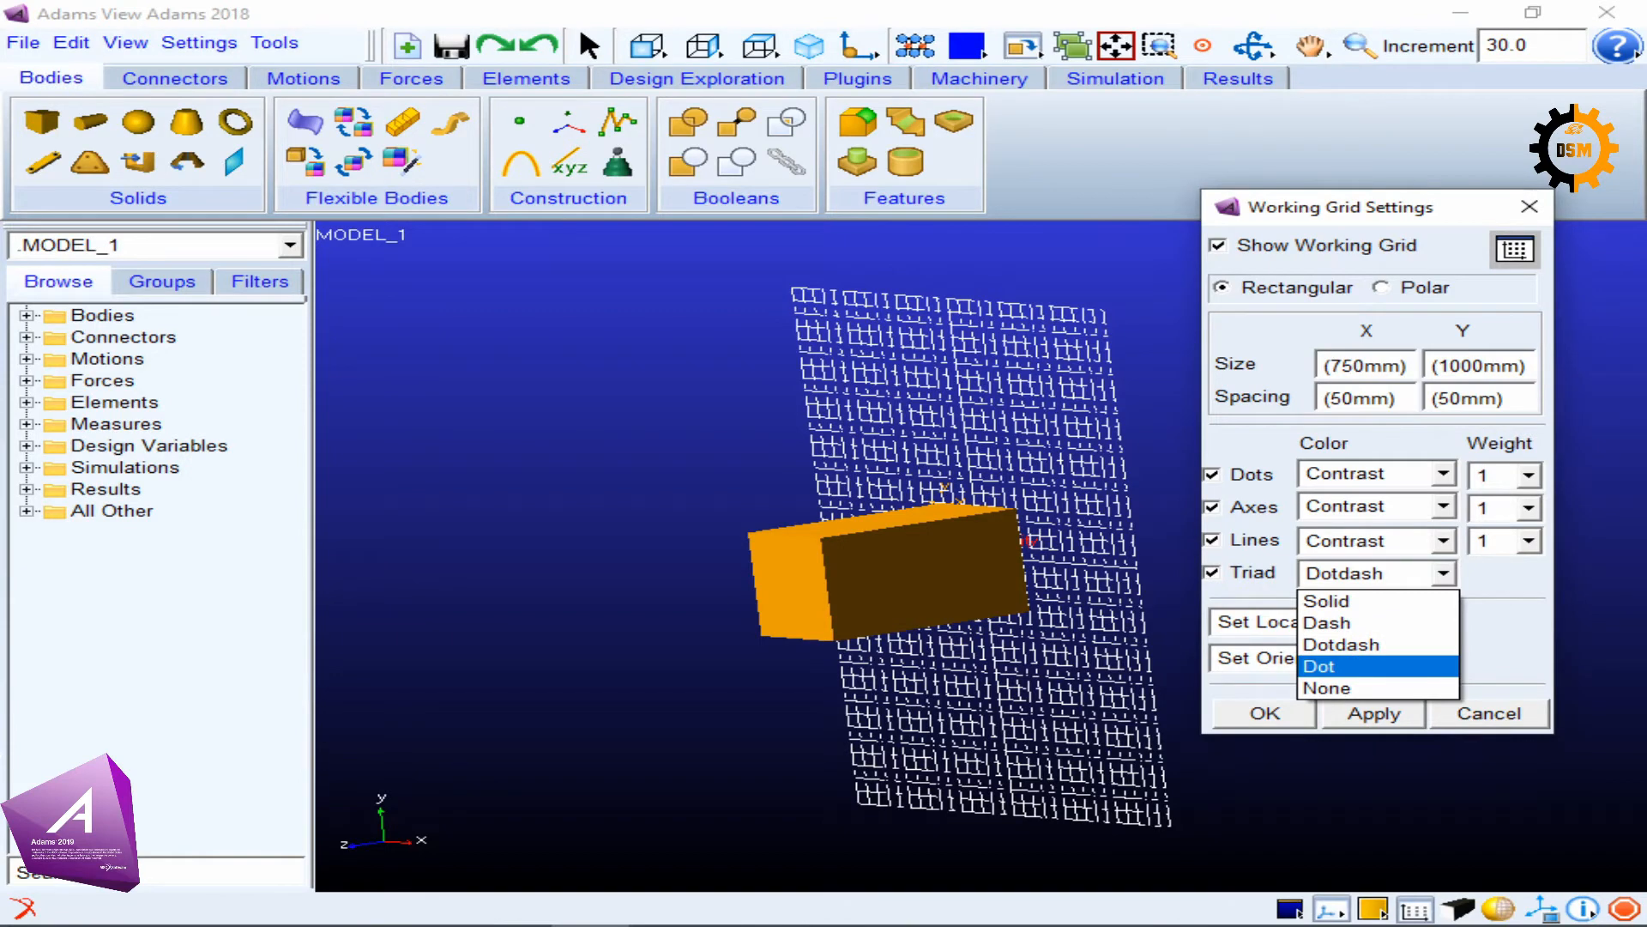
left_click(1320, 665)
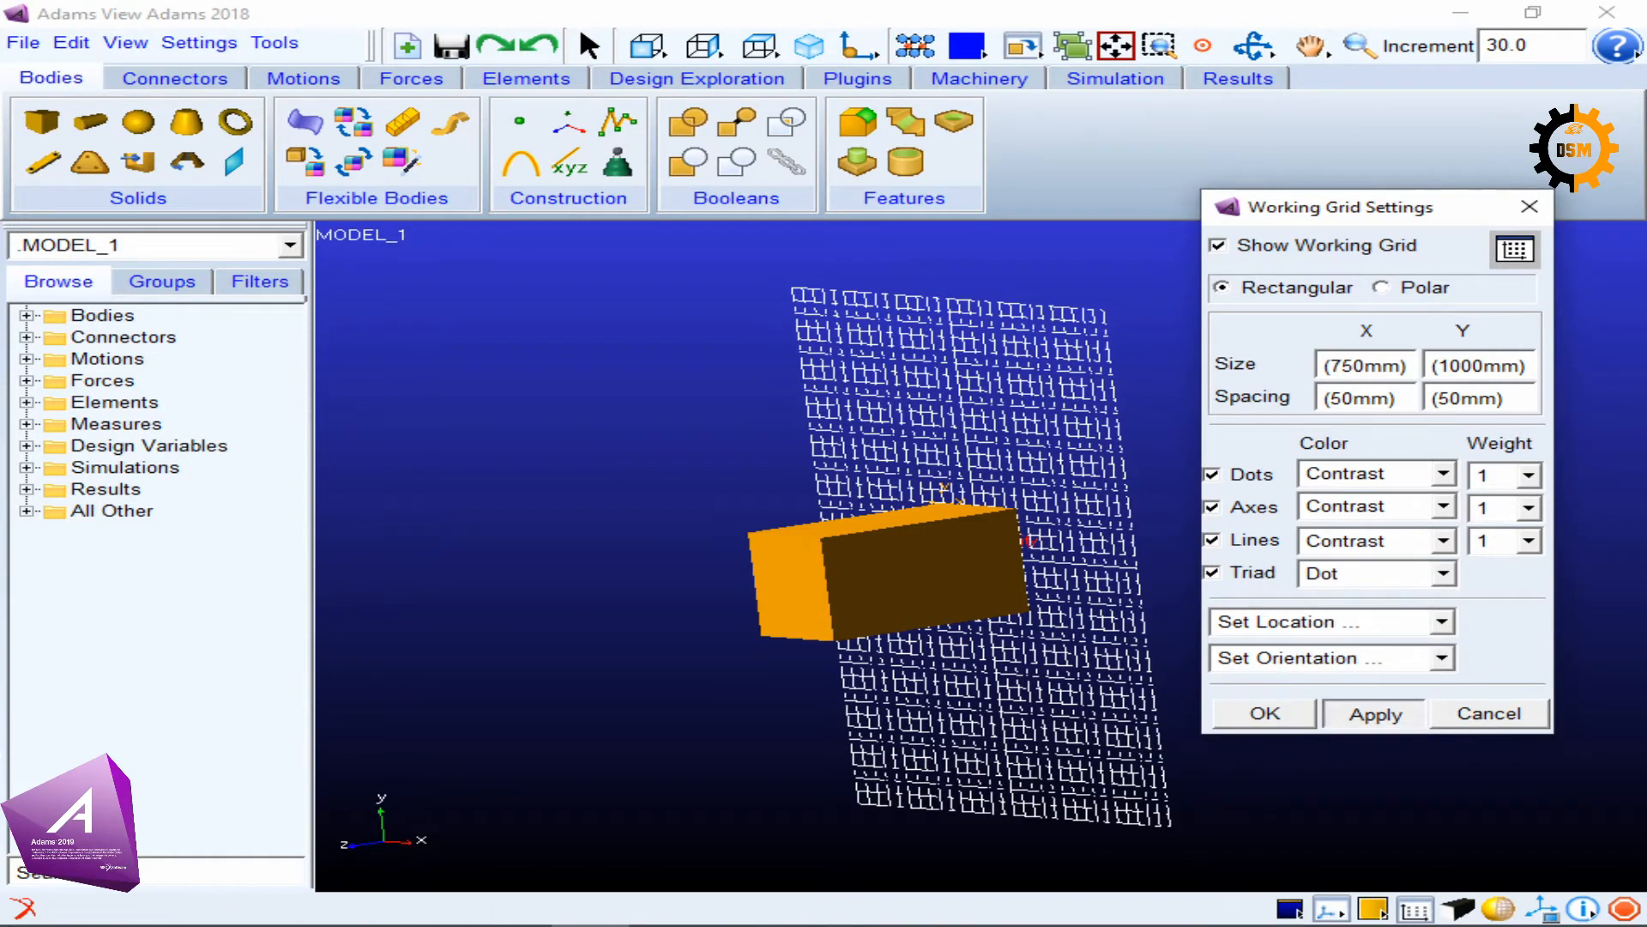
left_click(1372, 713)
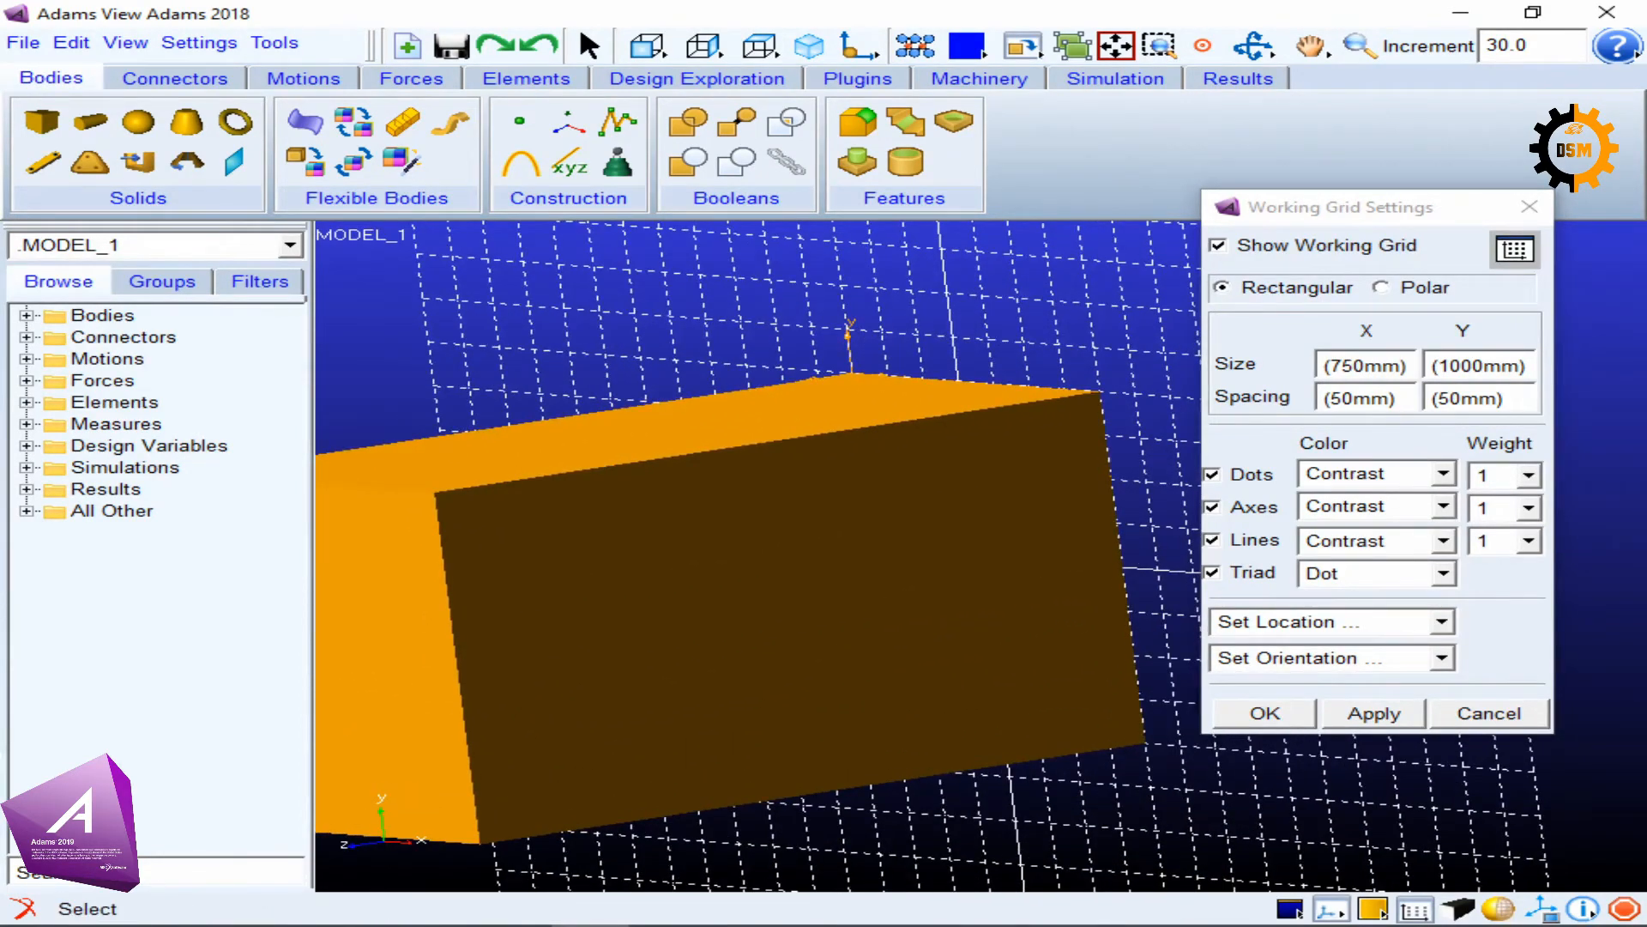
Set the triad style to none and switch off grid lines, leaving dots and axes.
left_click(1366, 572)
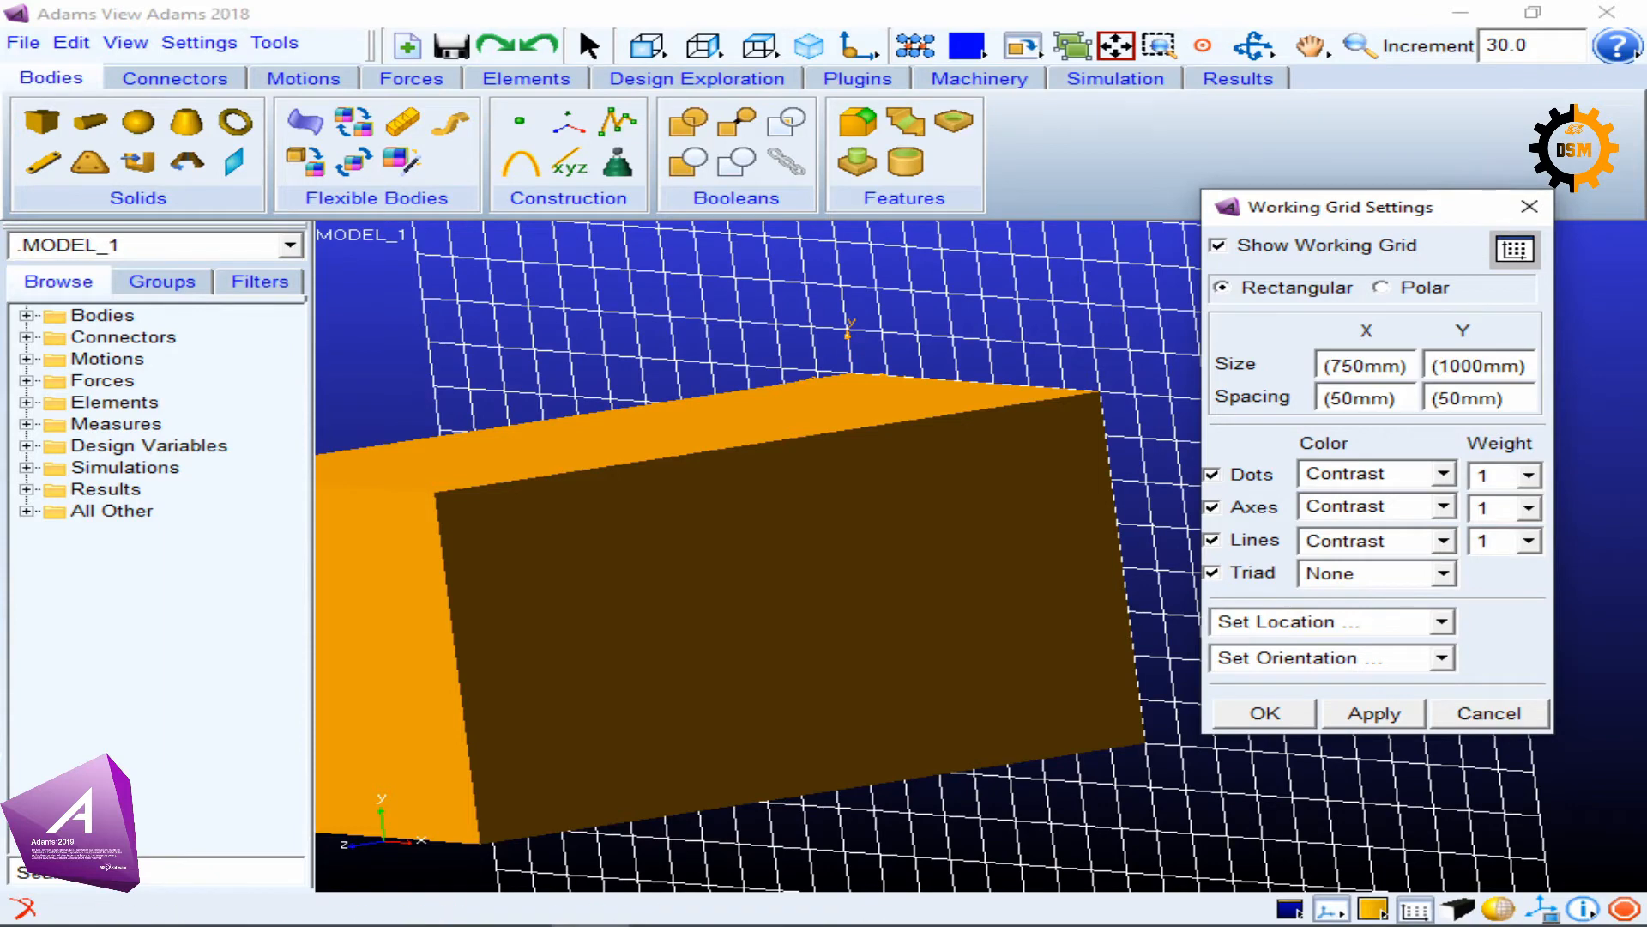
left_click(1213, 540)
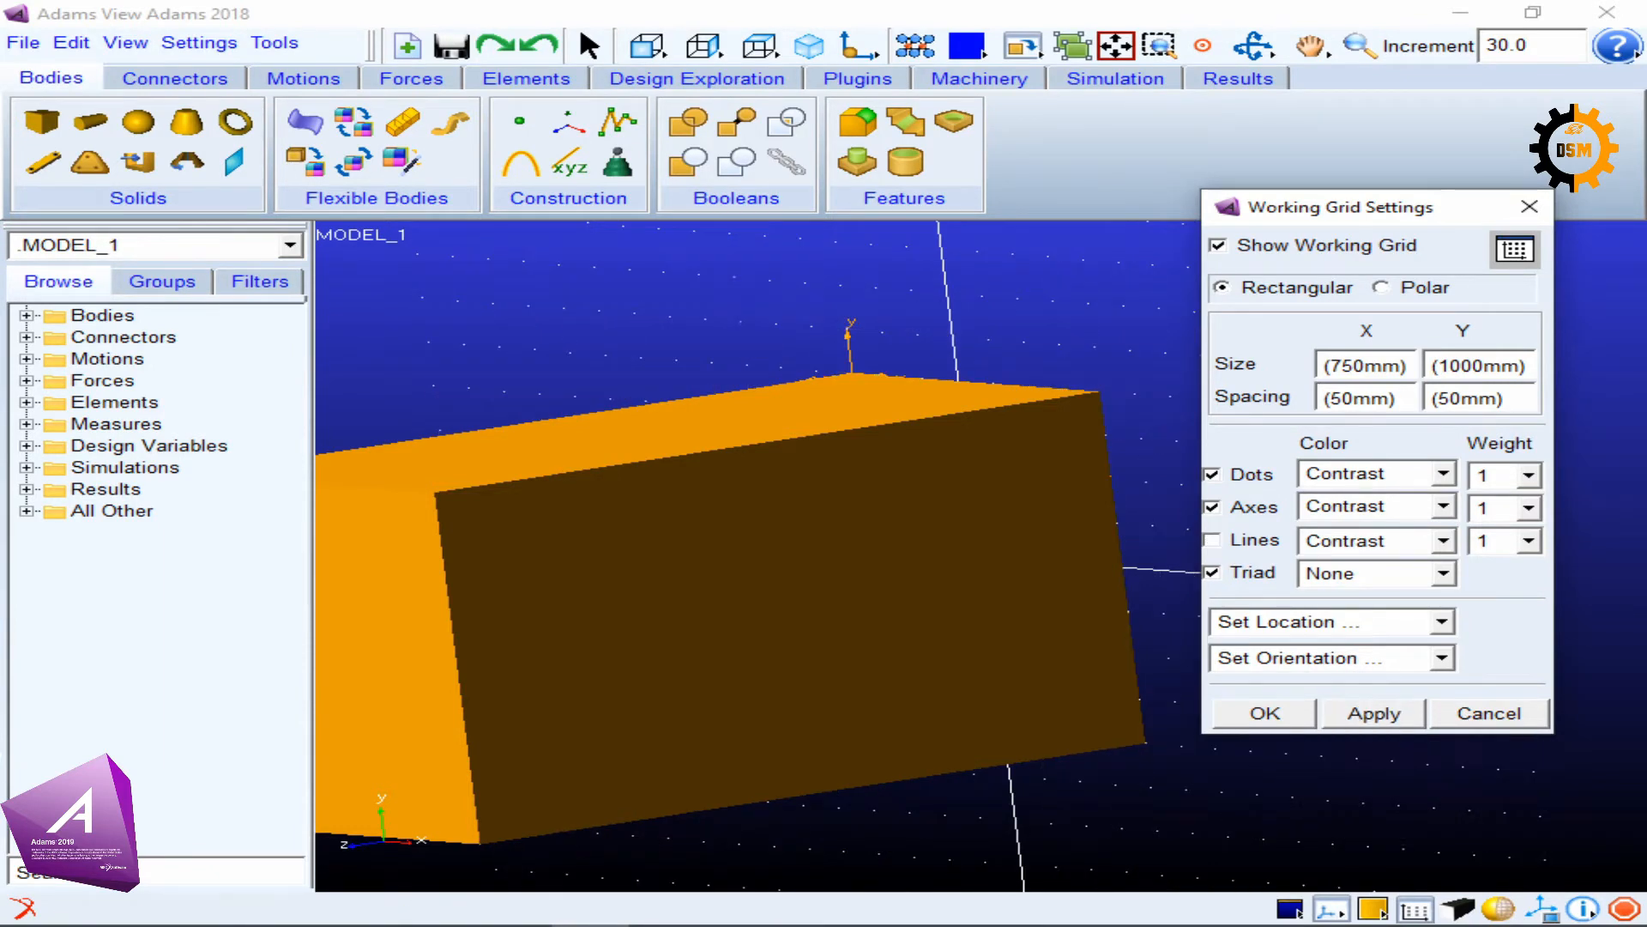
Switch off the grid triad display and bring up the Set Location choices.
left_click(1212, 572)
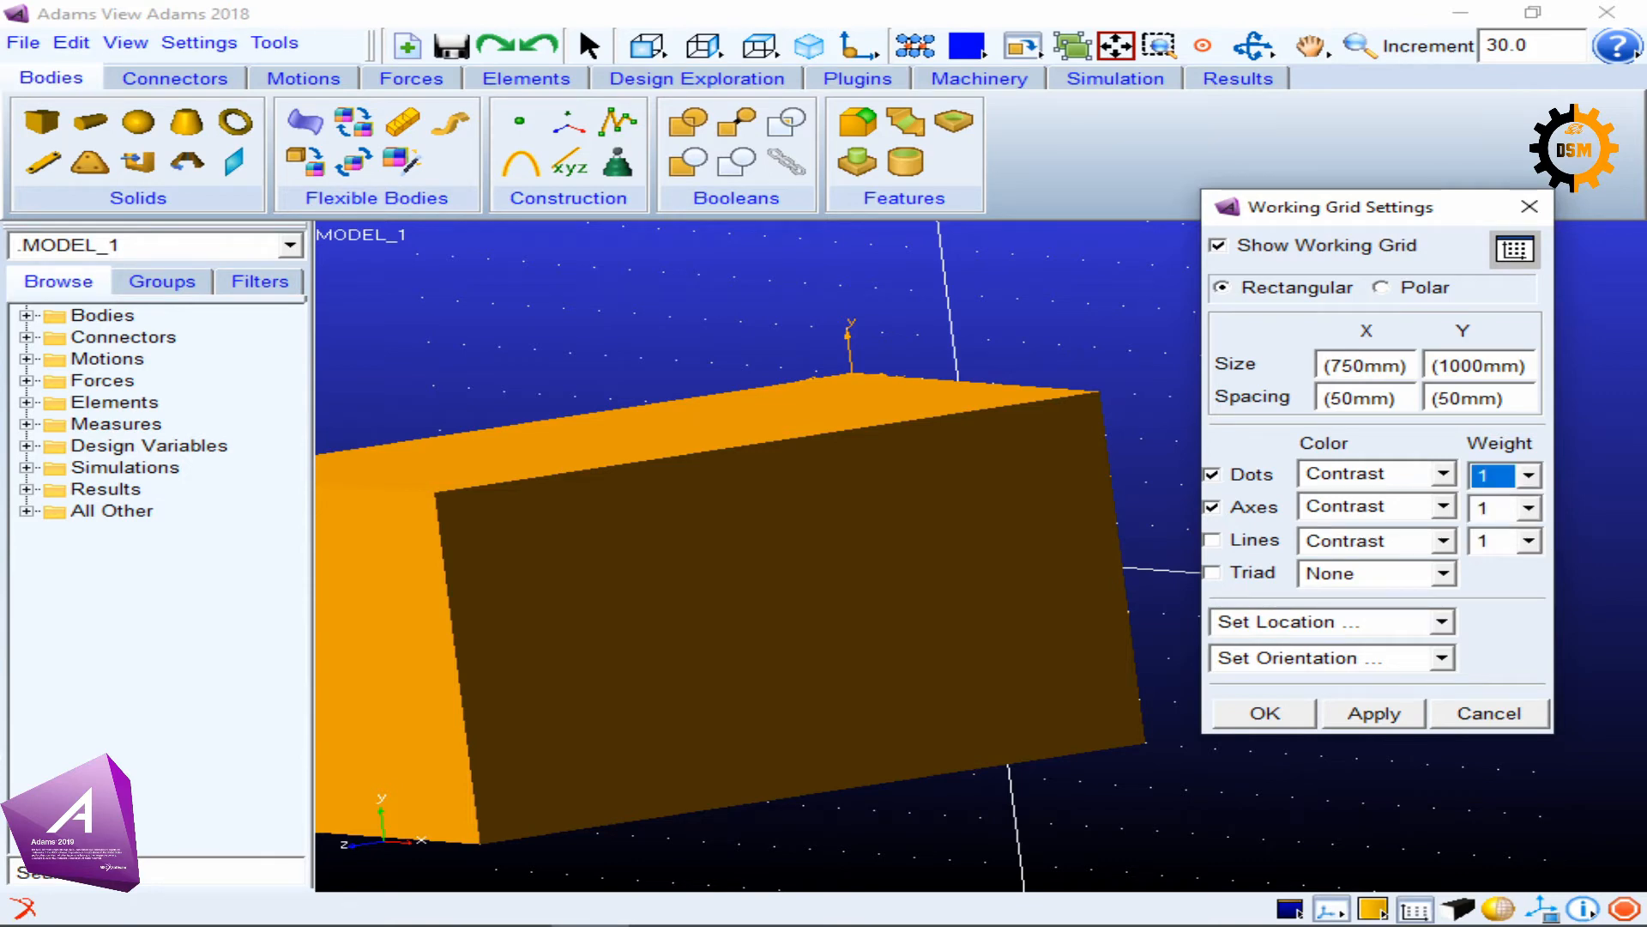
left_click(1496, 506)
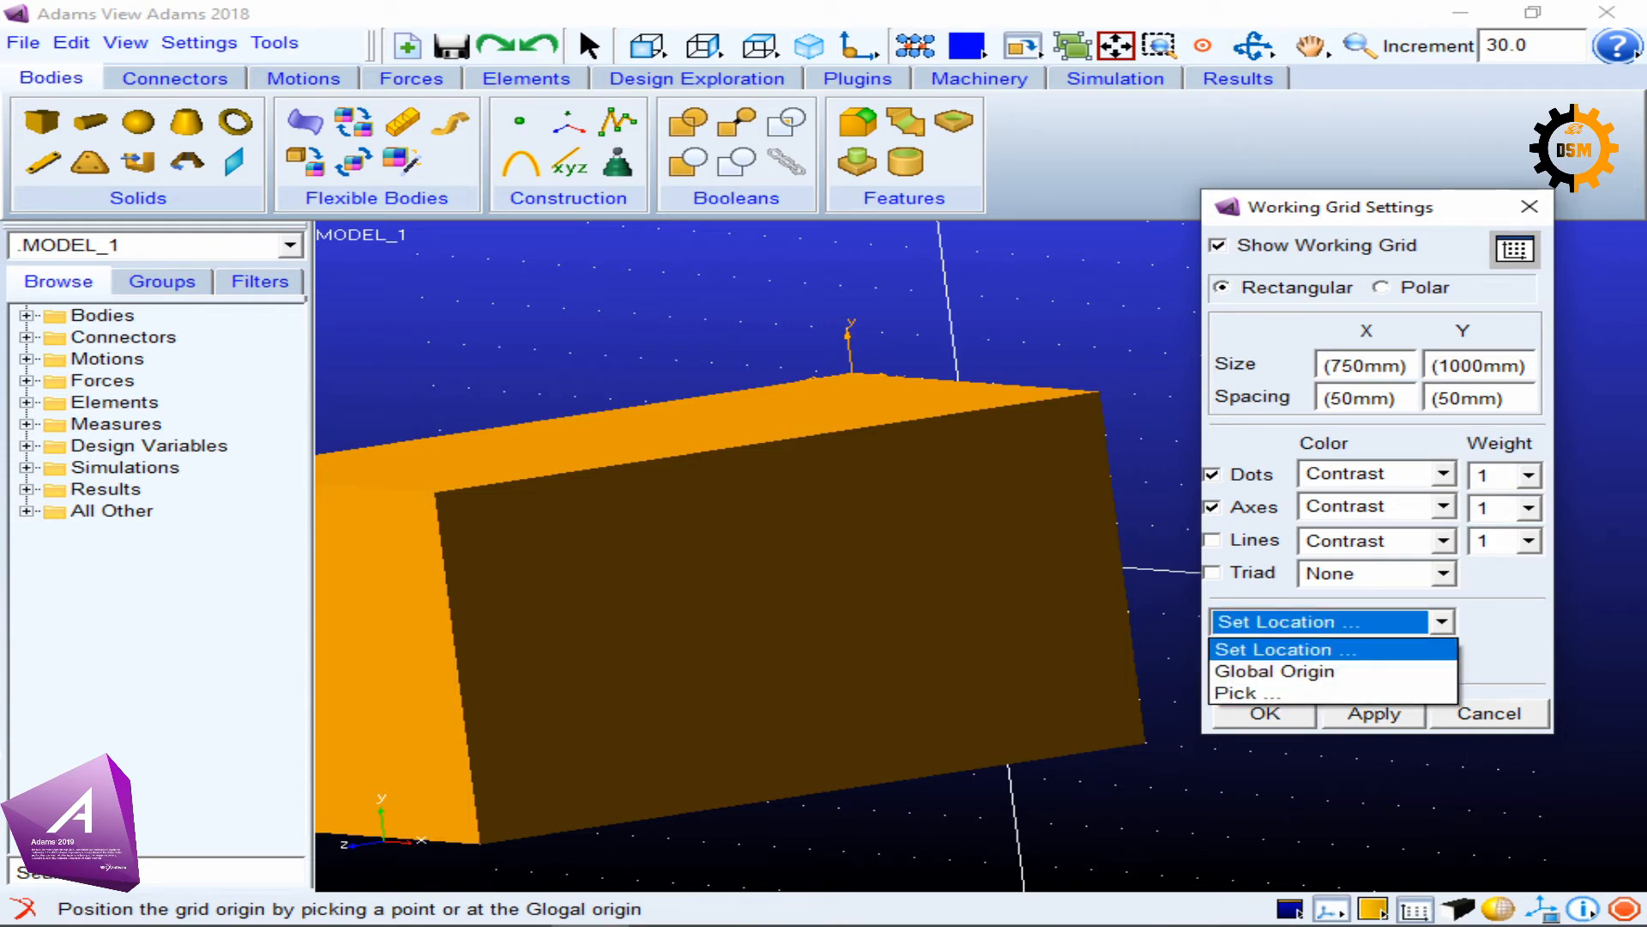
mouse_move(1274, 670)
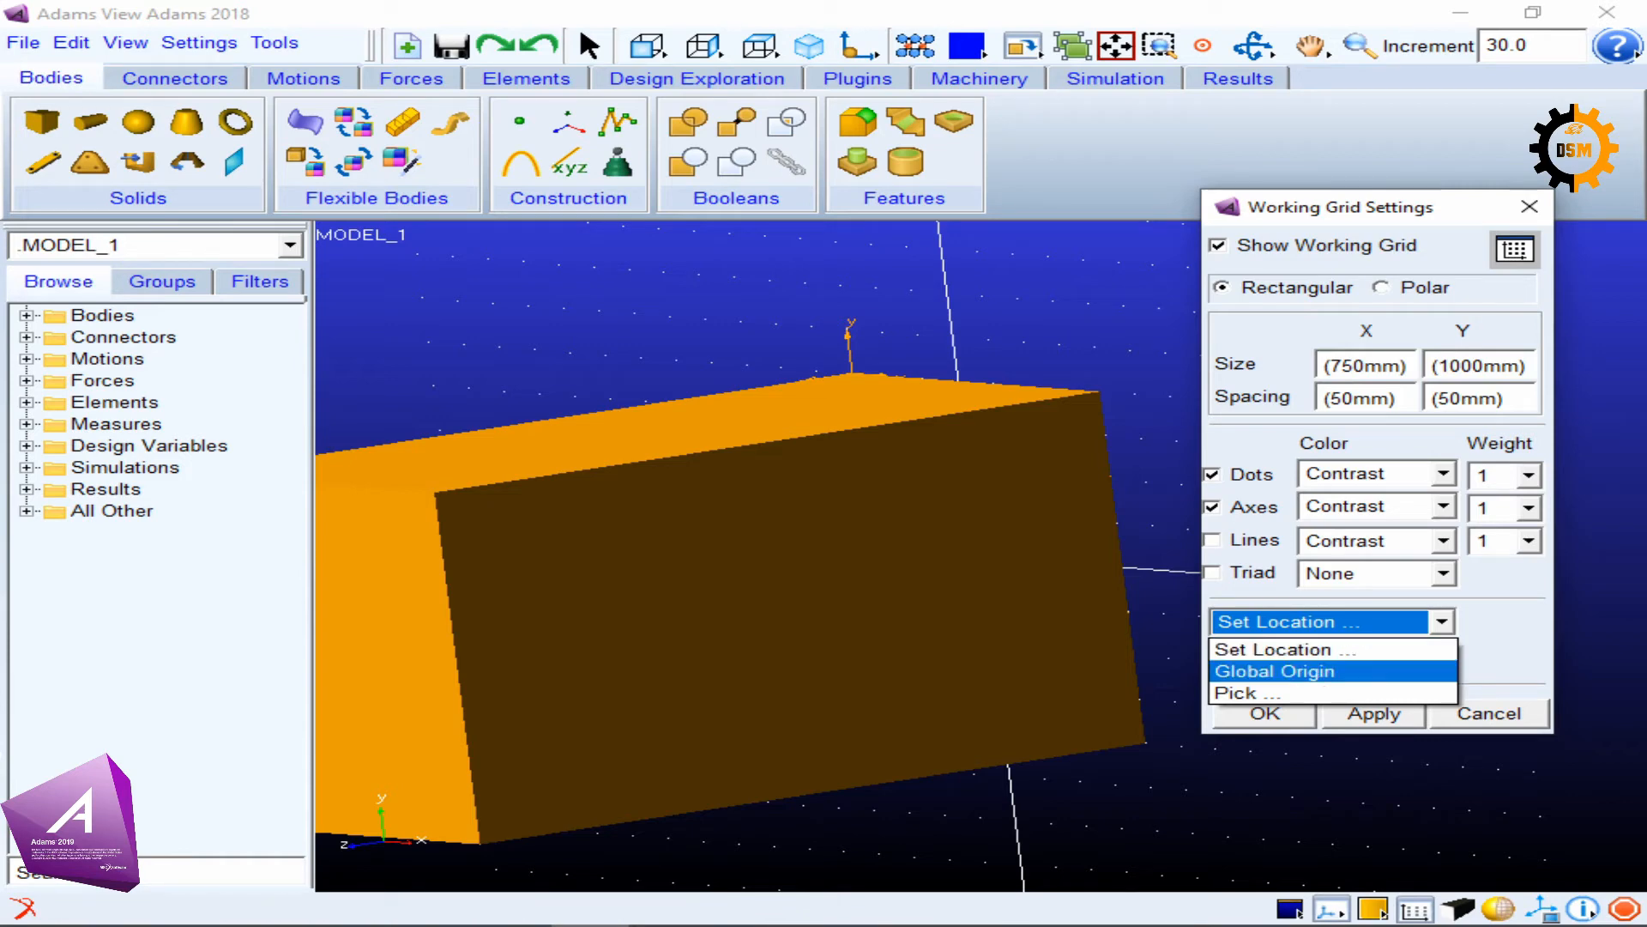
Pick the grid origin at the box's lower-left then upper-right corner, then return it to Global Origin.
left_click(1319, 648)
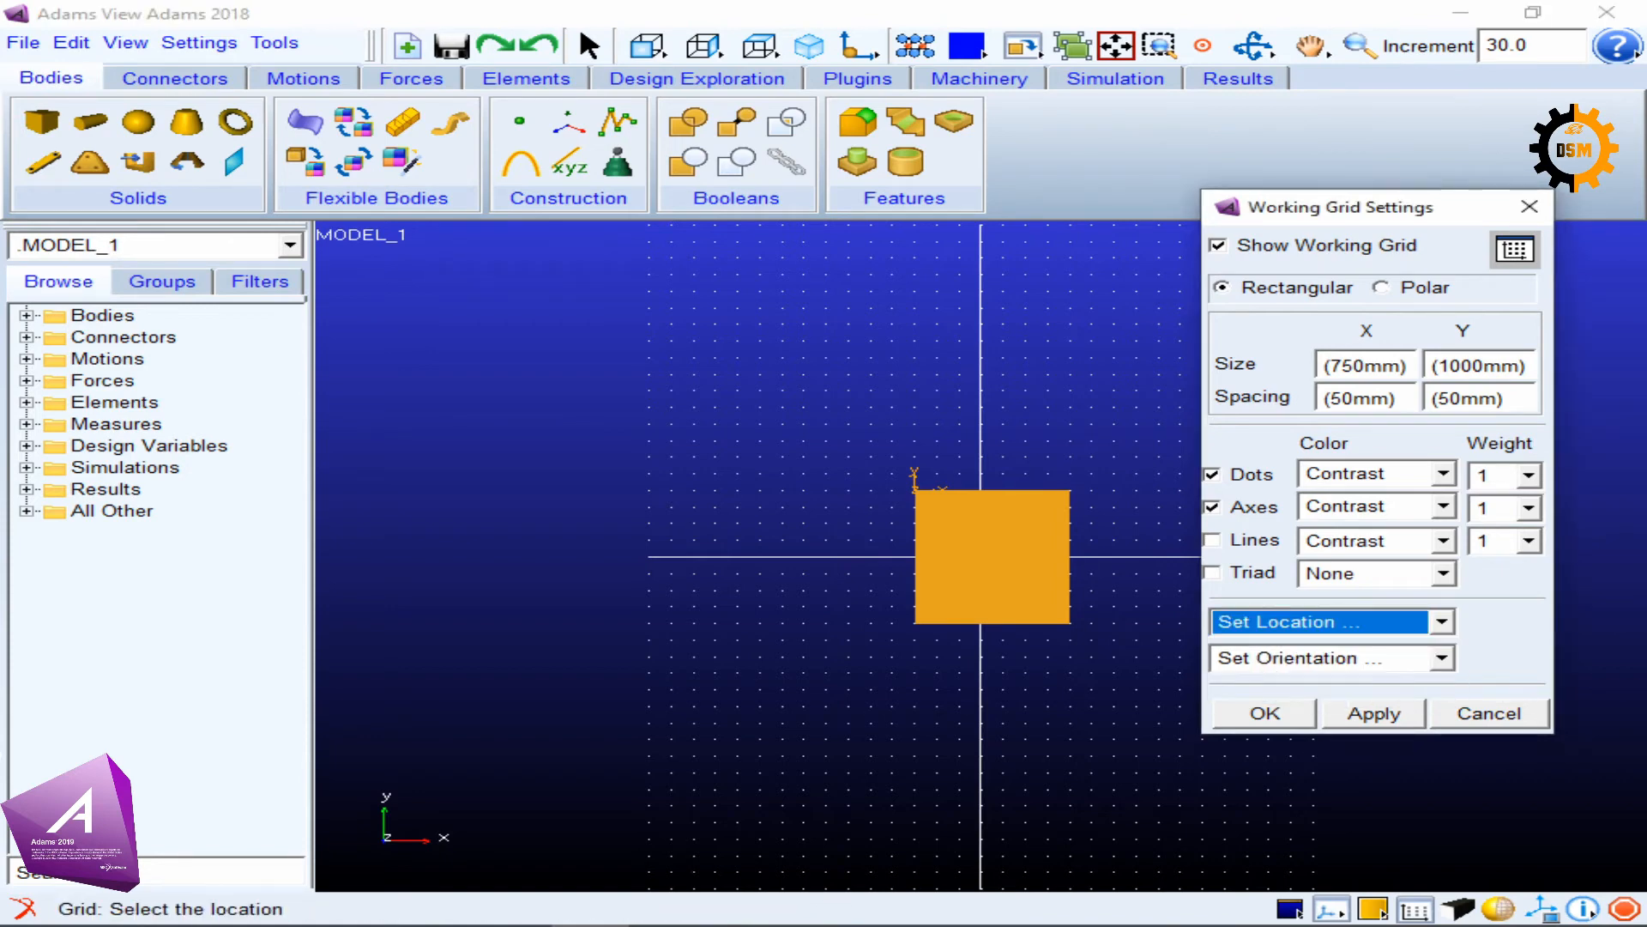
mouse_move(915, 622)
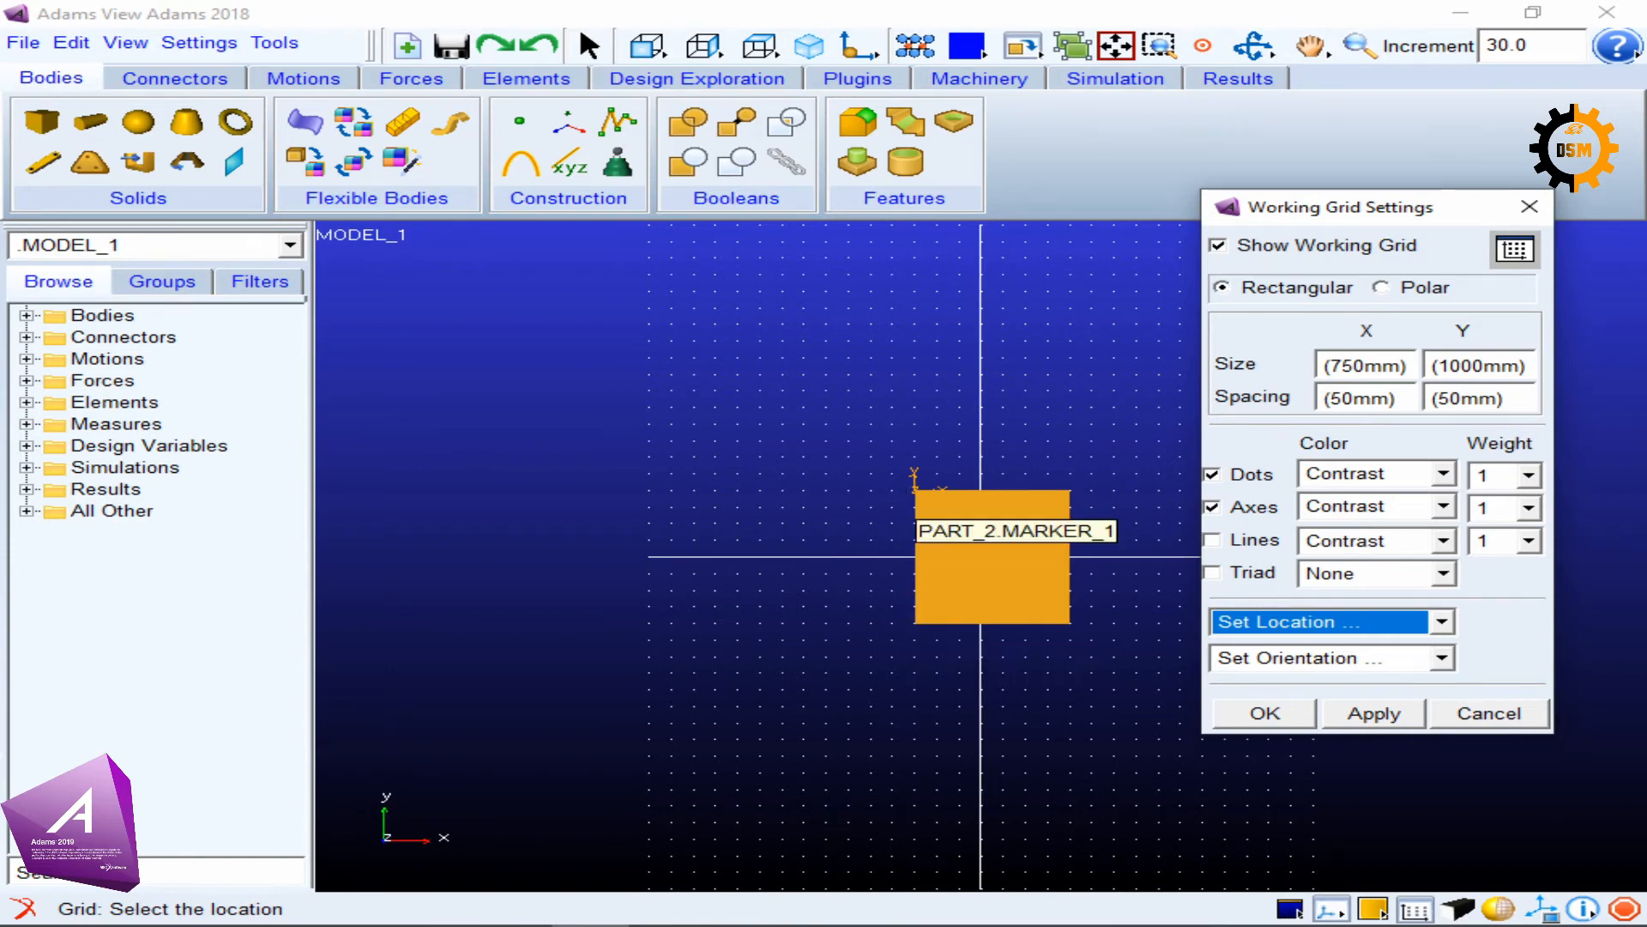
mouse_move(914, 622)
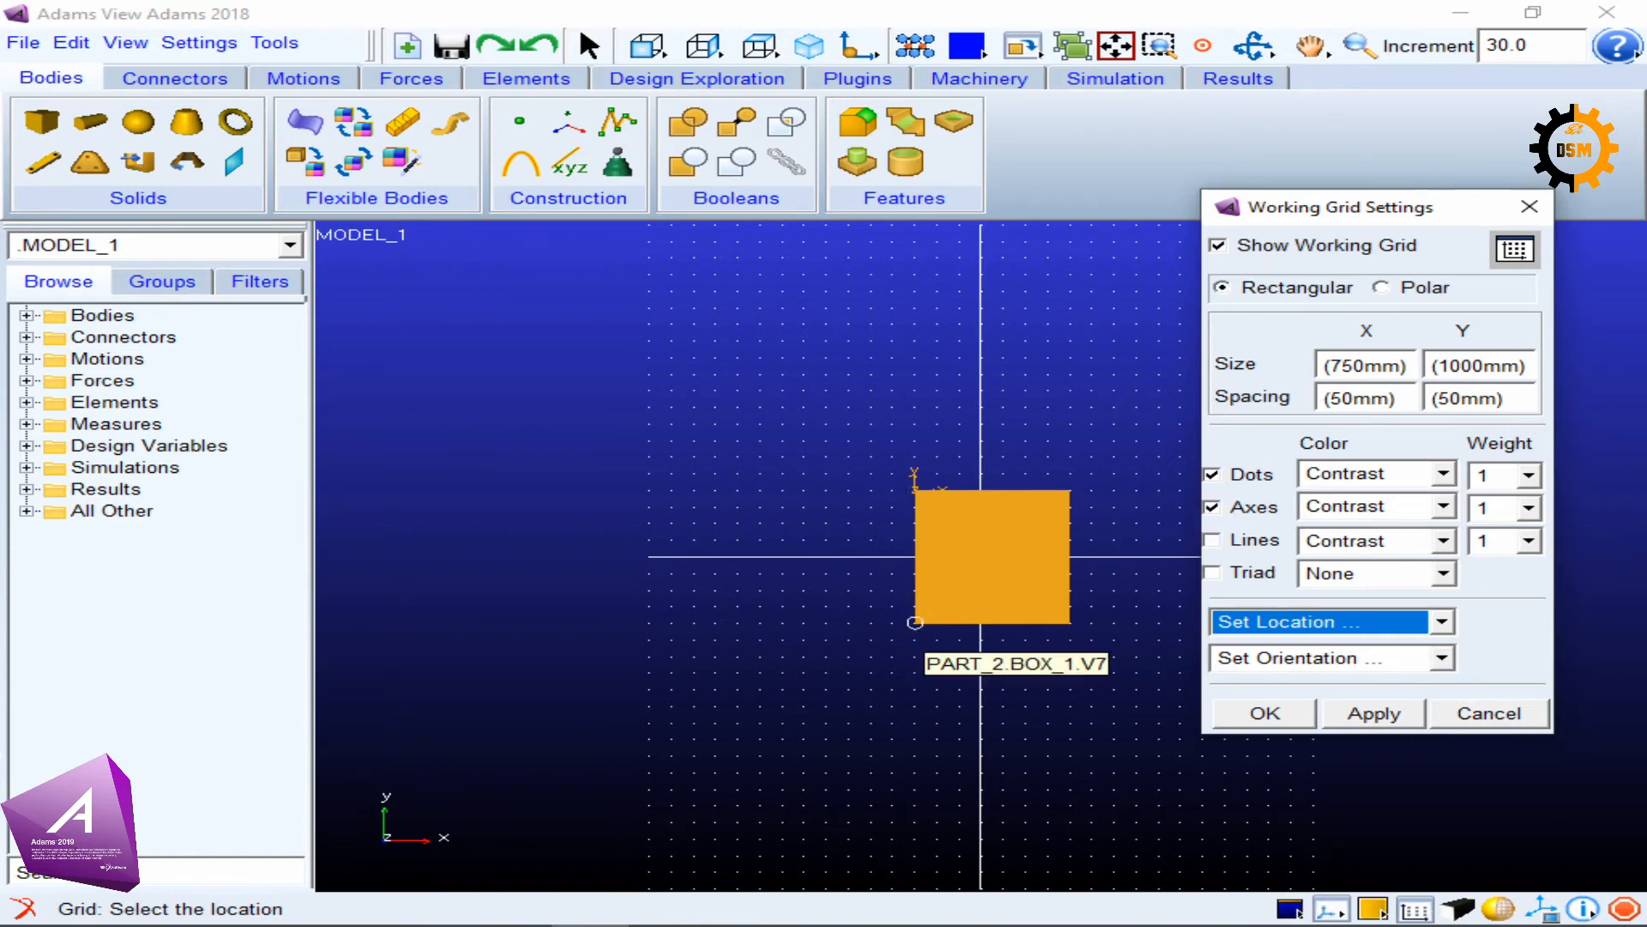
left_click(915, 622)
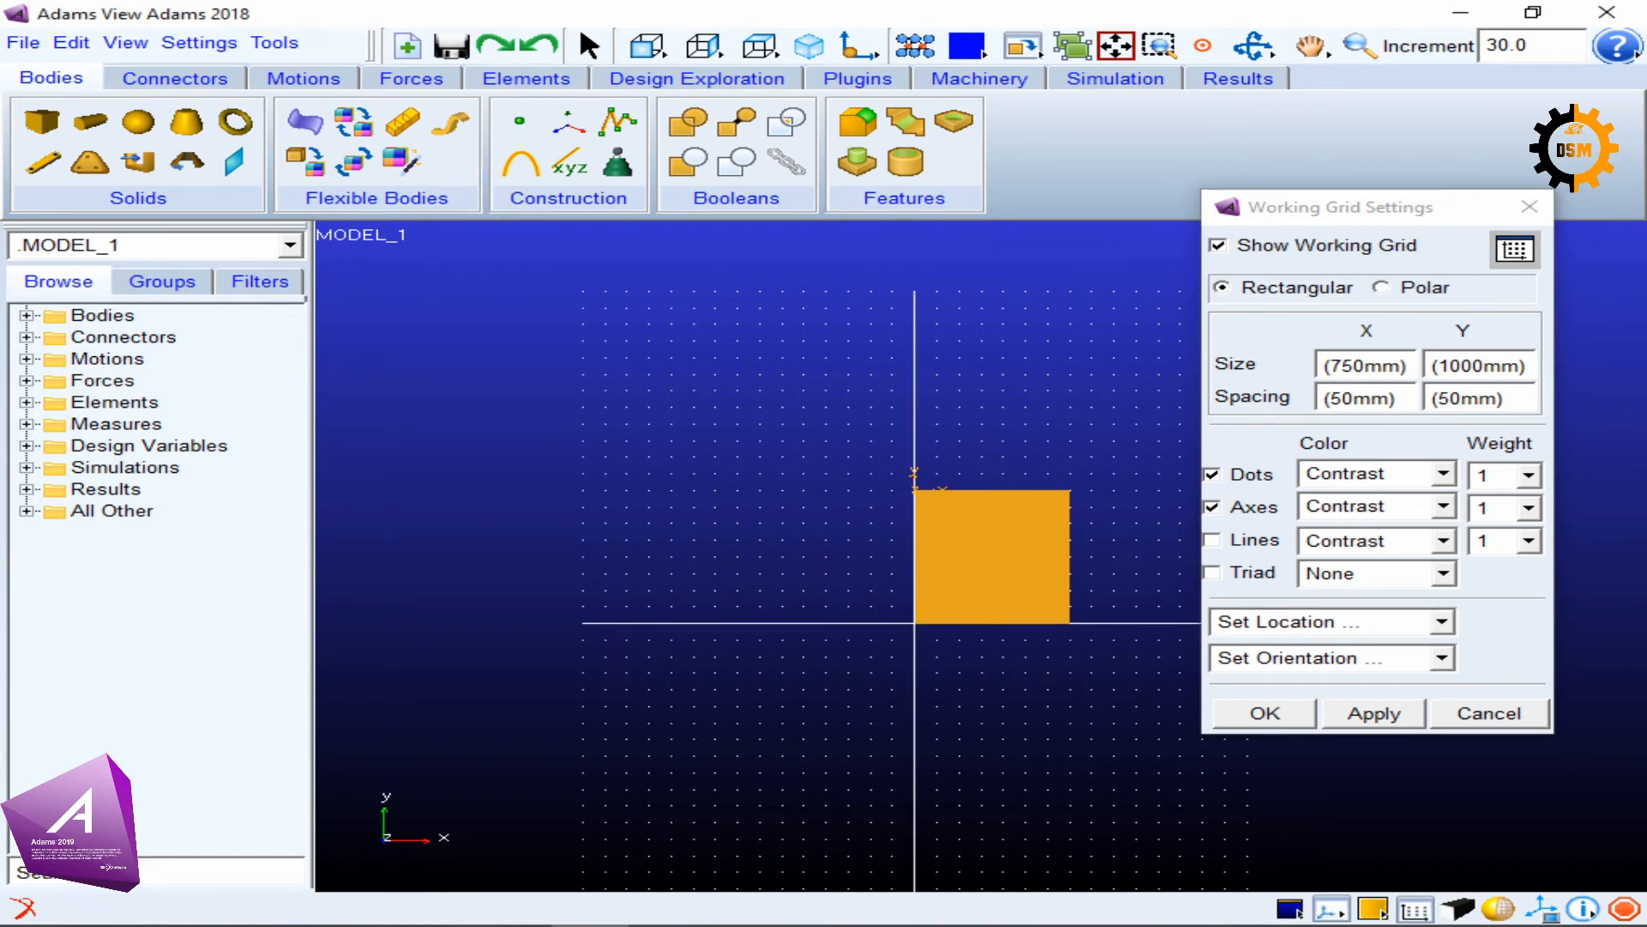
left_click(1319, 621)
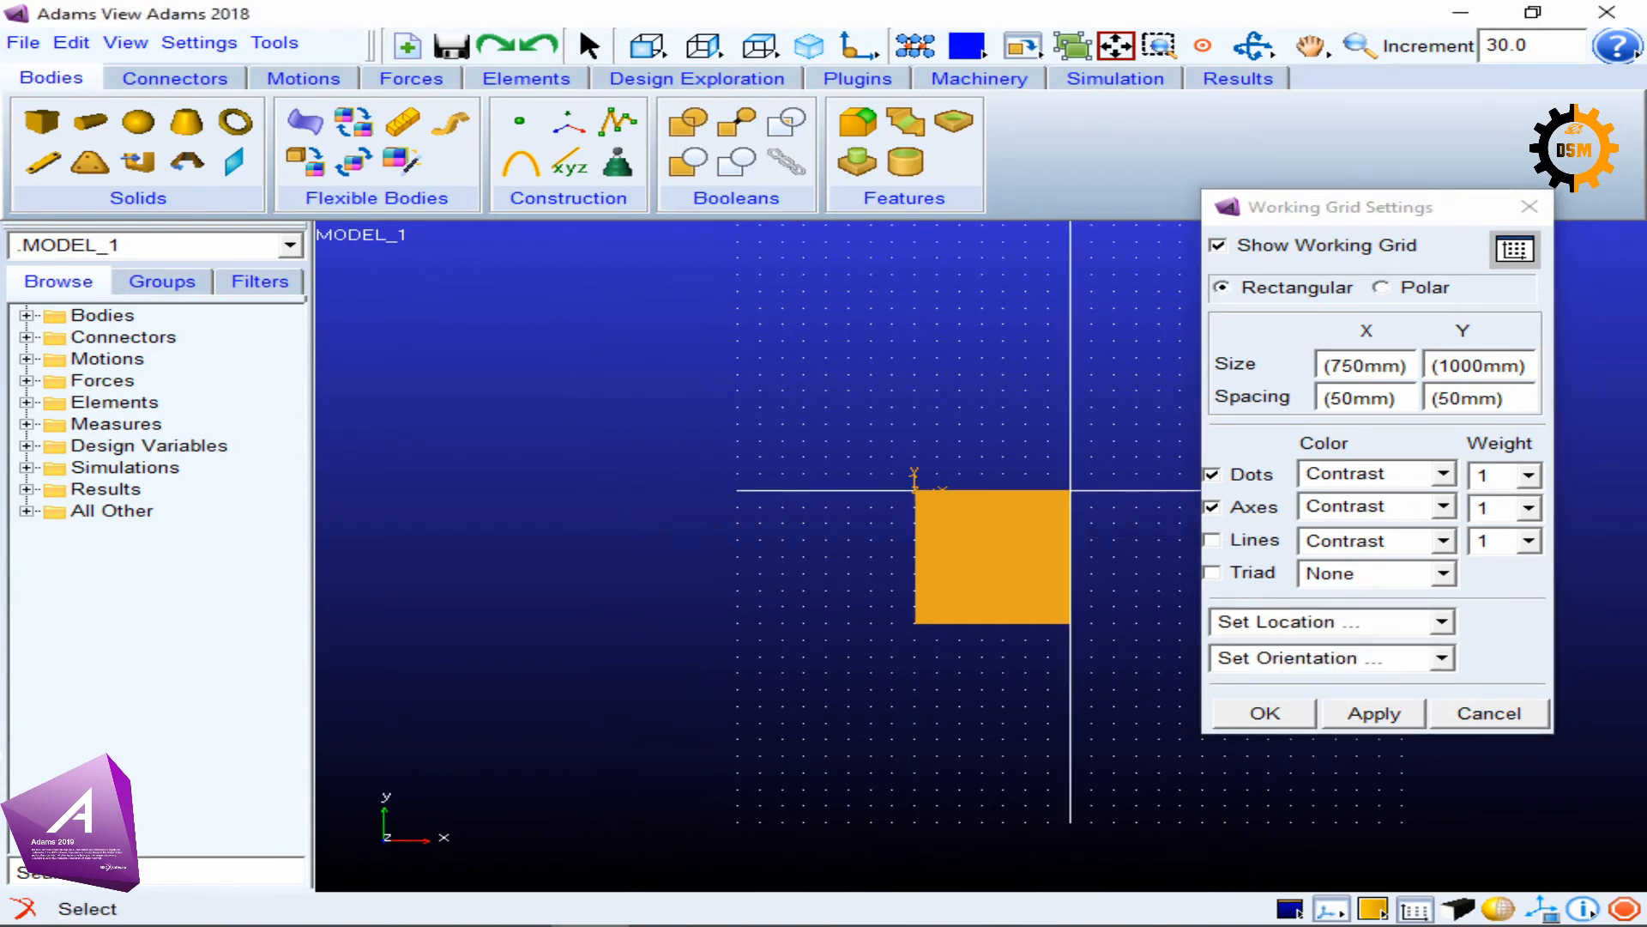
left_click(1320, 621)
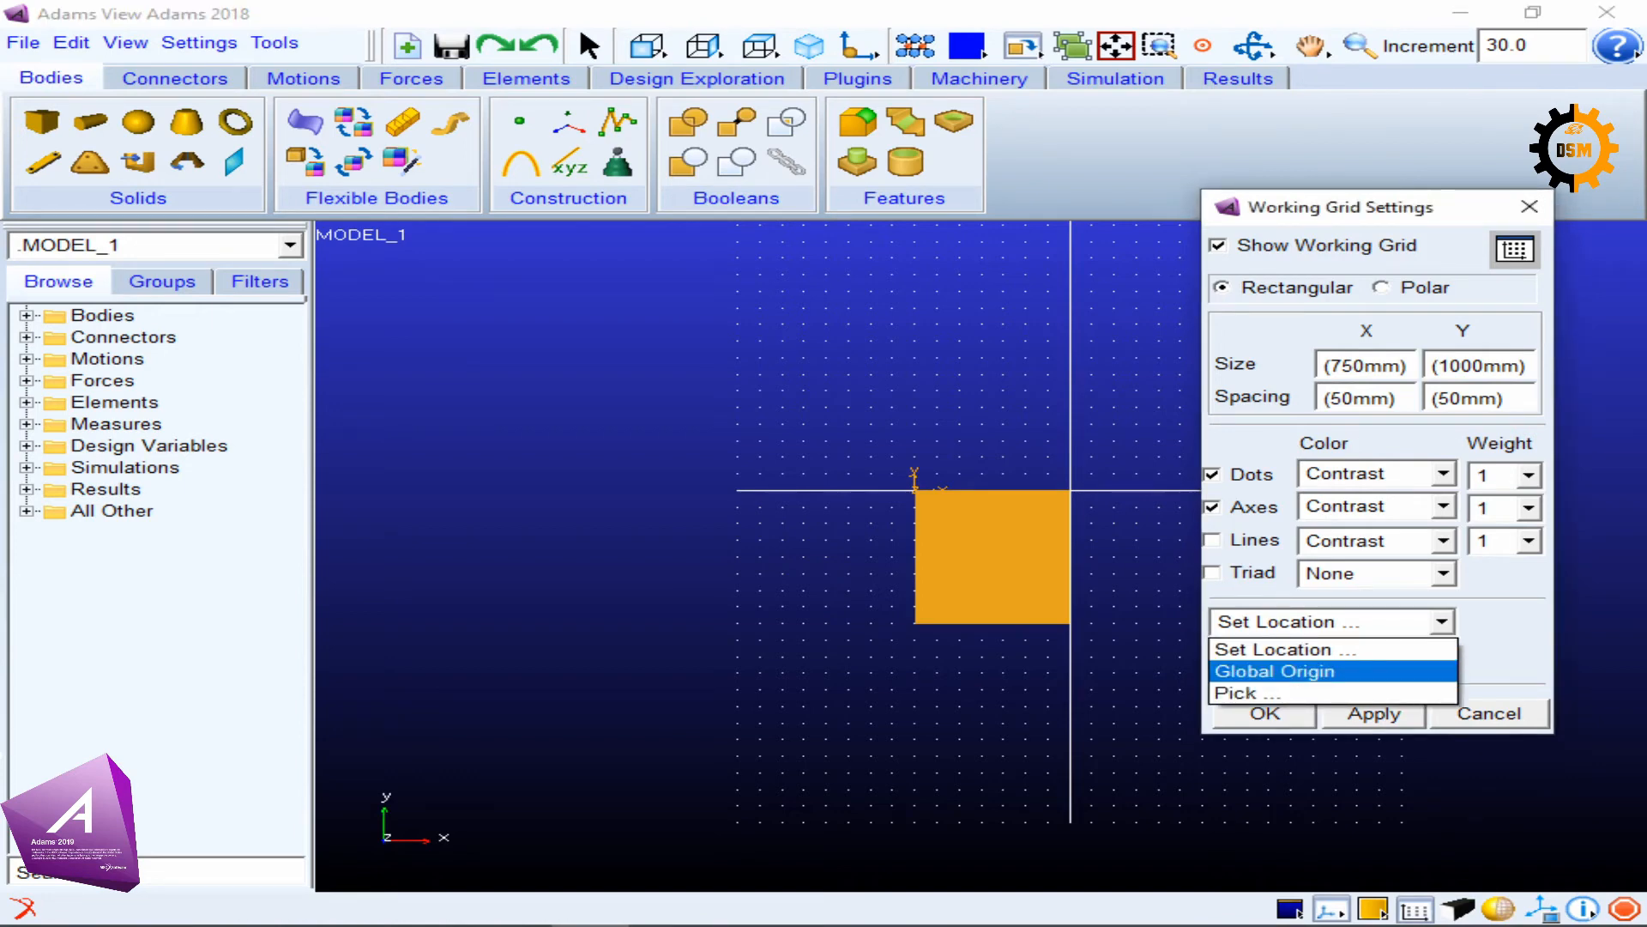
left_click(1274, 670)
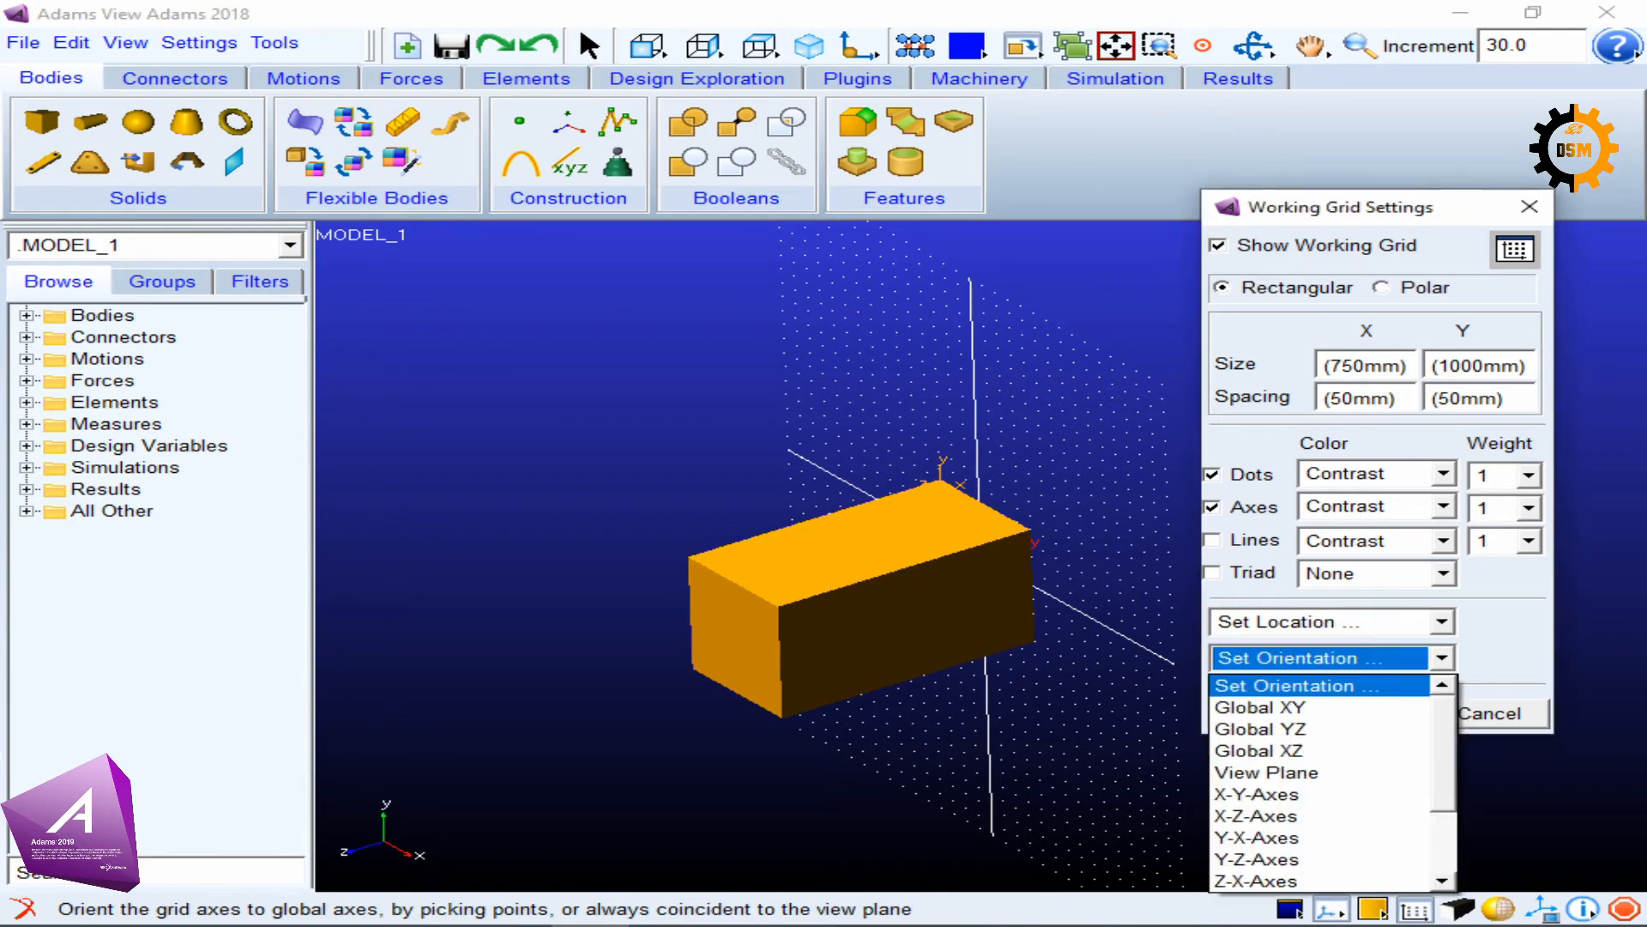
mouse_move(1259, 706)
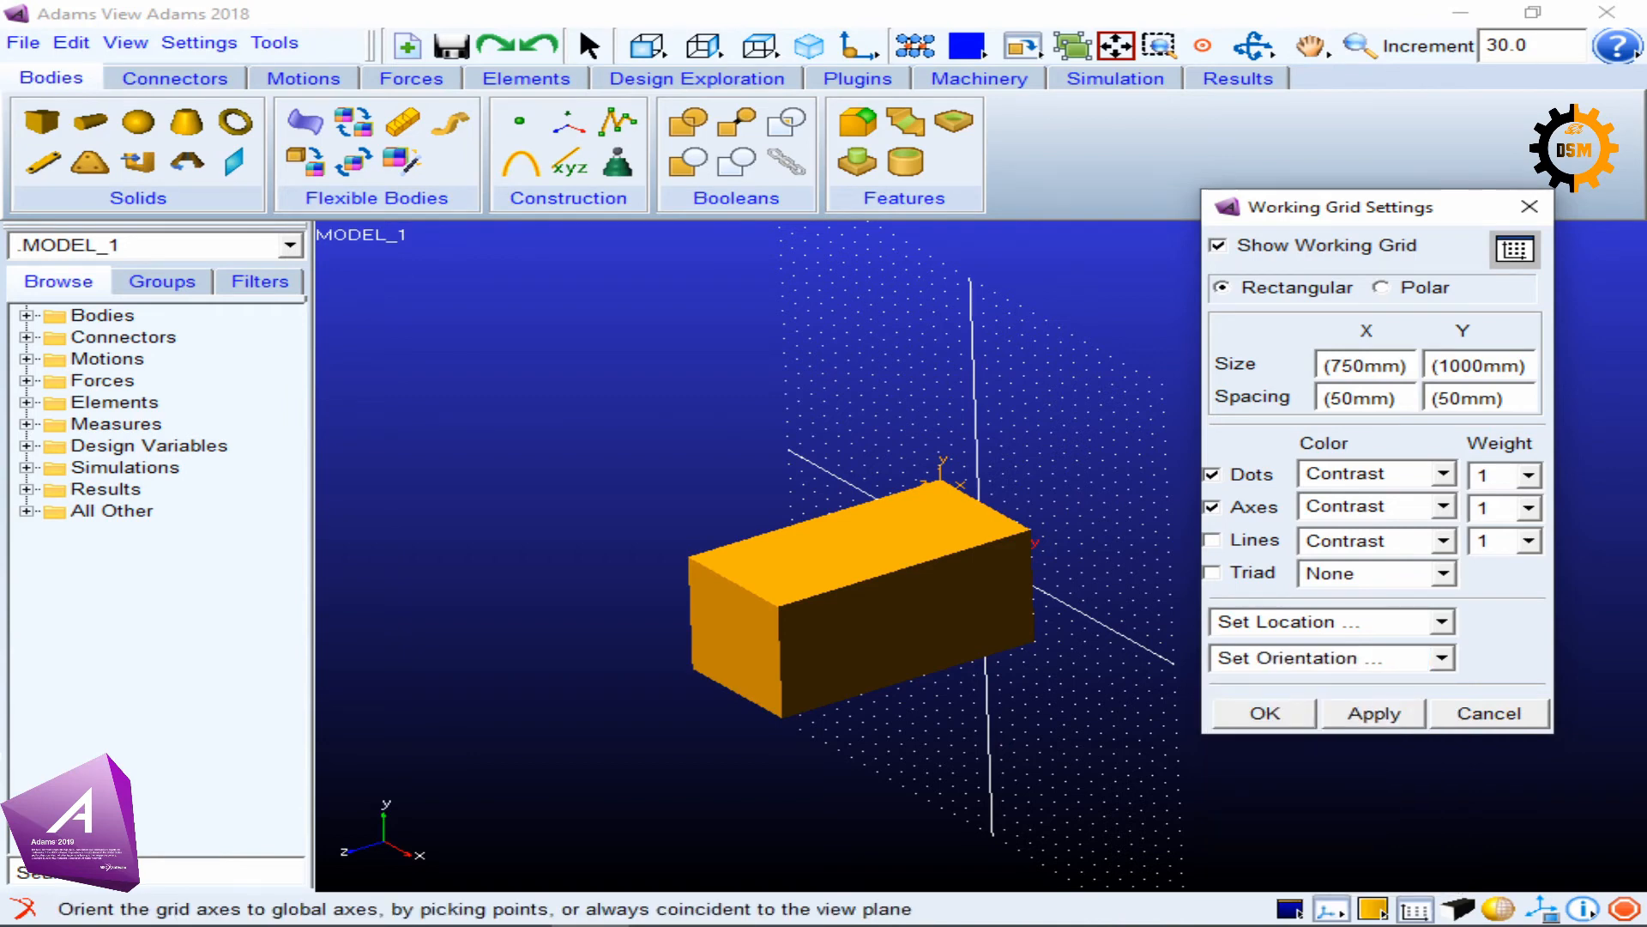
Set the grid orientation to a global plane such as Global XZ so it lies horizontal through the box.
left_click(1330, 658)
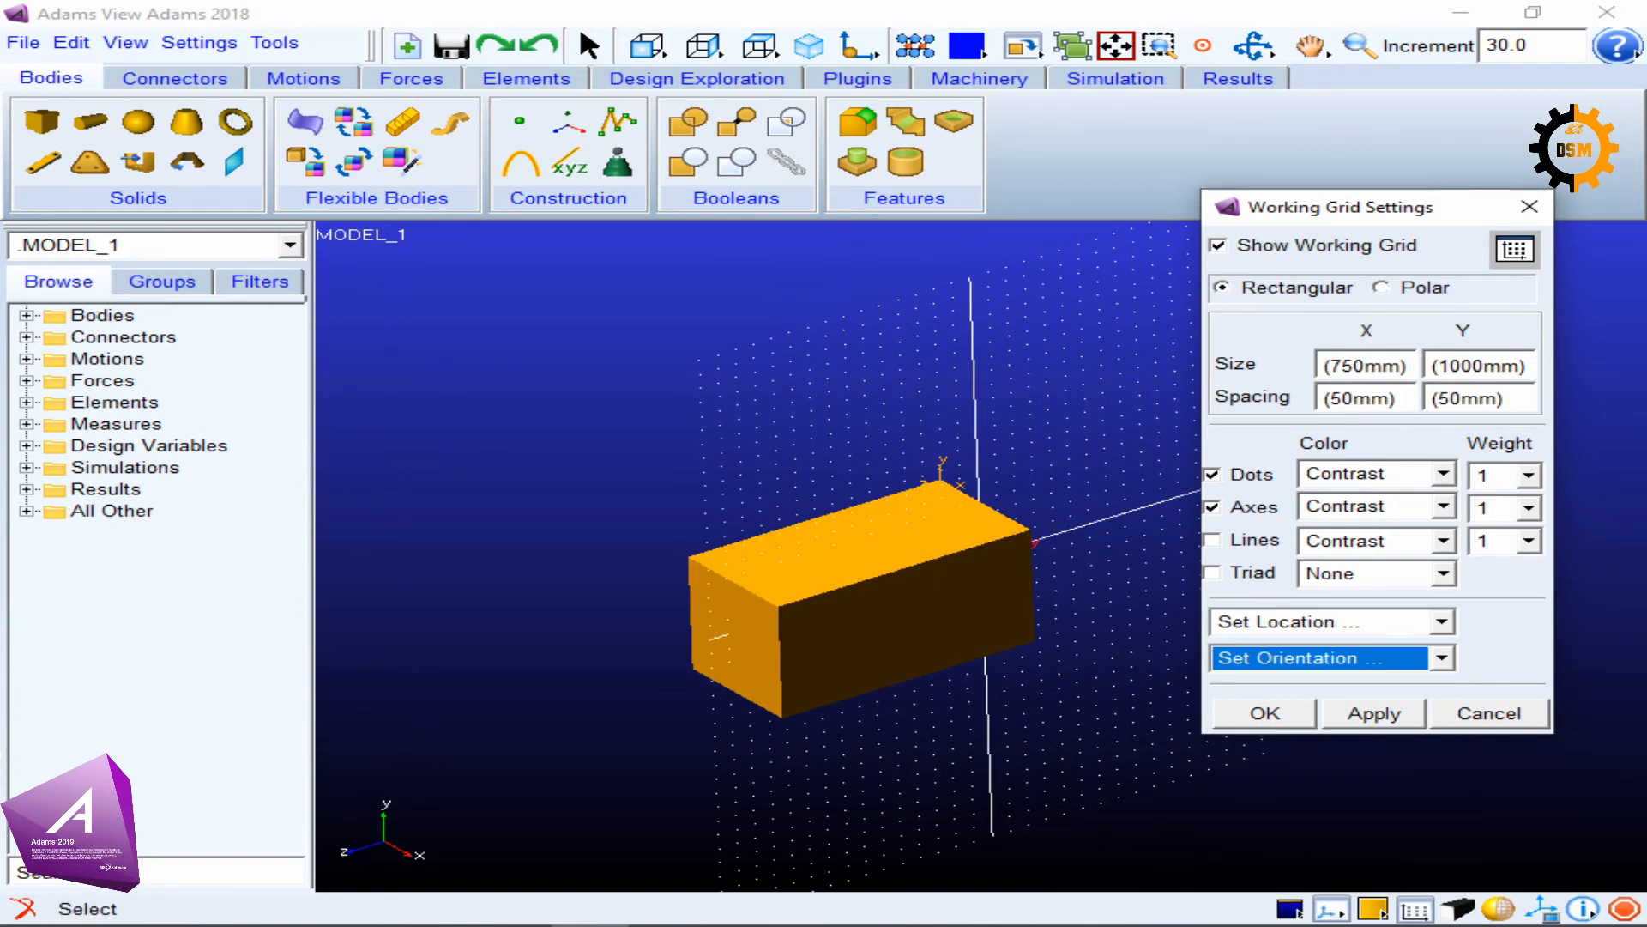
left_click(1316, 621)
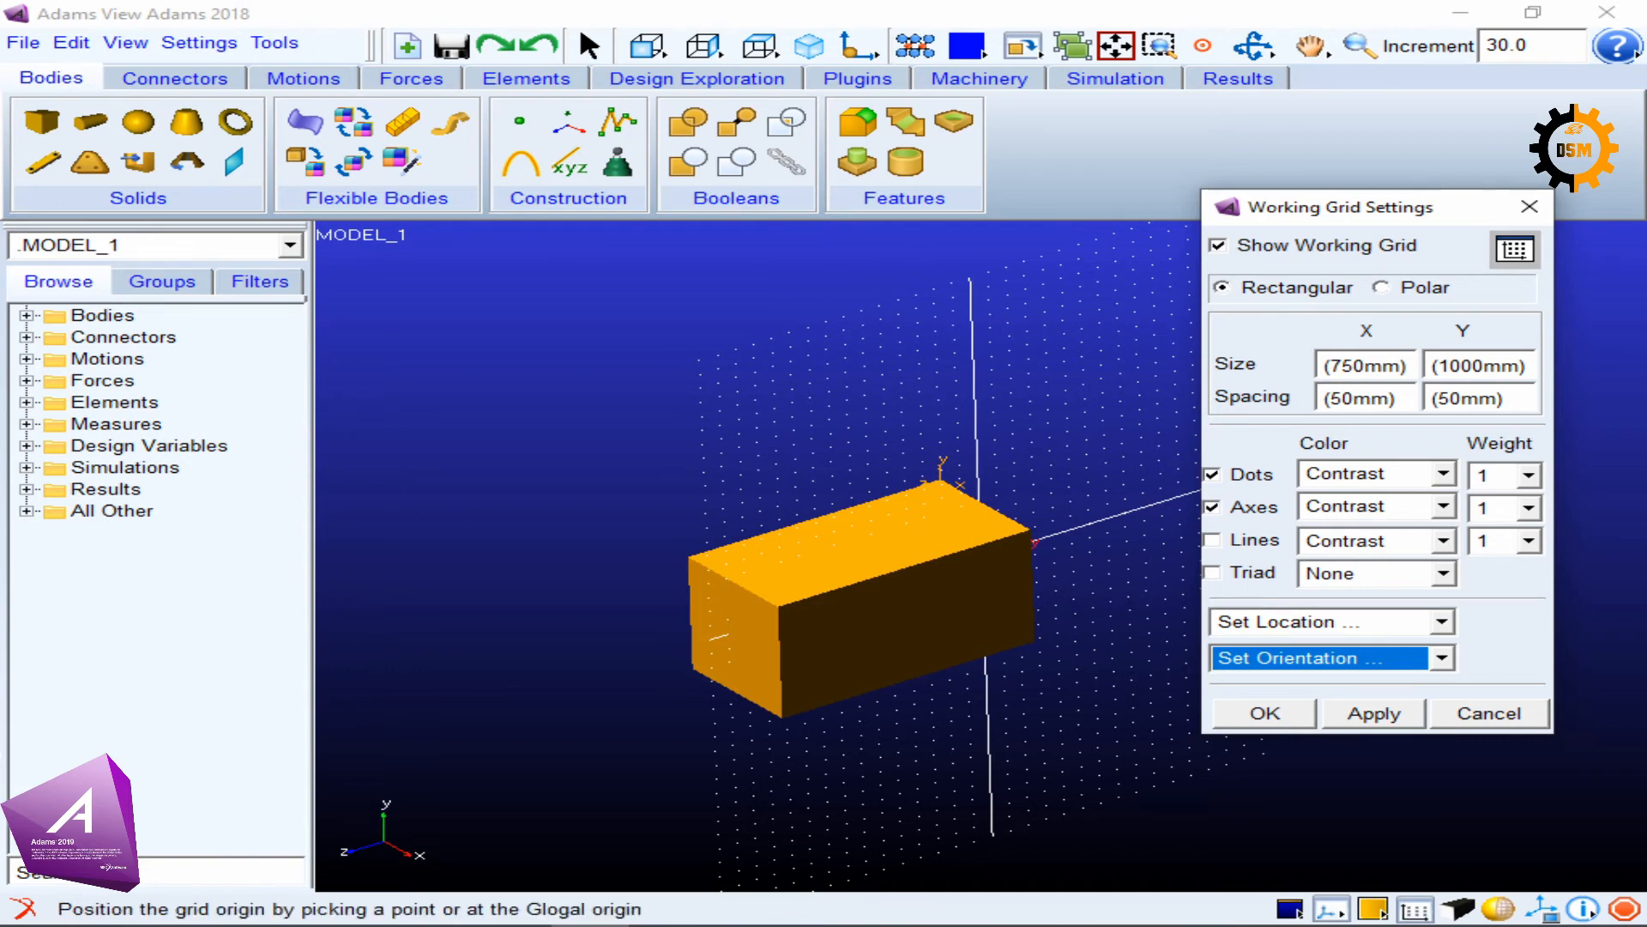
left_click(1319, 657)
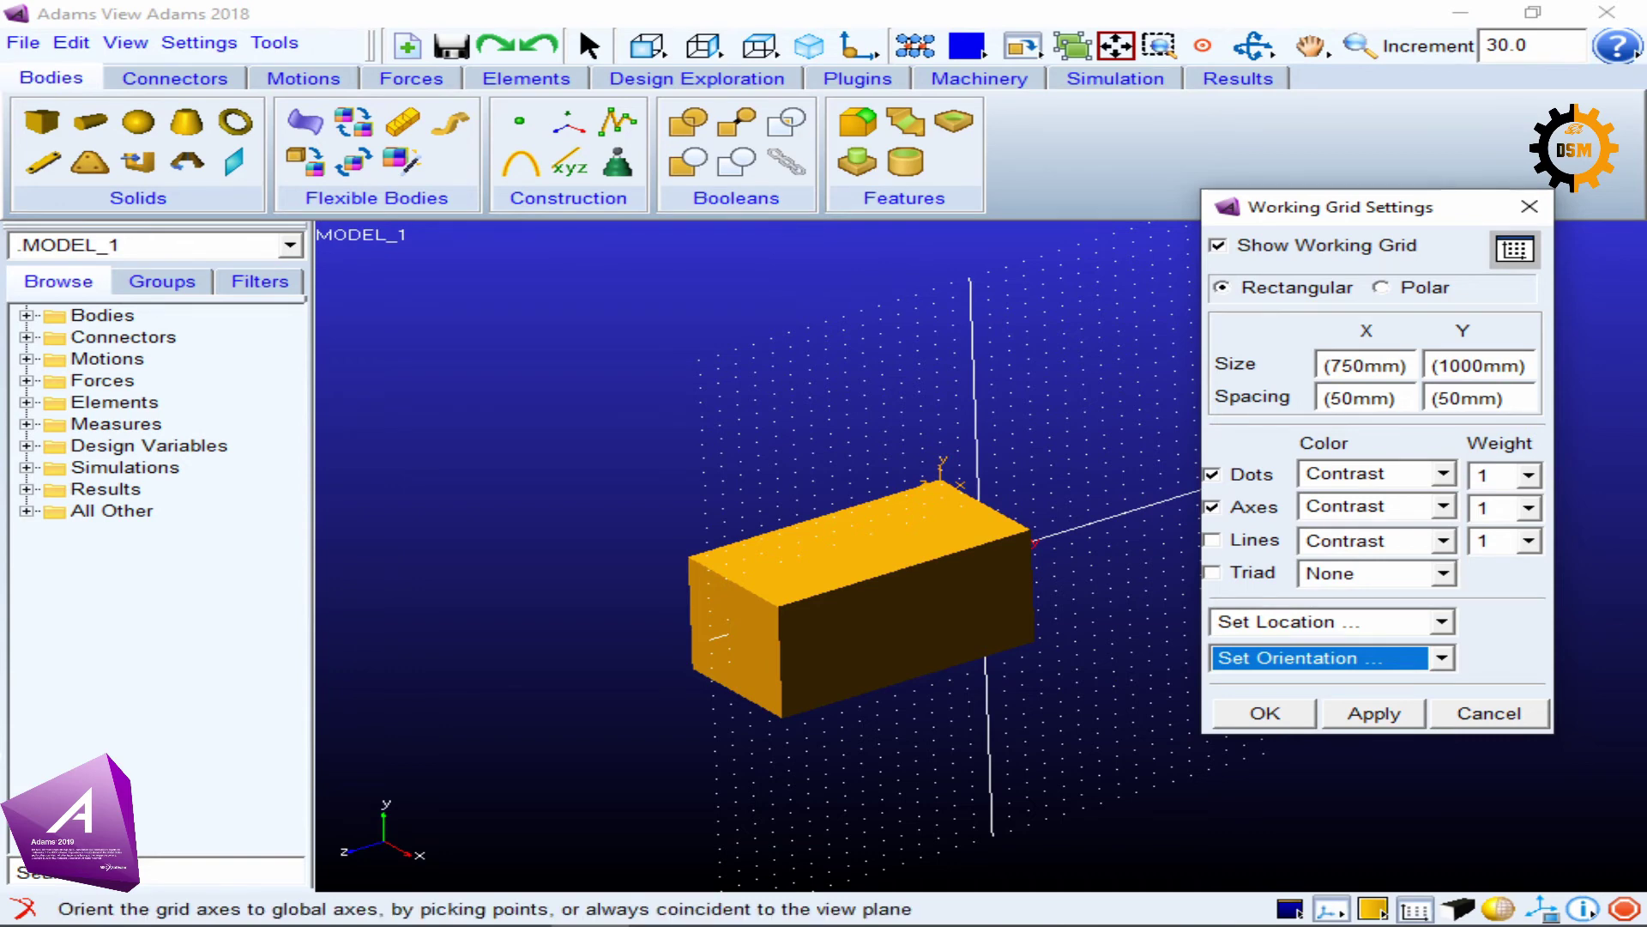
left_click(1441, 658)
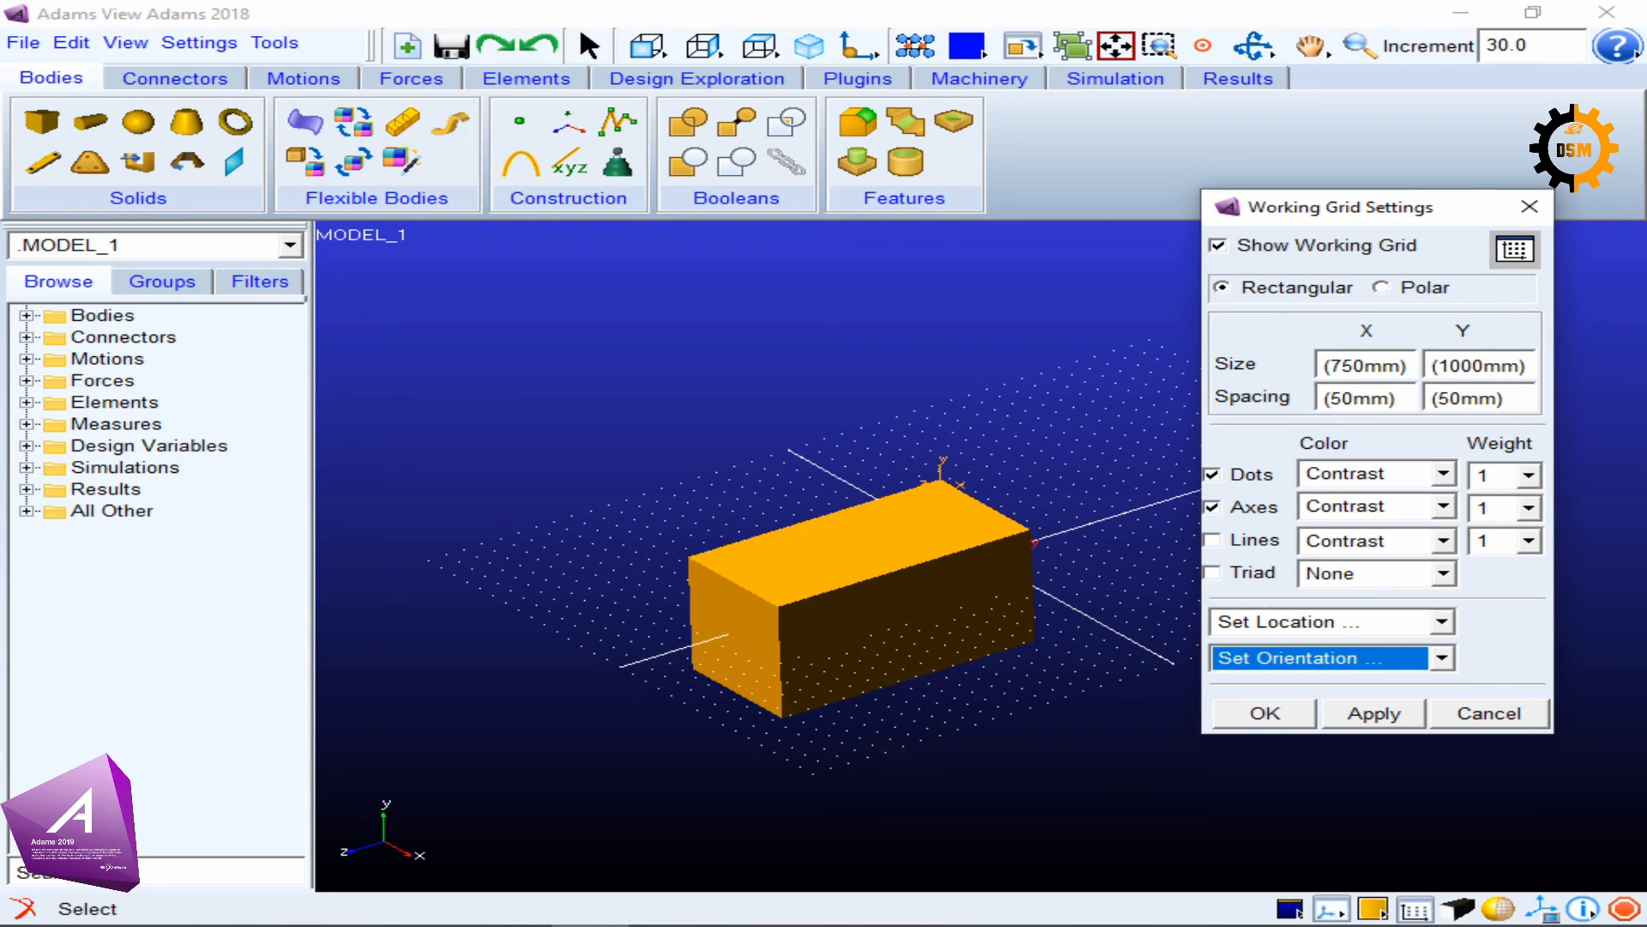
Orient the grid to the Global XY plane and start picking its X-axis direction in the model.
left_click(1442, 656)
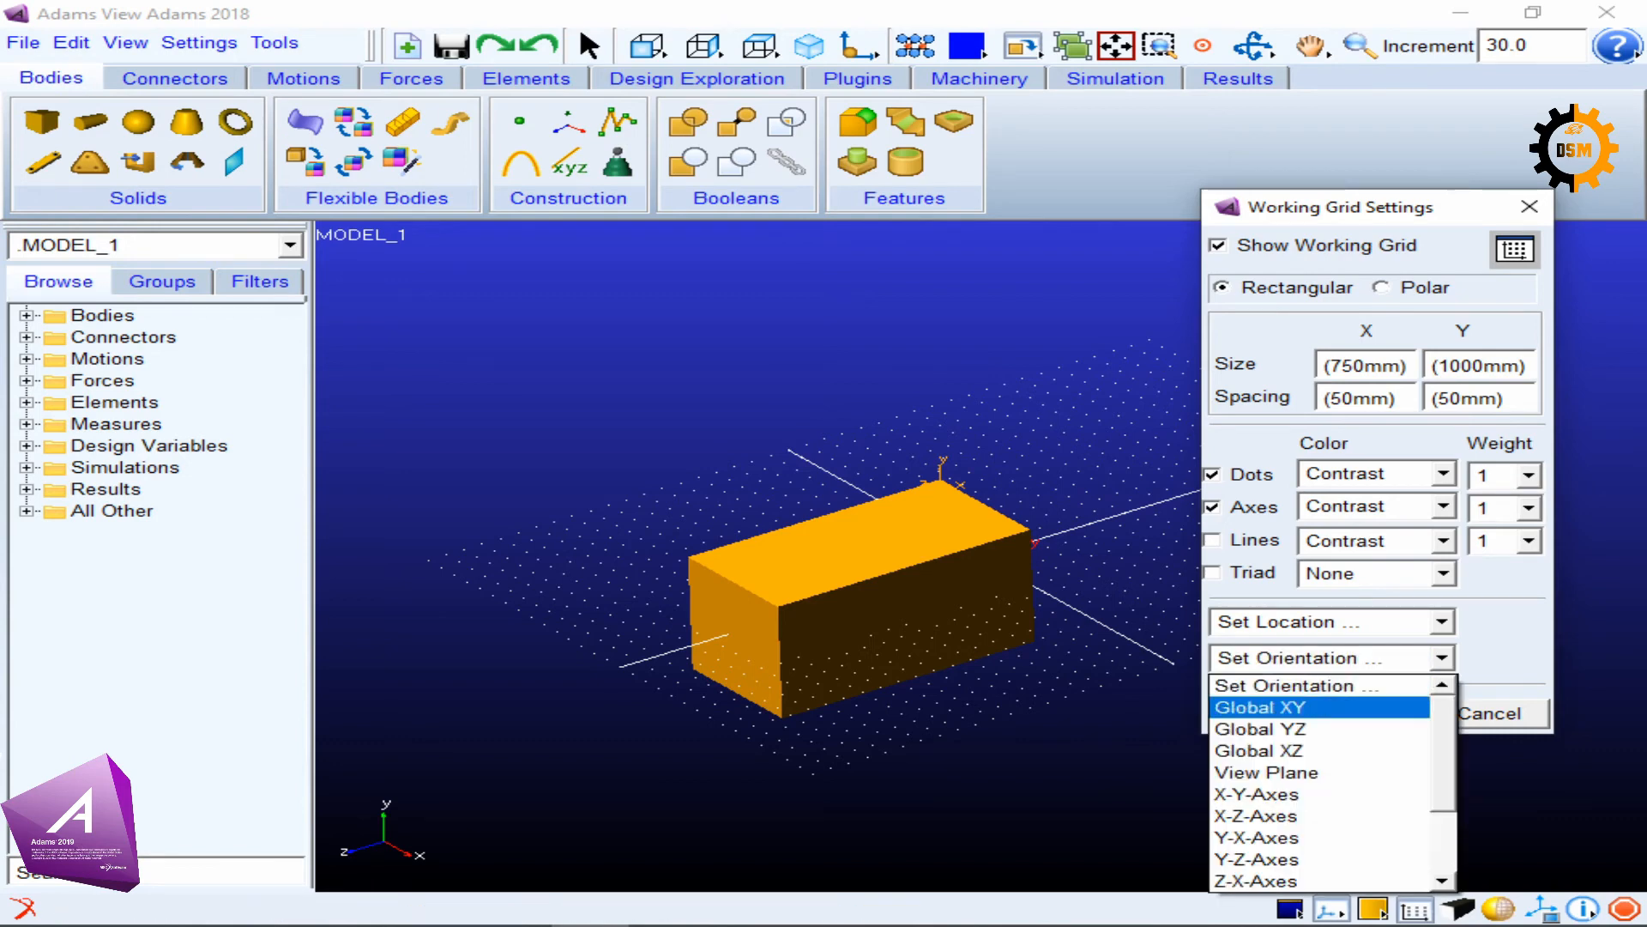
mouse_move(1267, 772)
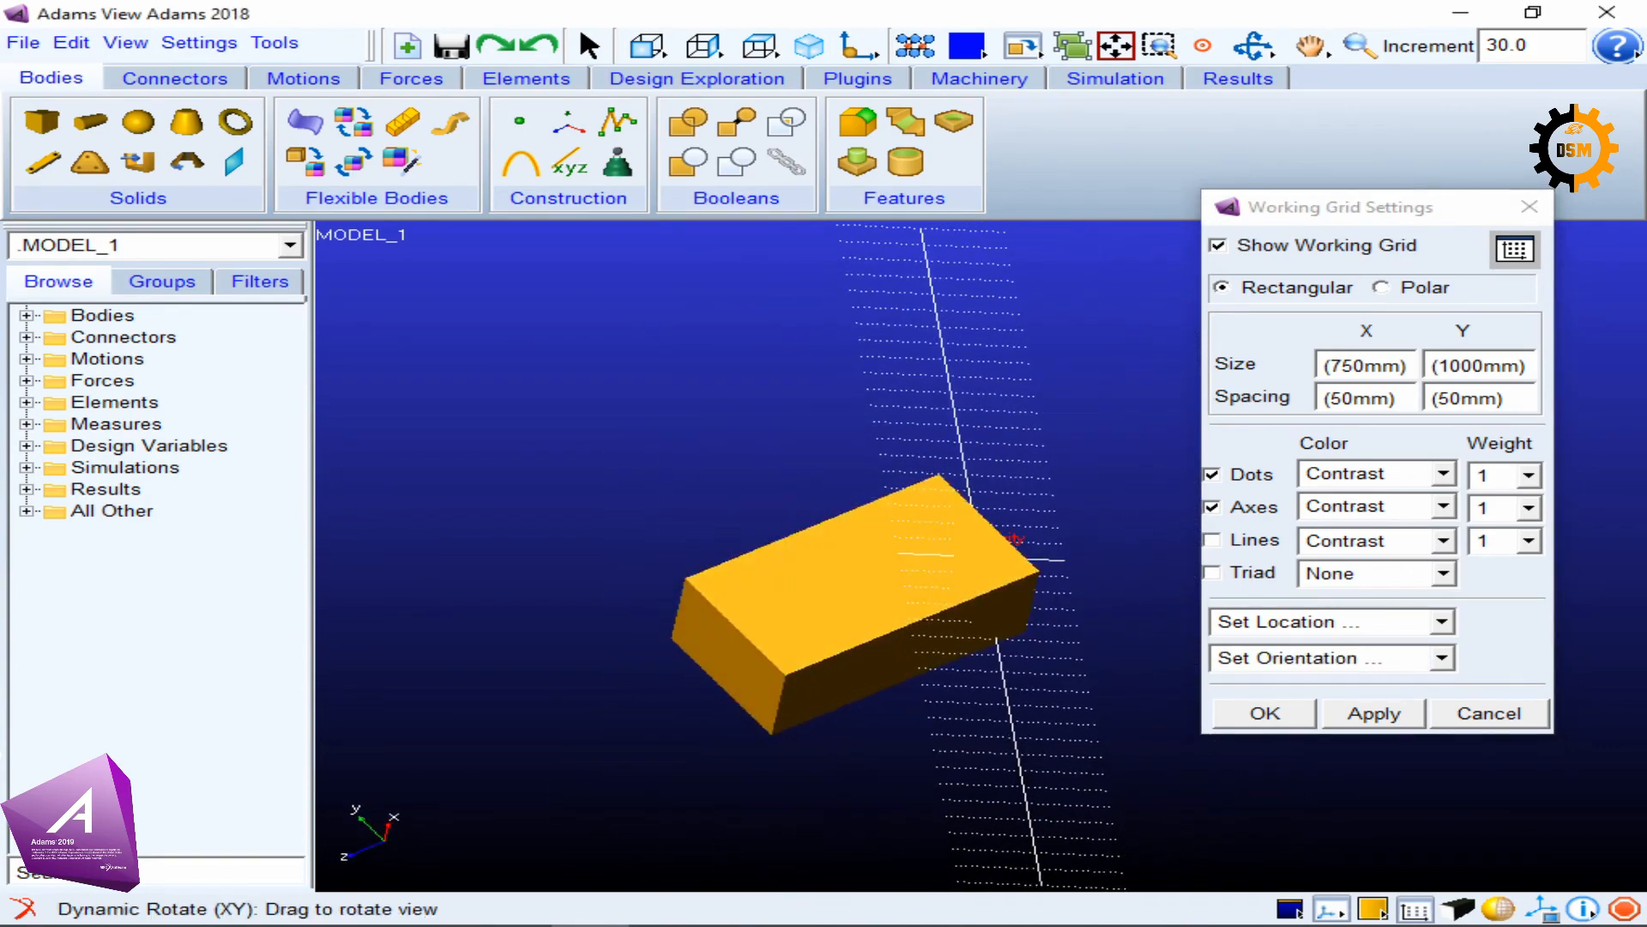
left_click(1330, 658)
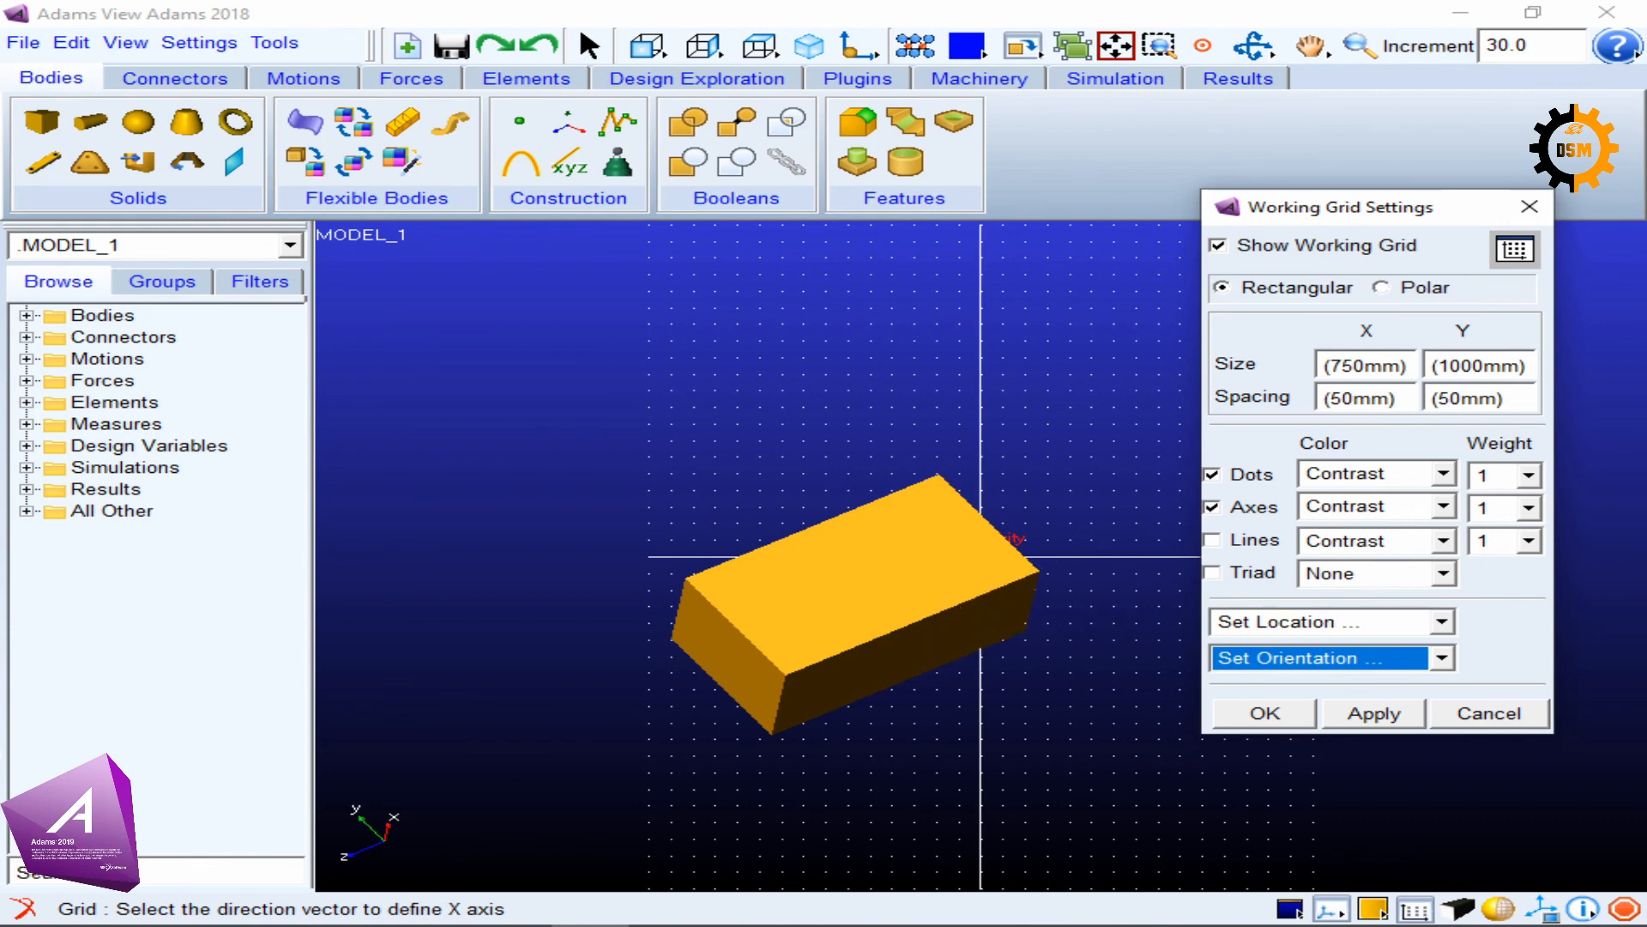
mouse_move(1040, 575)
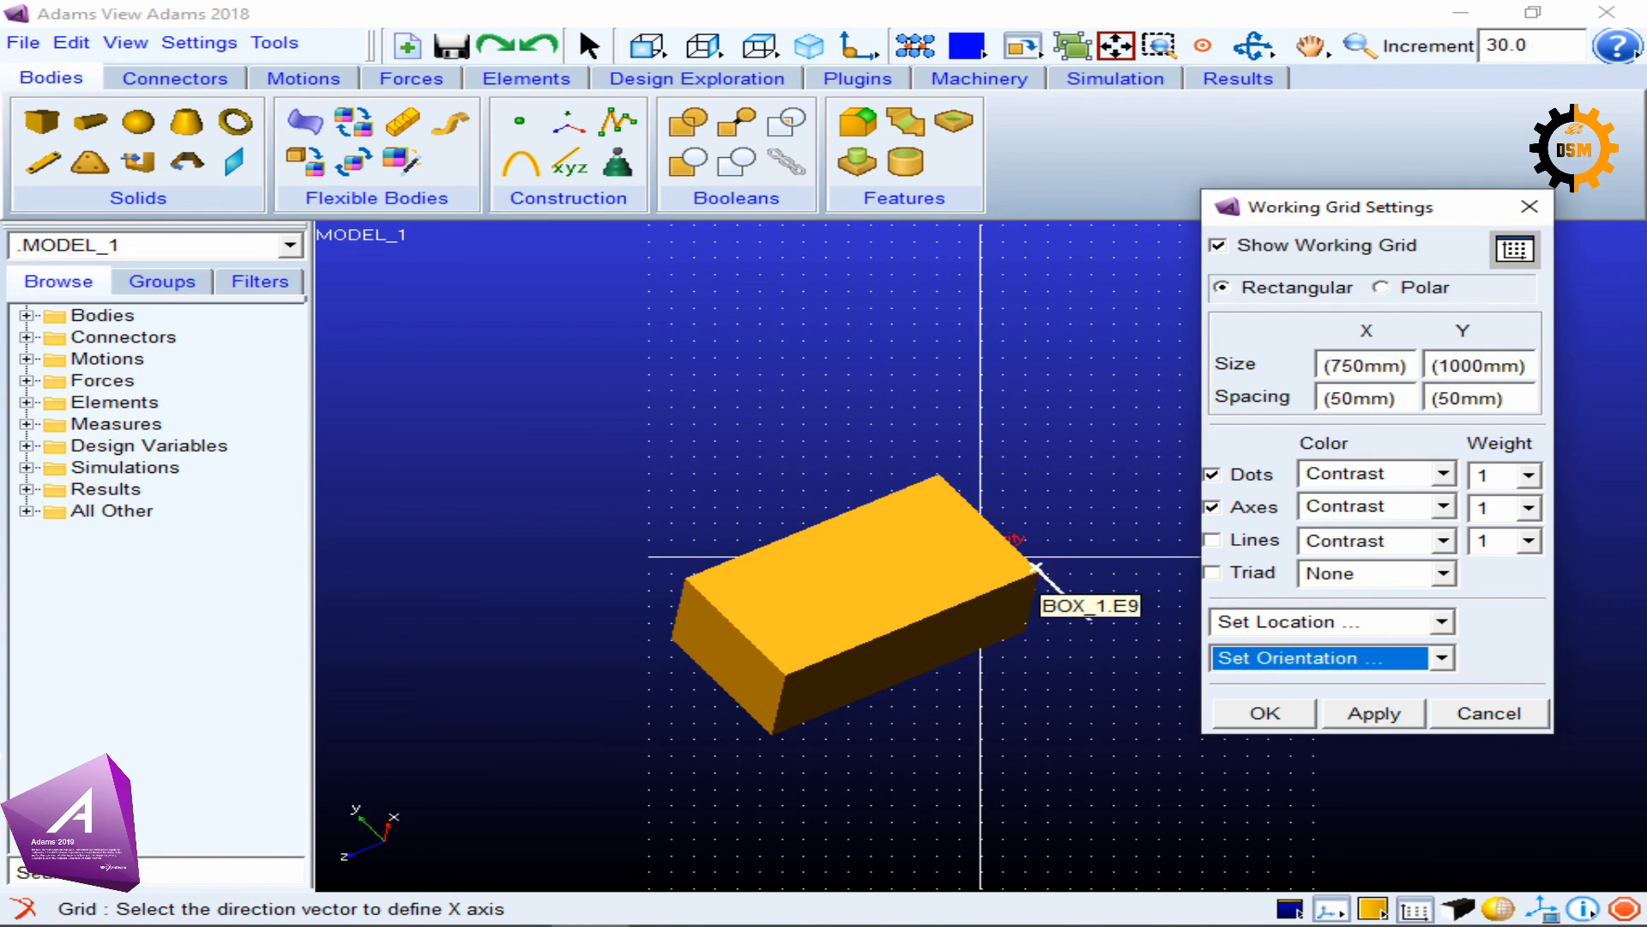
Define the grid's X-axis direction along box edge BOX_1.E9.
left_click(1040, 547)
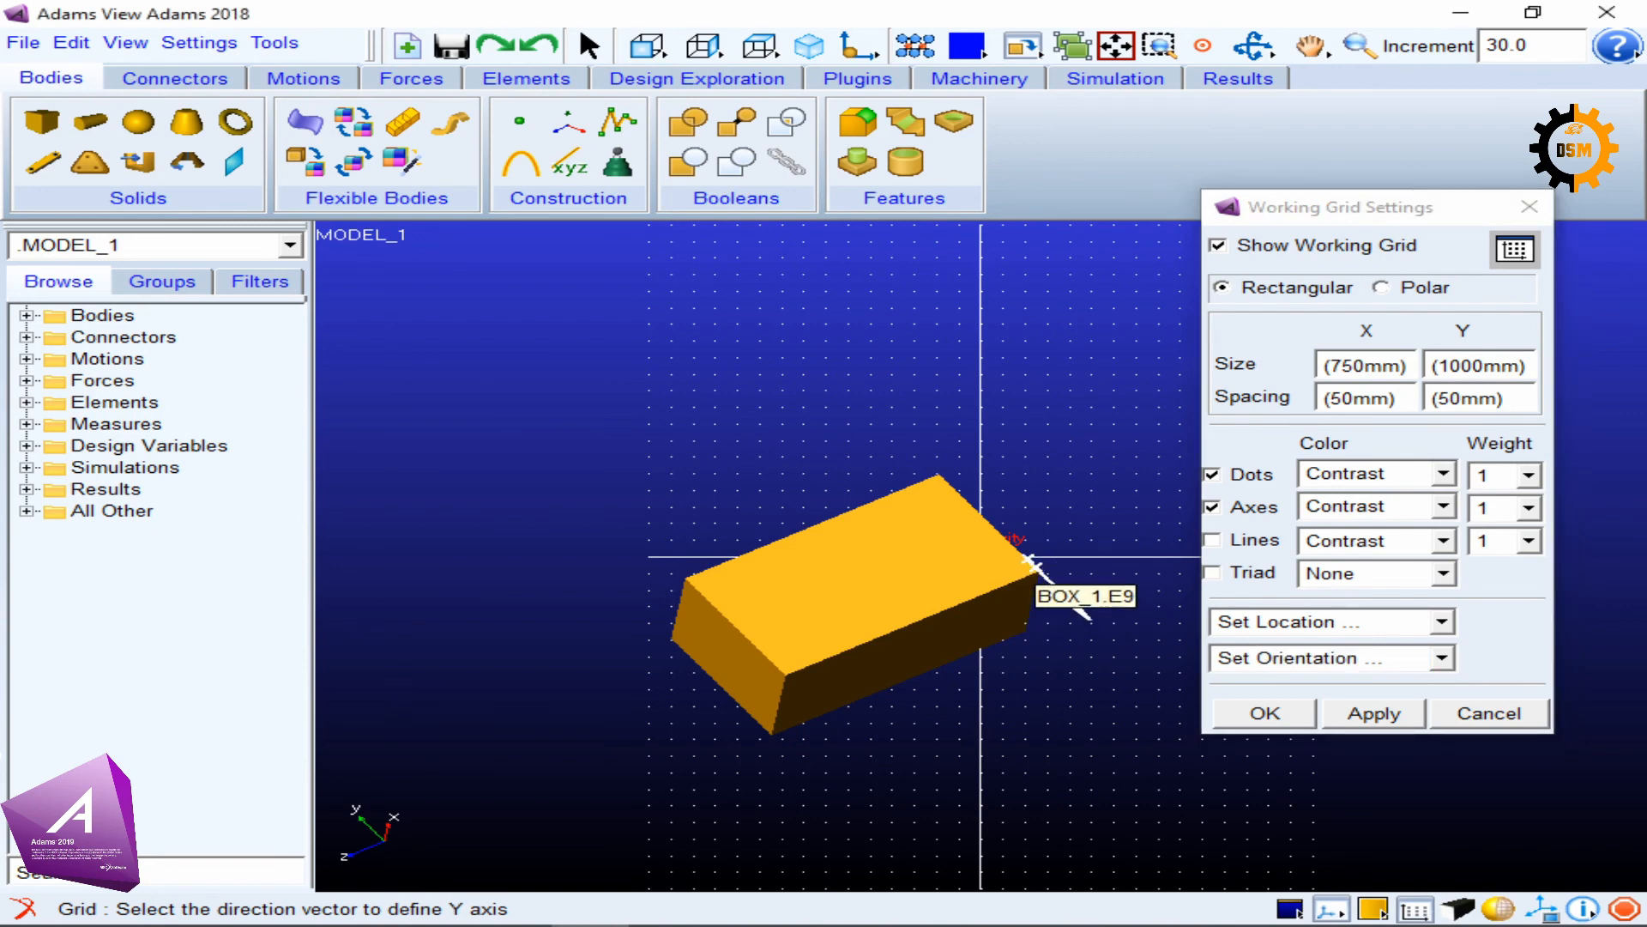